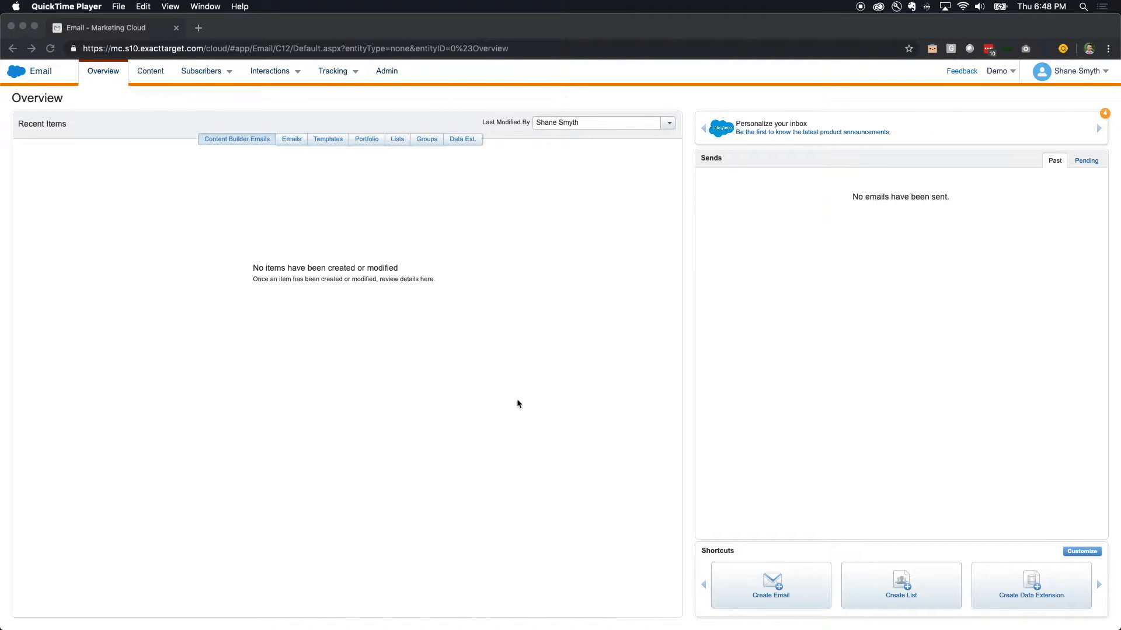
mouse_move(206, 156)
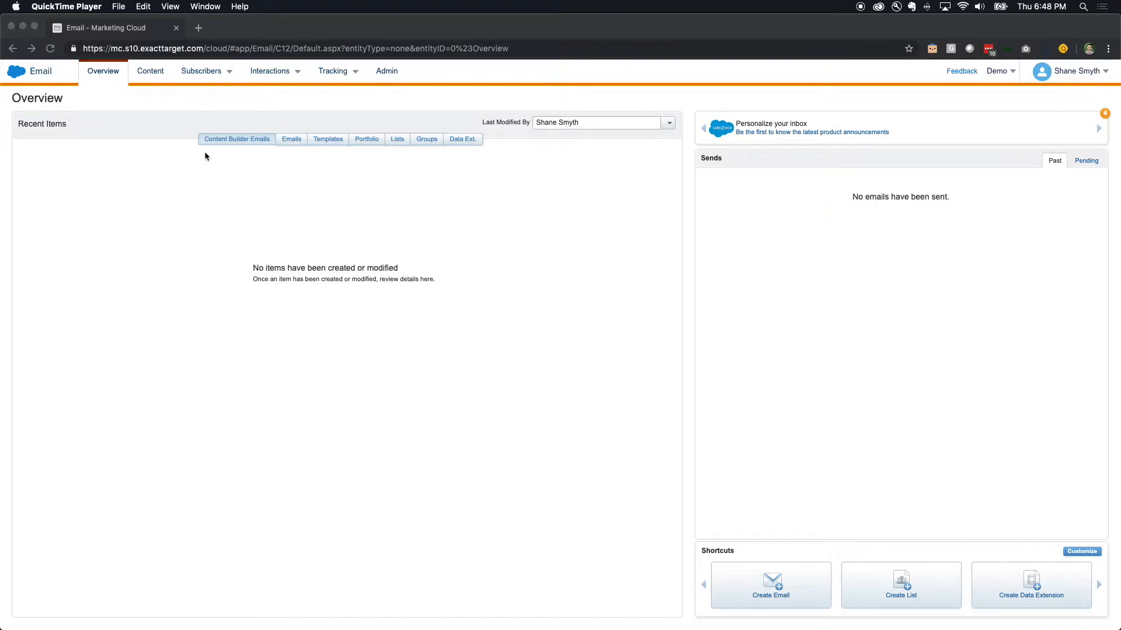
Step: Reveal the Subscribers menu options from the Email Studio overview
click(202, 71)
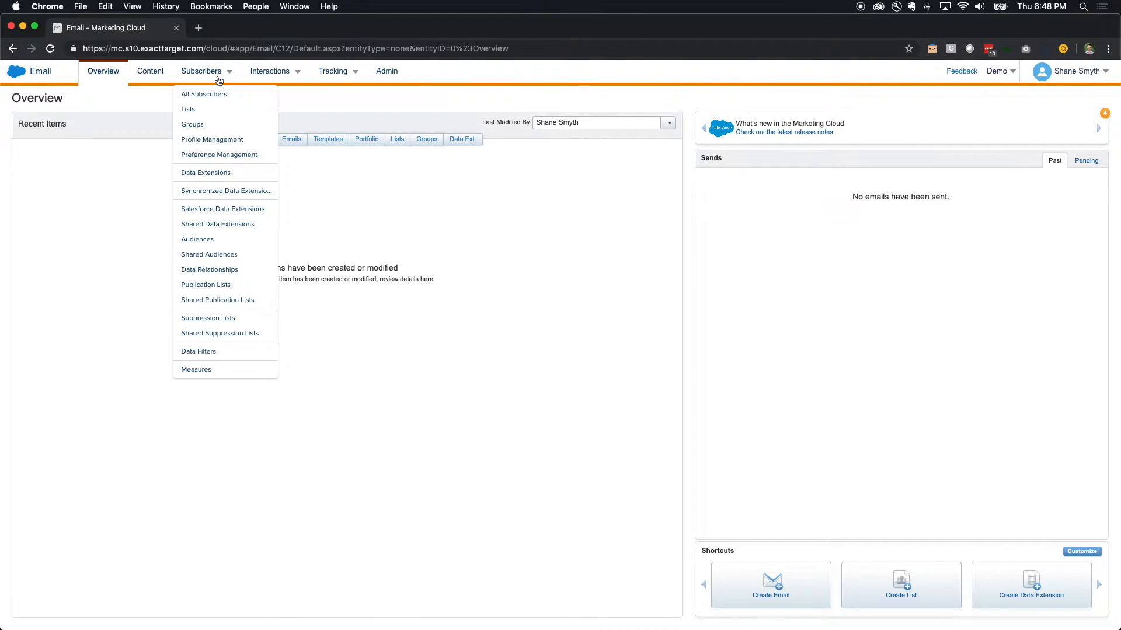
mouse_move(205, 173)
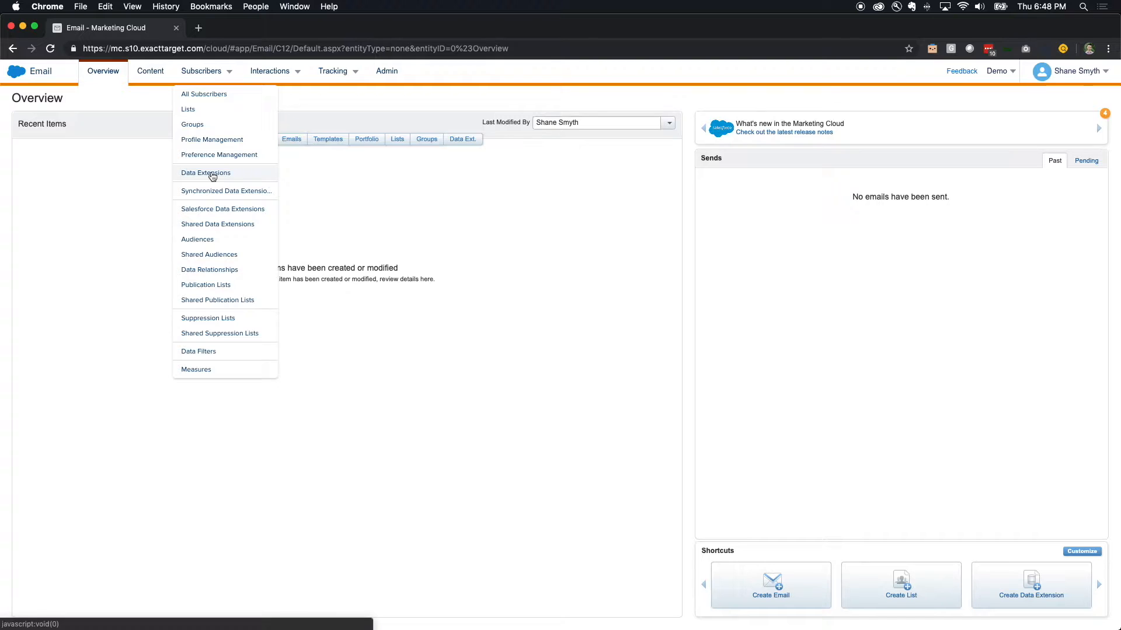
Step: Go to the Data Extensions list showing AllContacts, CloudPages_DataExtension and Orders
click(206, 173)
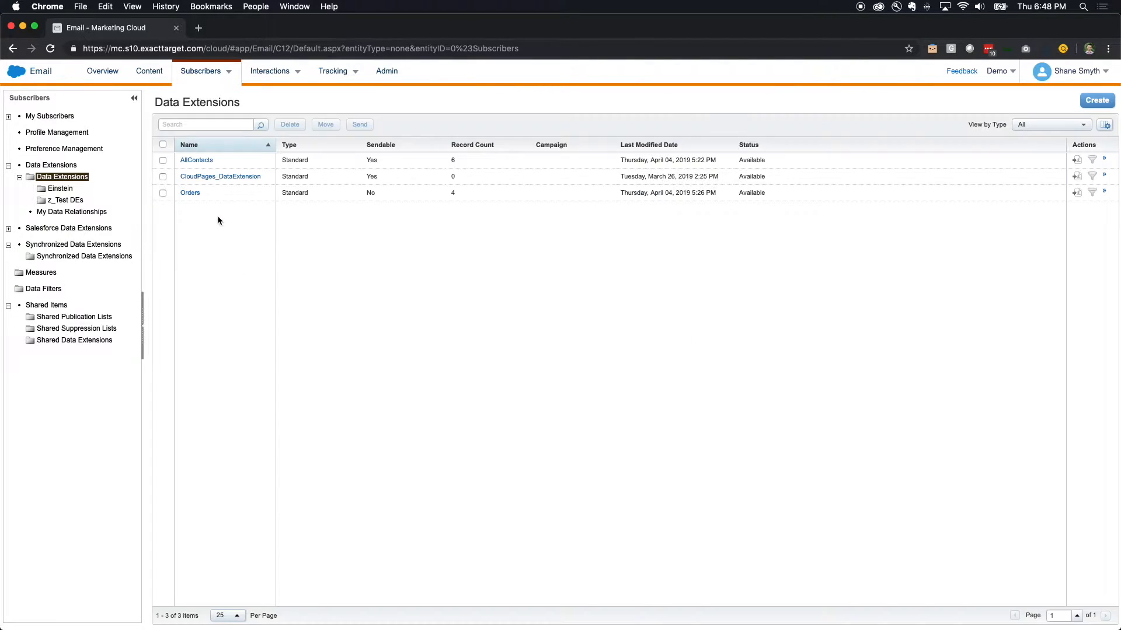
mouse_move(220, 226)
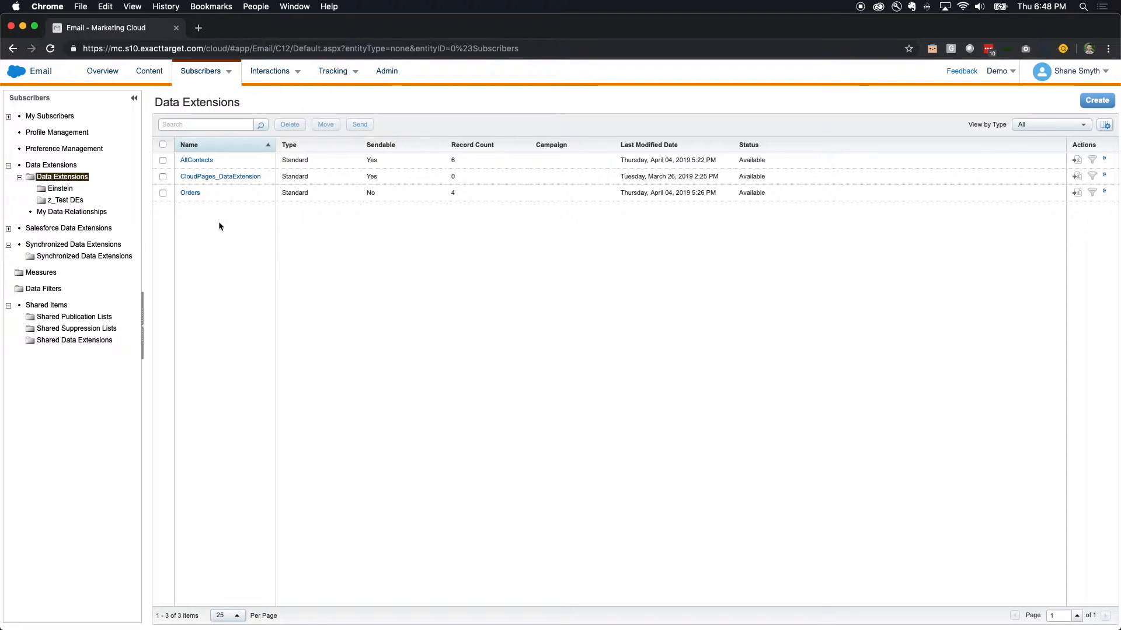
mouse_move(322, 224)
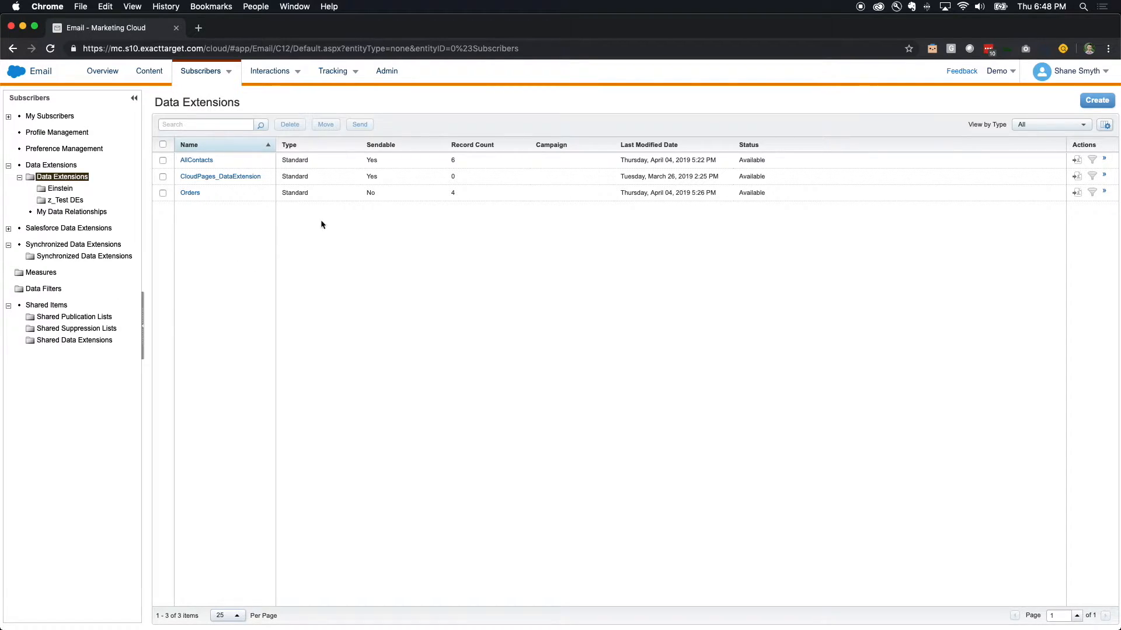
mouse_move(210, 196)
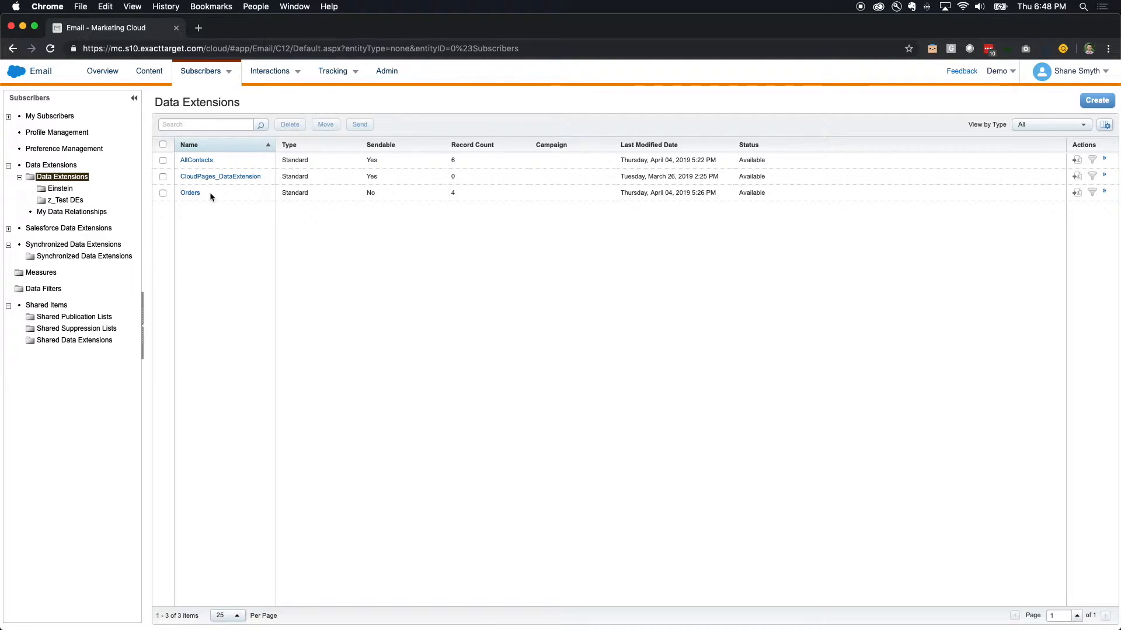
mouse_move(205, 202)
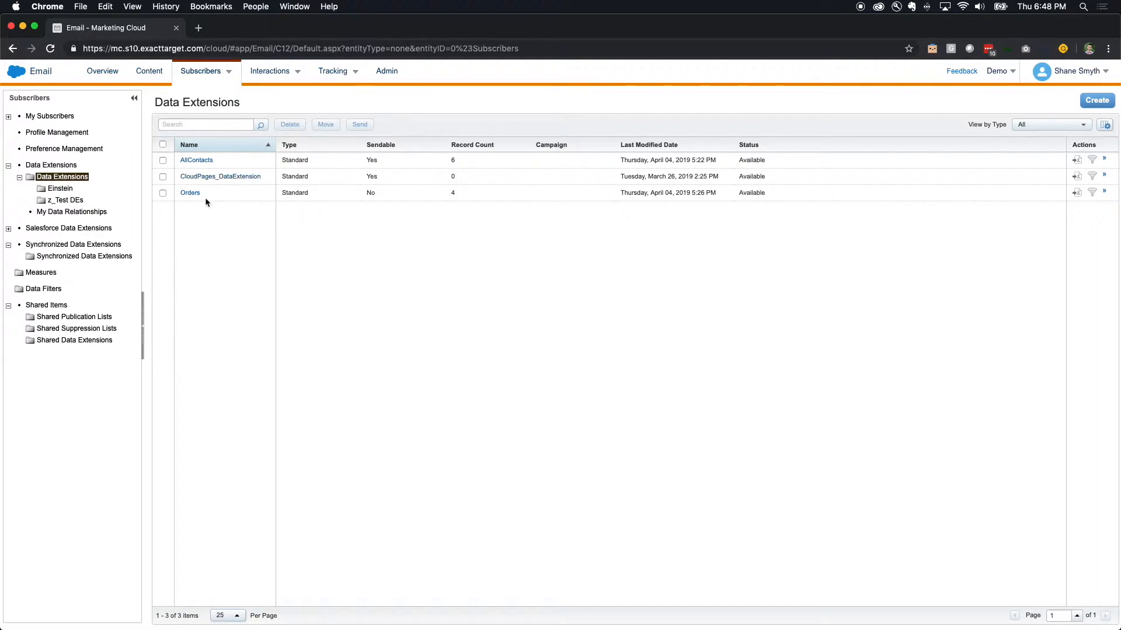
mouse_move(215, 198)
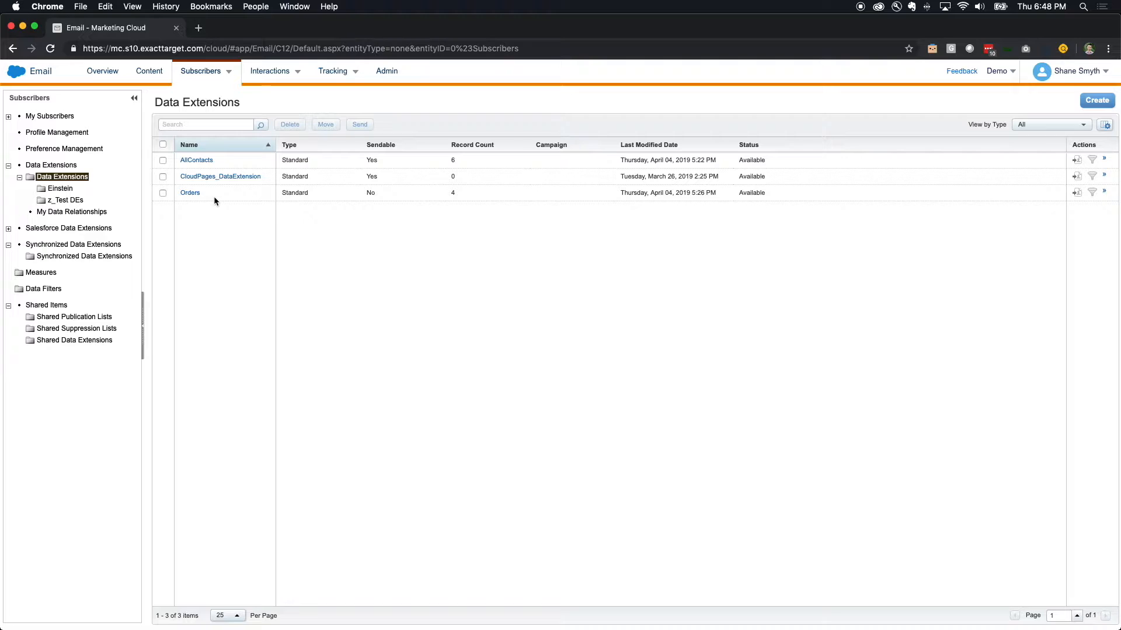
mouse_move(476, 164)
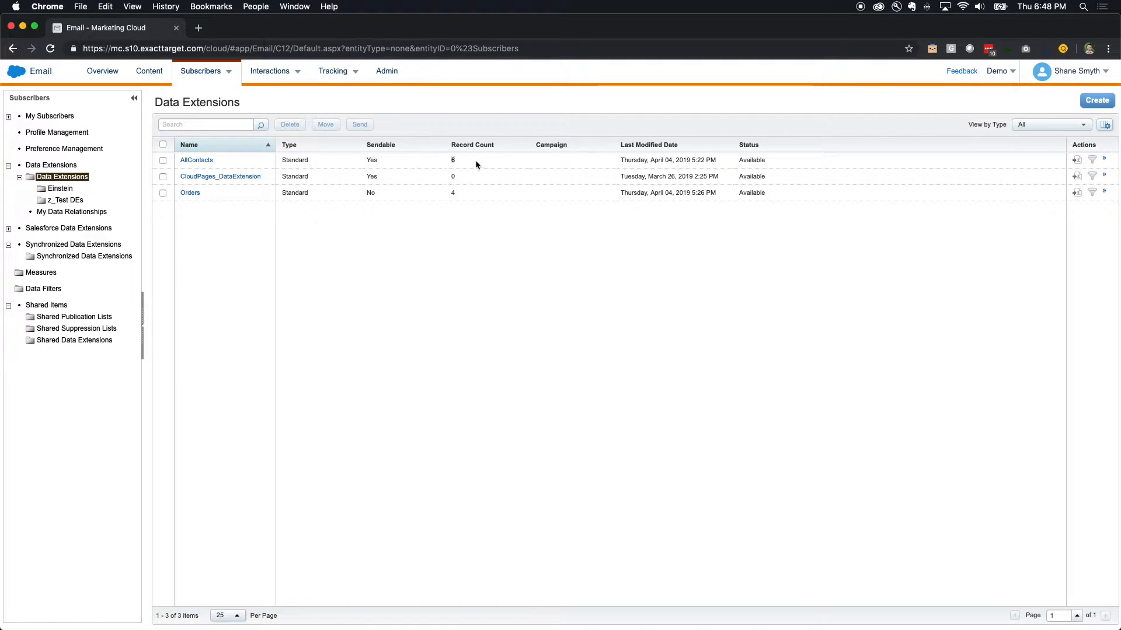
mouse_move(349, 170)
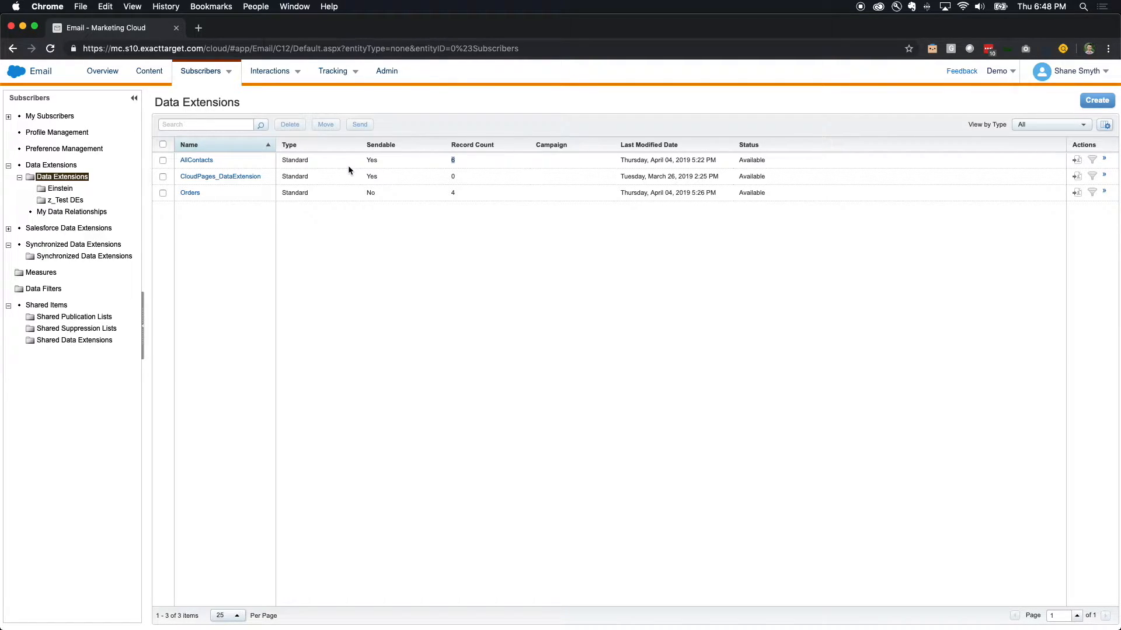
Step: Open the AllContacts data extension to view its properties and eight fields
click(196, 159)
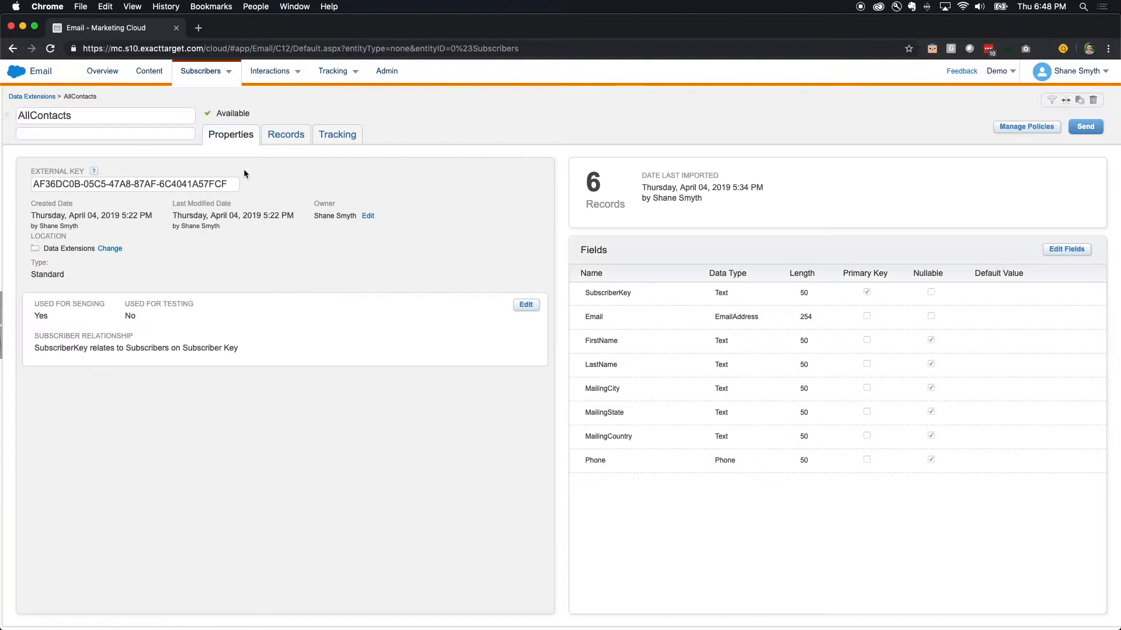
click(607, 291)
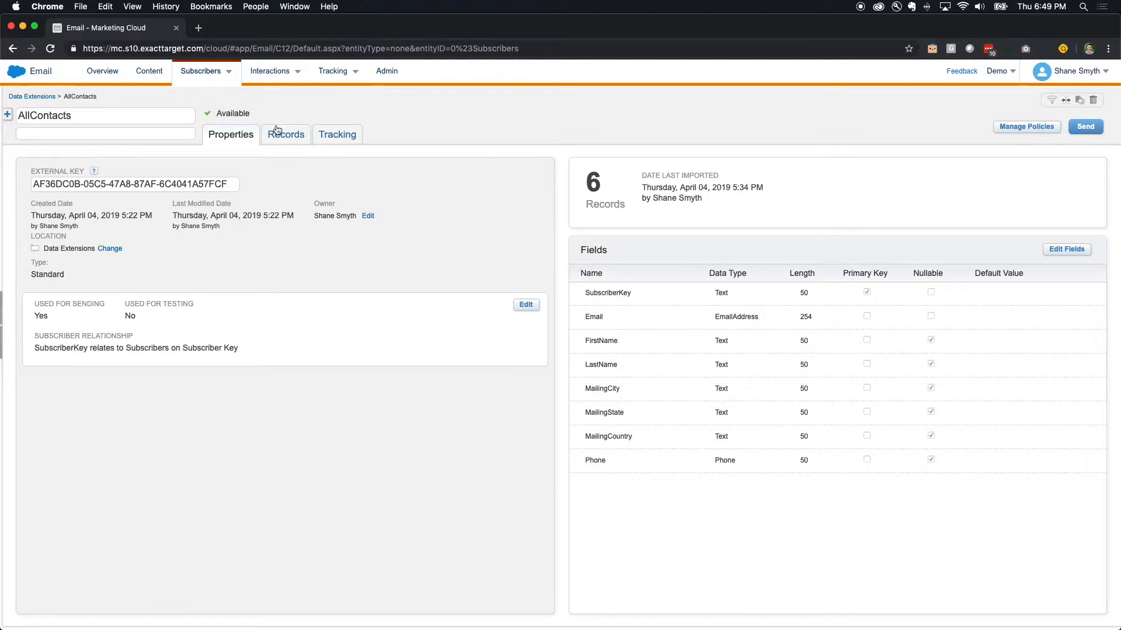
Step: Display the six contact records stored in AllContacts
click(285, 134)
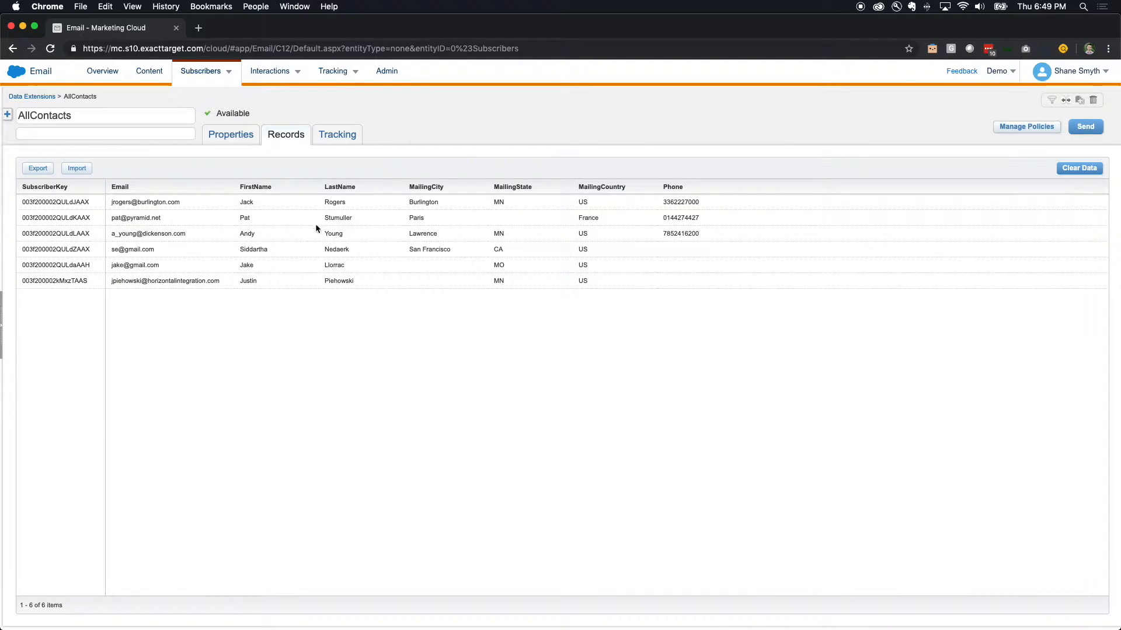
mouse_move(432, 240)
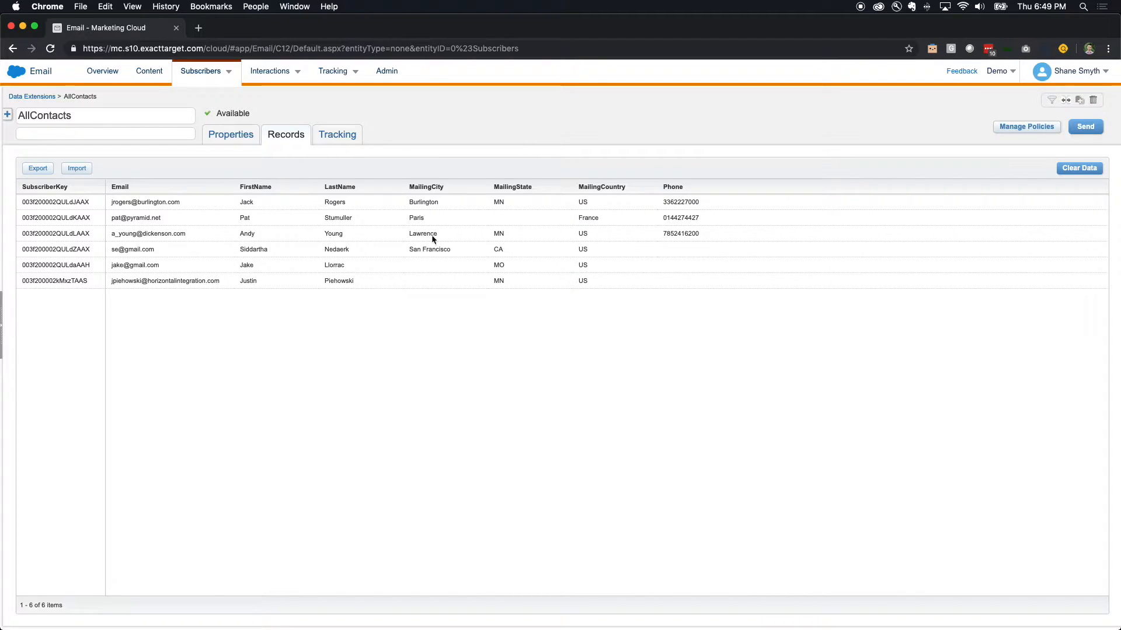
mouse_move(262, 231)
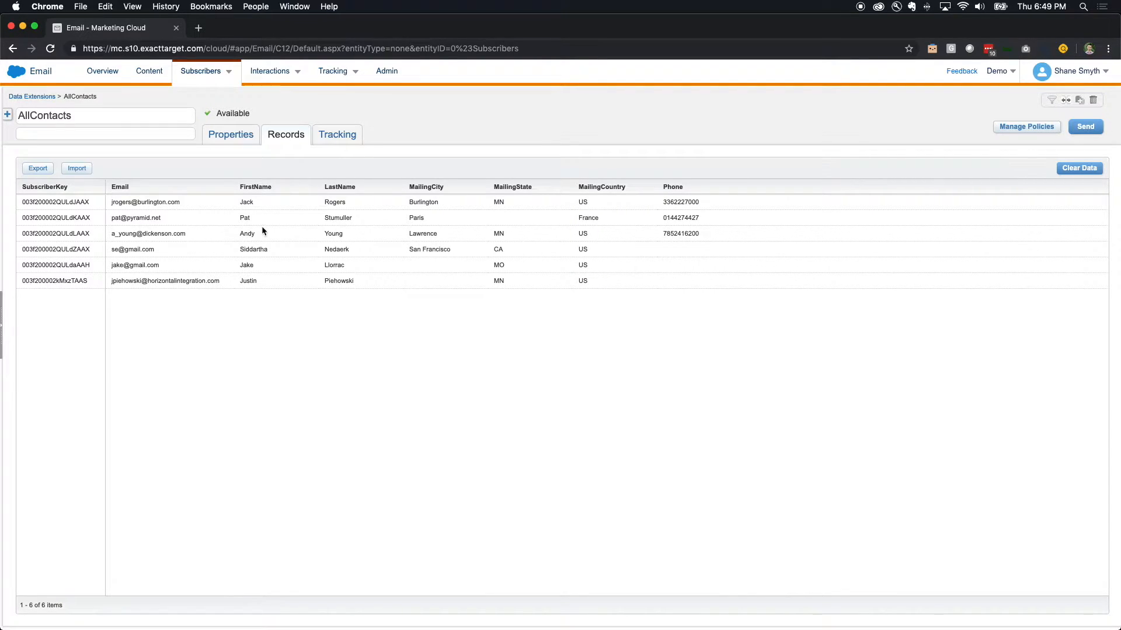
mouse_move(260, 226)
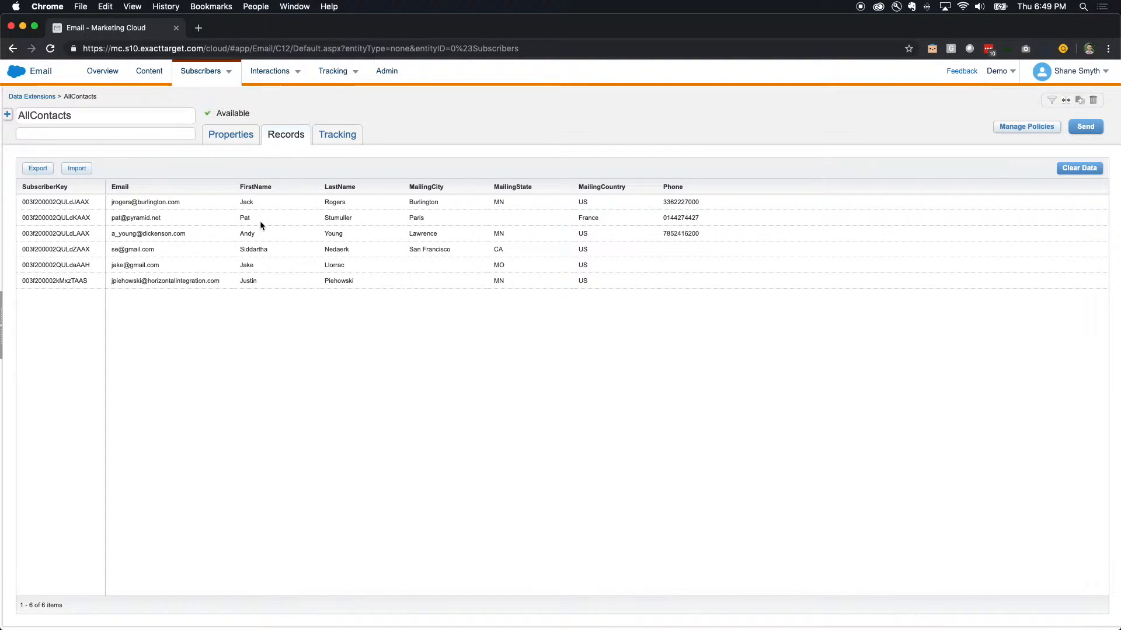
mouse_move(483, 221)
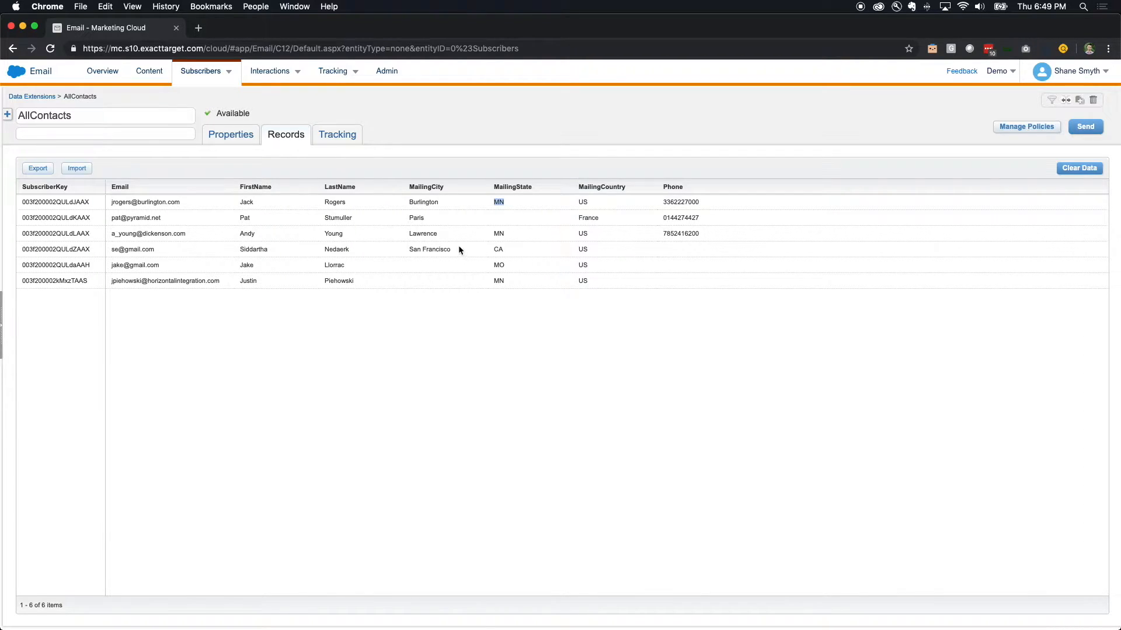
mouse_move(397, 245)
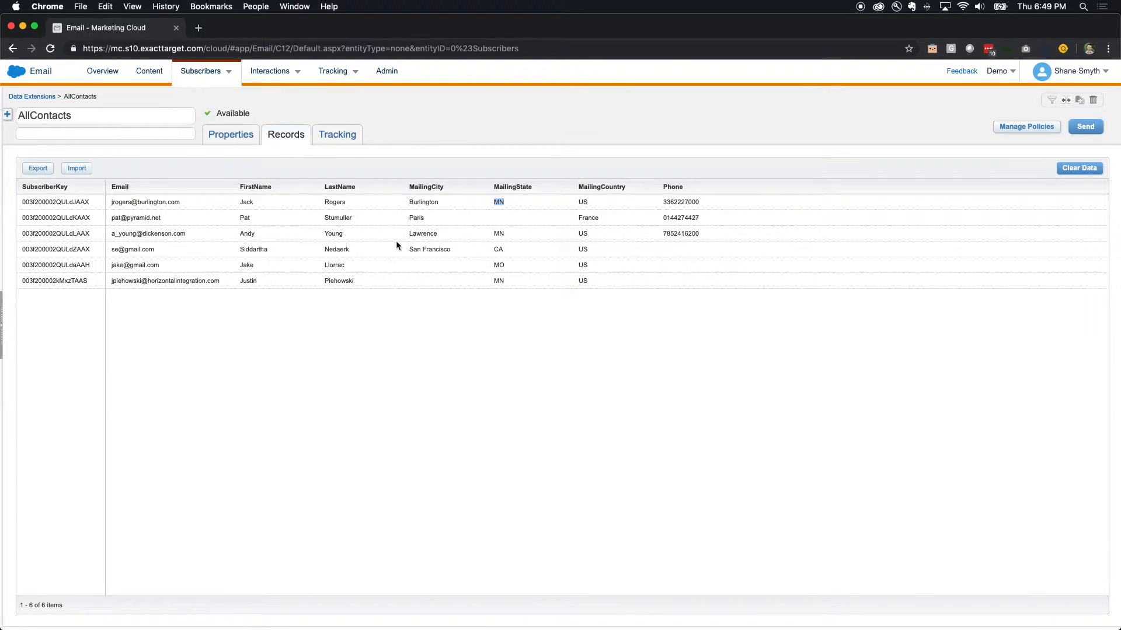
mouse_move(487, 227)
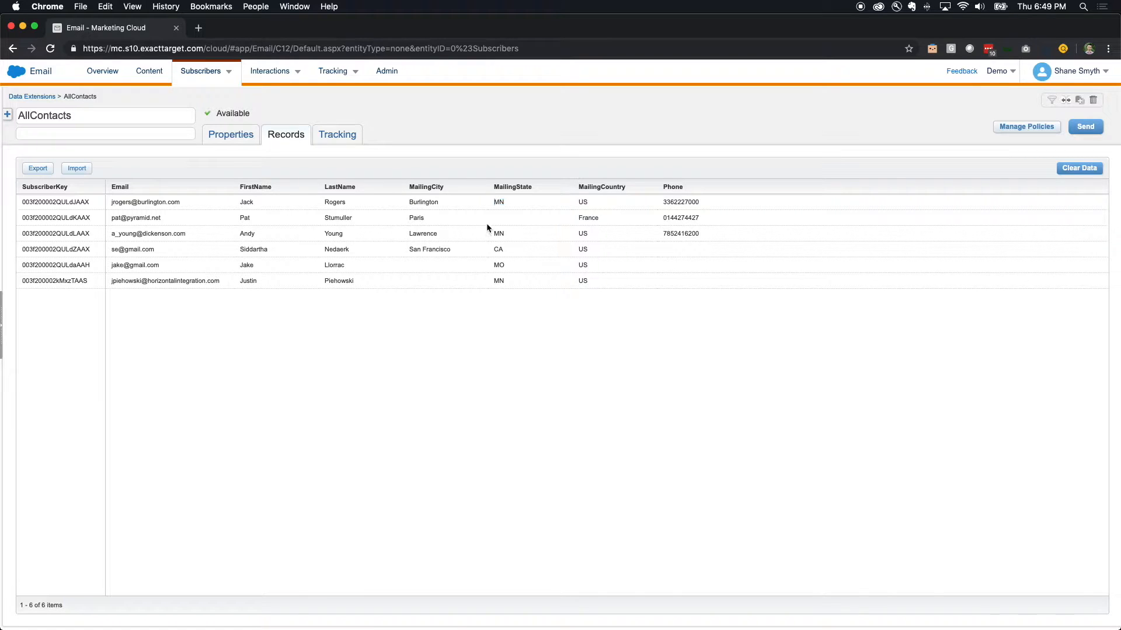
mouse_move(970, 149)
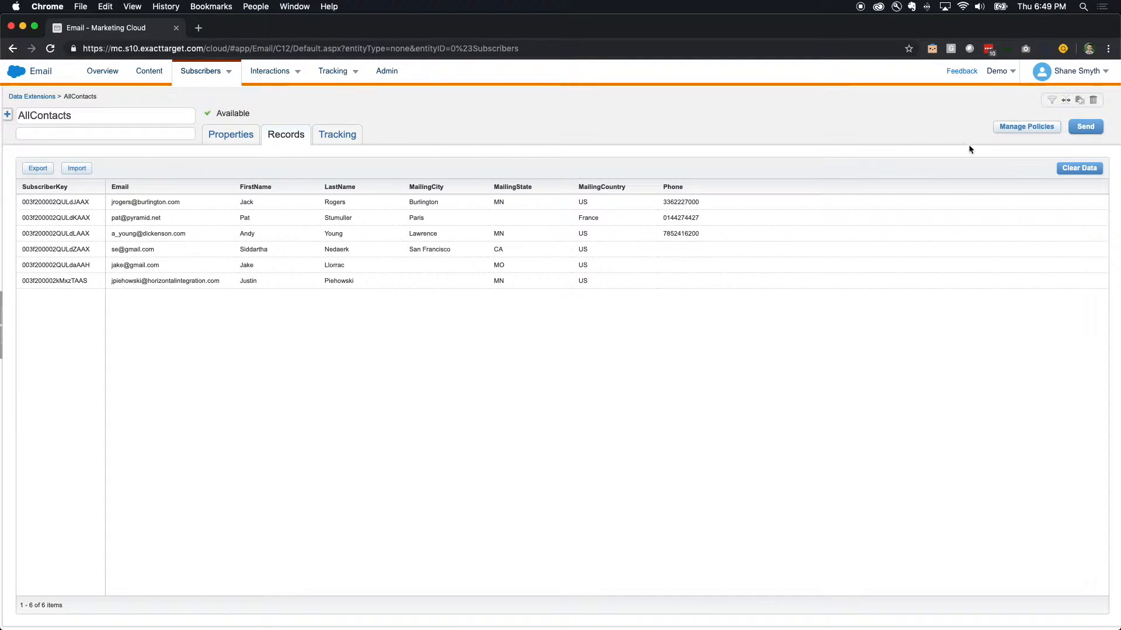
mouse_move(1051, 100)
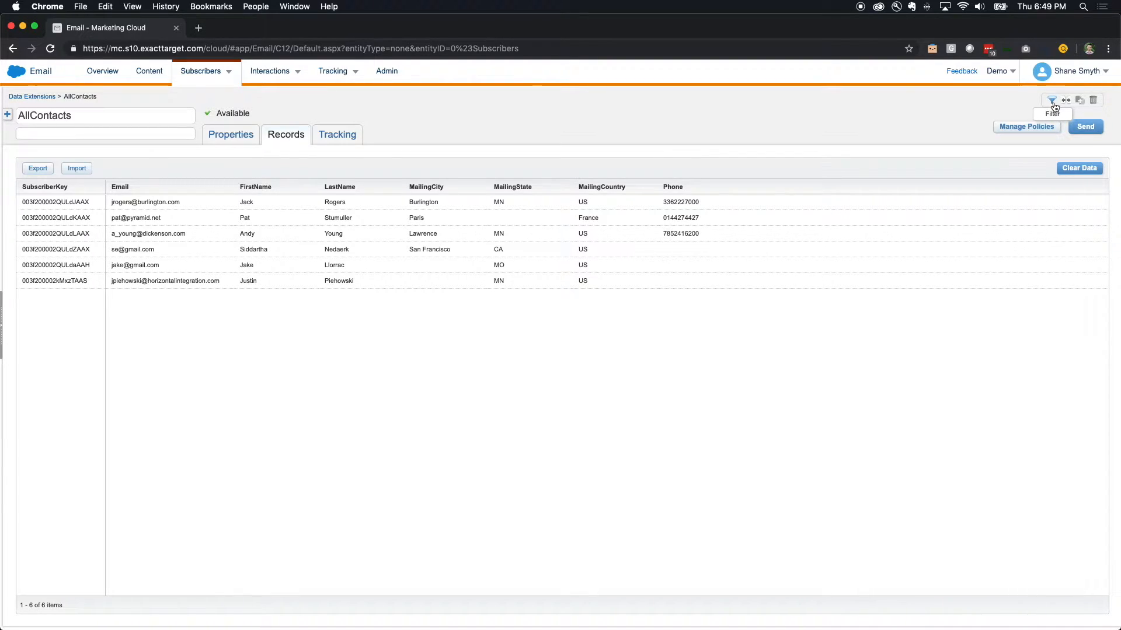
mouse_move(619, 113)
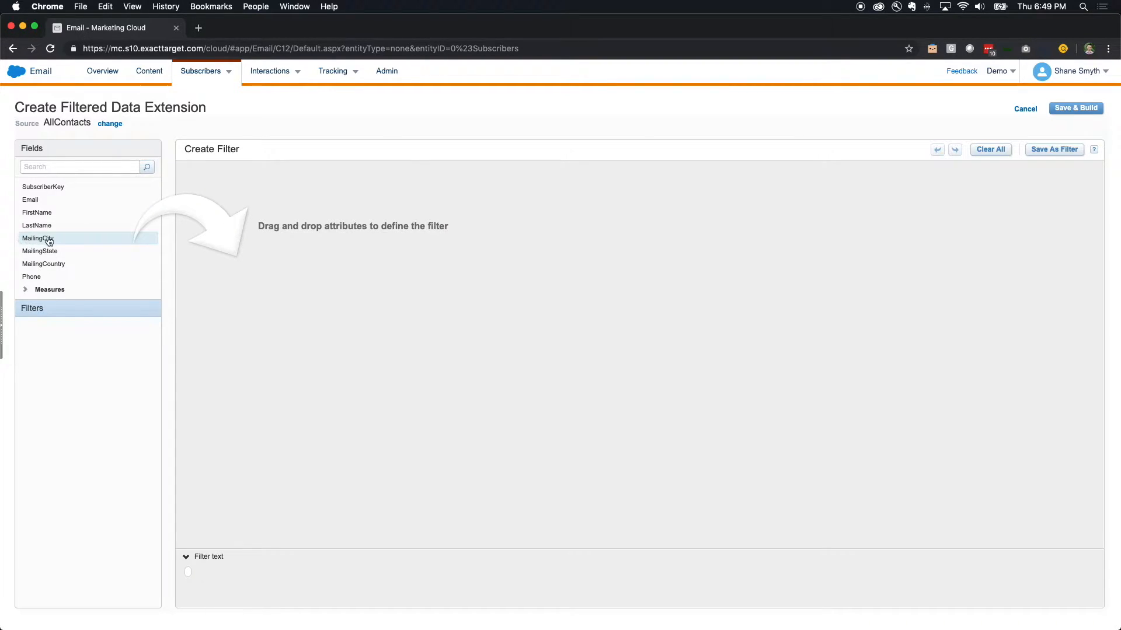
mouse_move(36, 225)
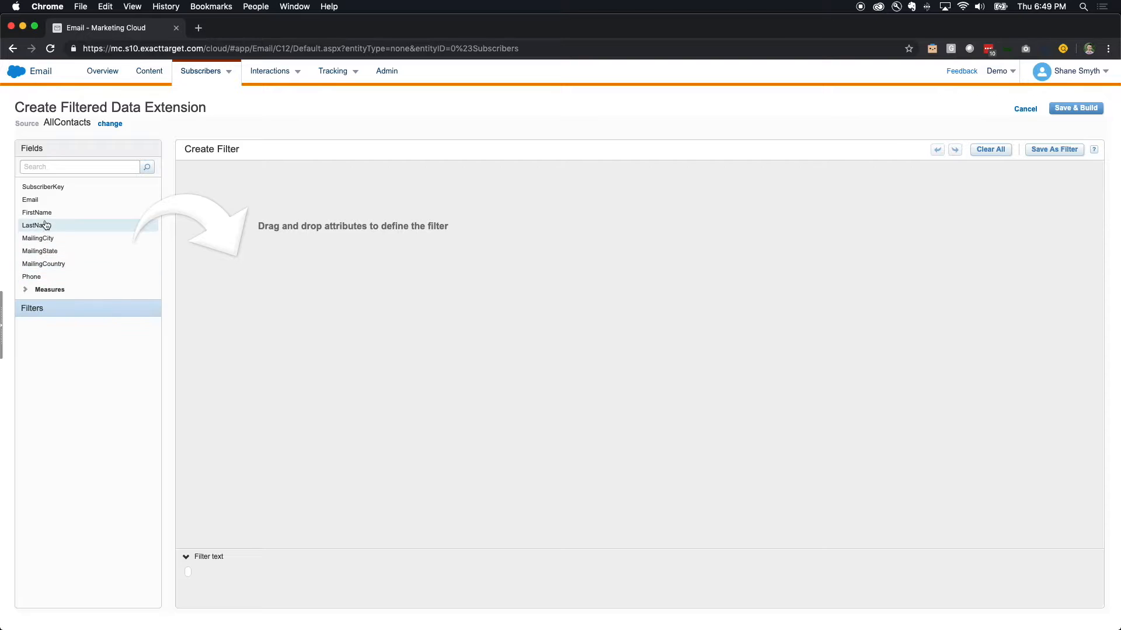
mouse_move(61, 251)
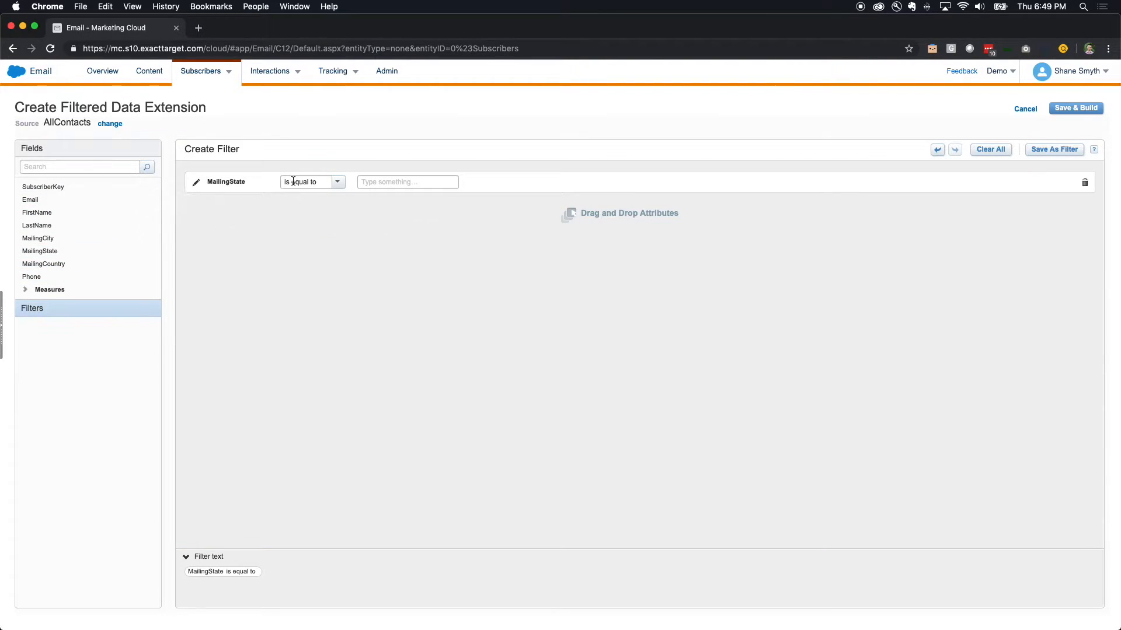
Step: Define the filter condition MailingState is equal to MN on AllContacts
click(336, 183)
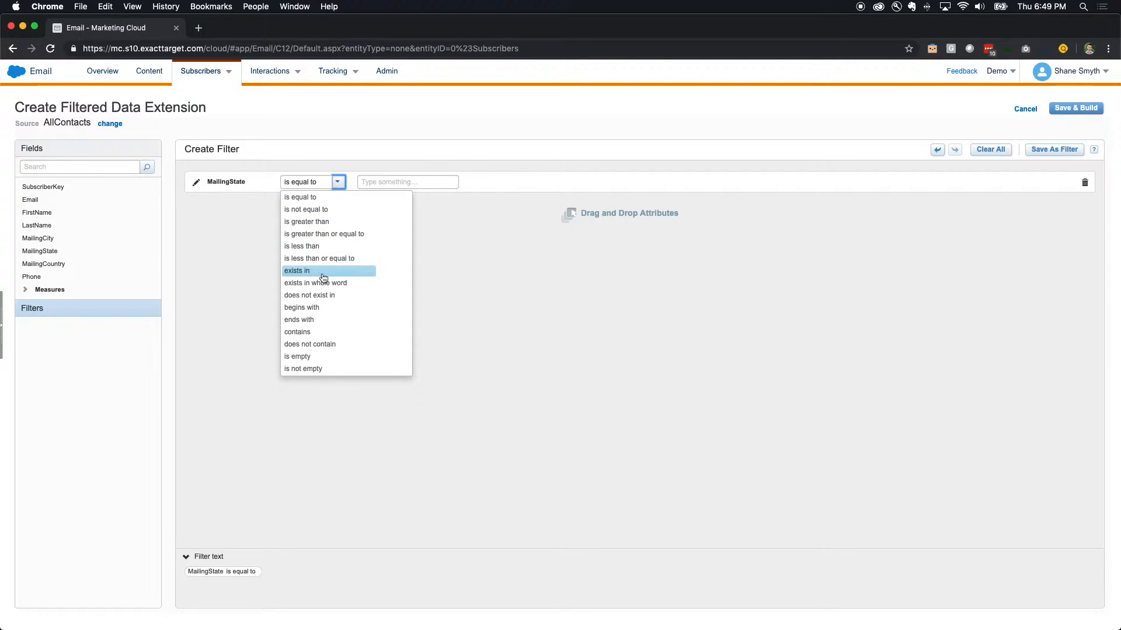
mouse_move(320, 257)
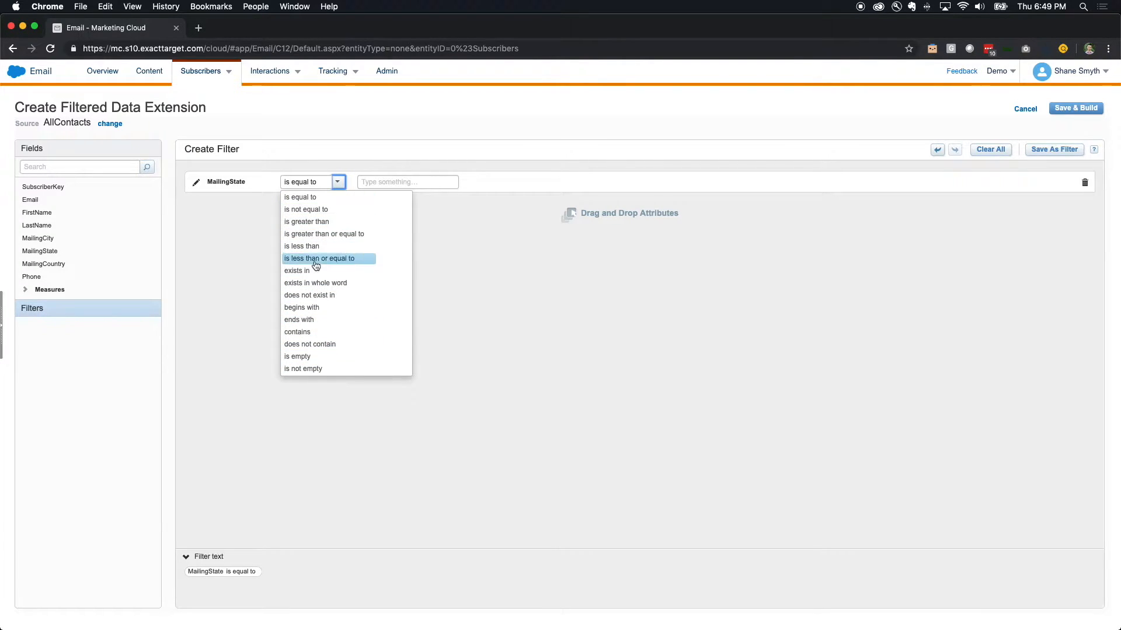
mouse_move(325, 320)
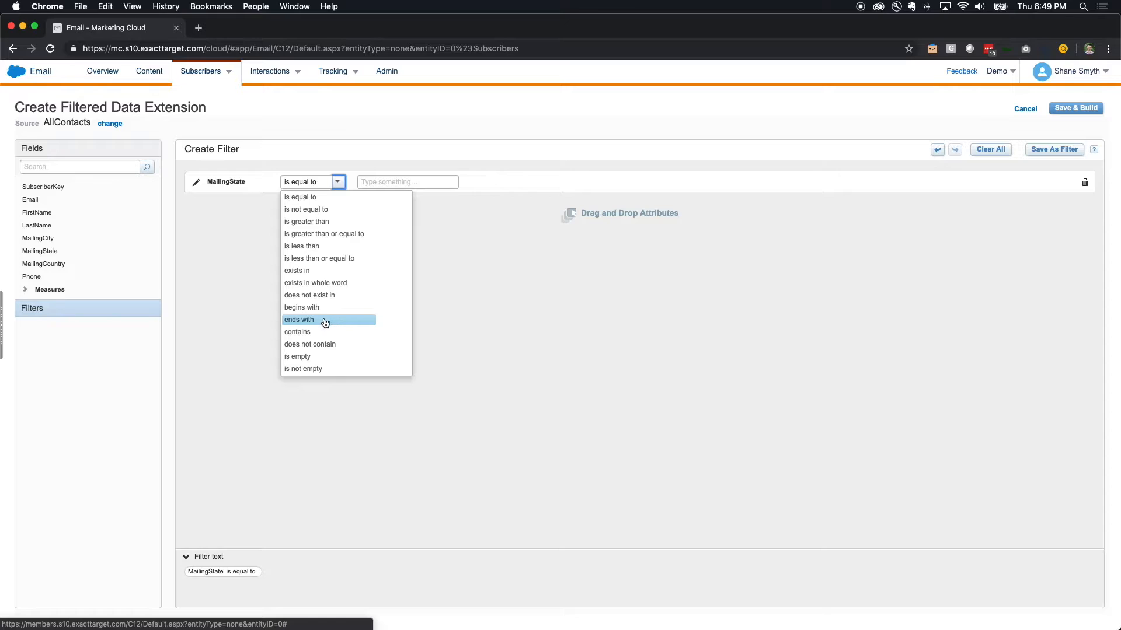
mouse_move(310, 205)
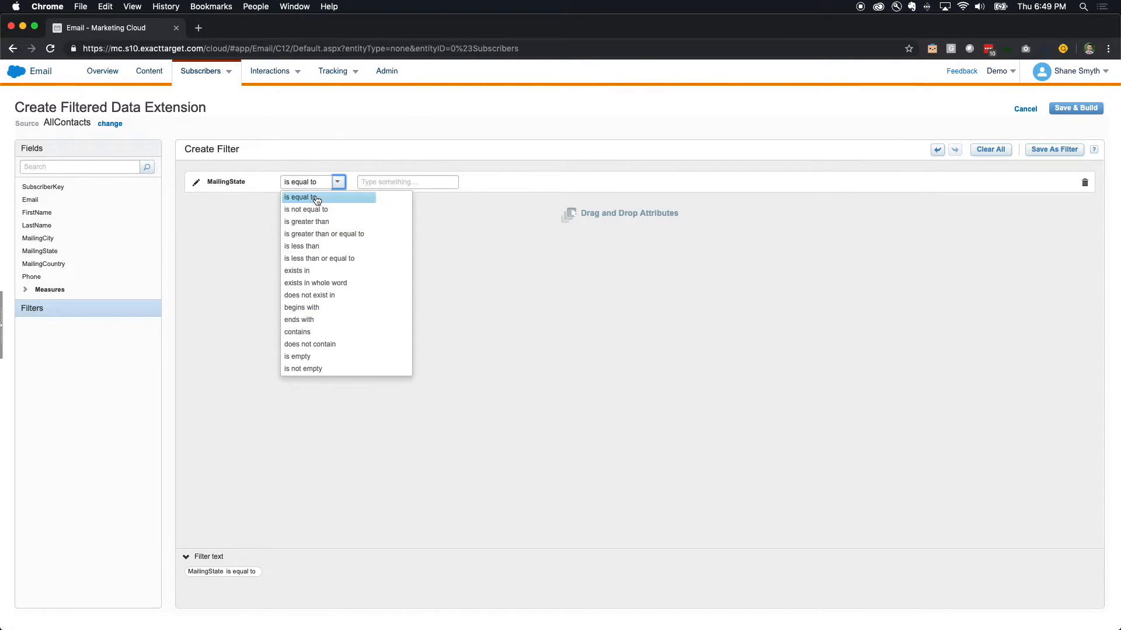
click(301, 197)
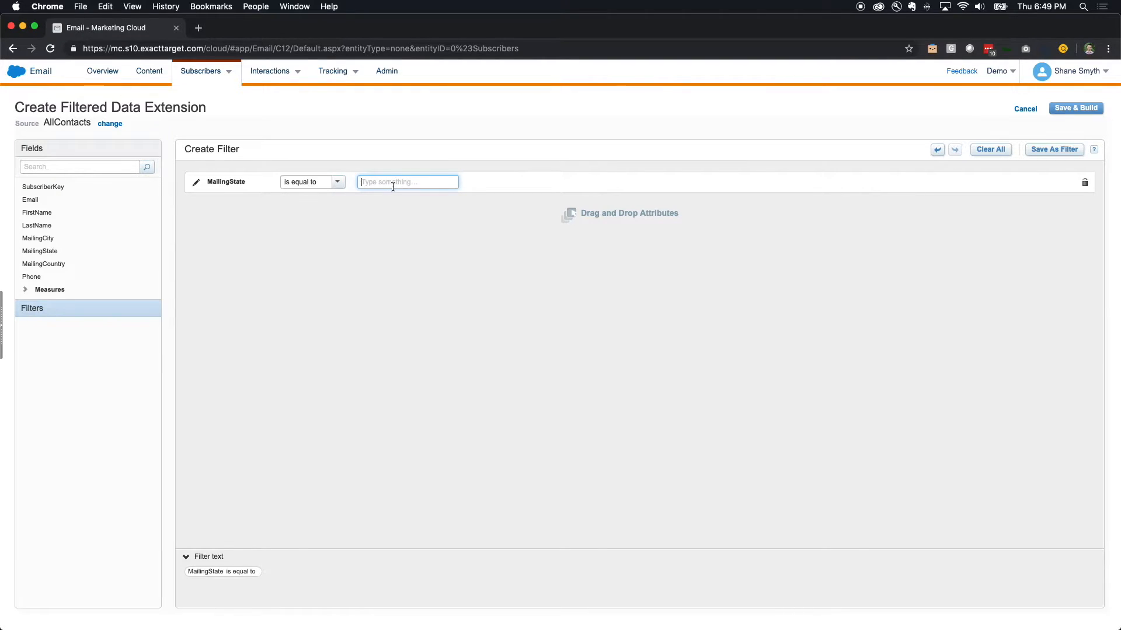
text(MN)
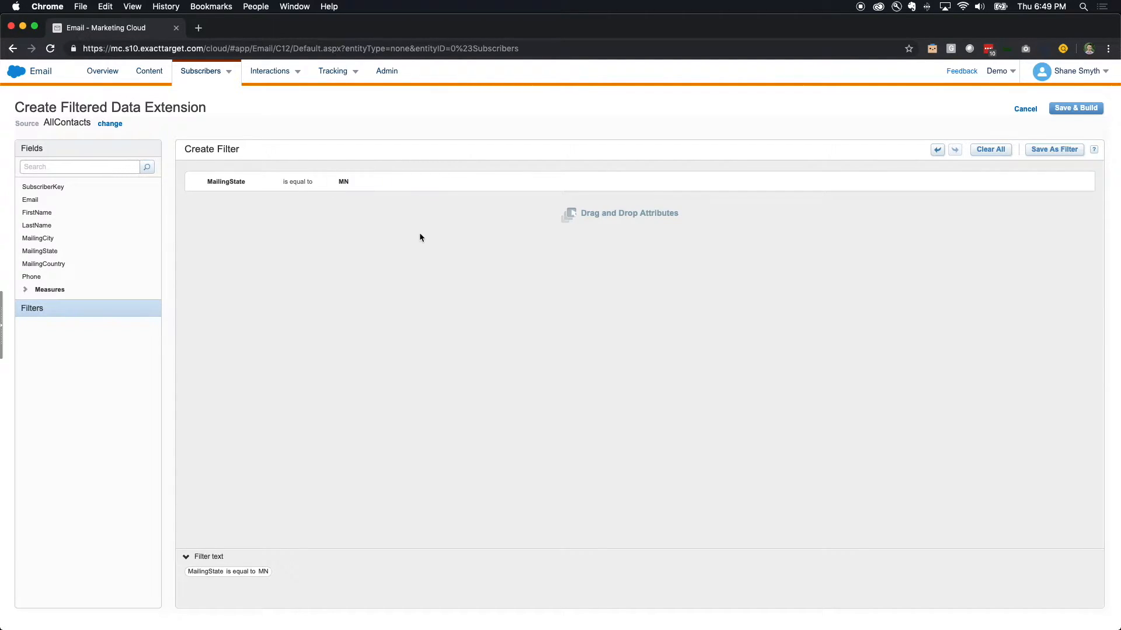
mouse_move(308, 248)
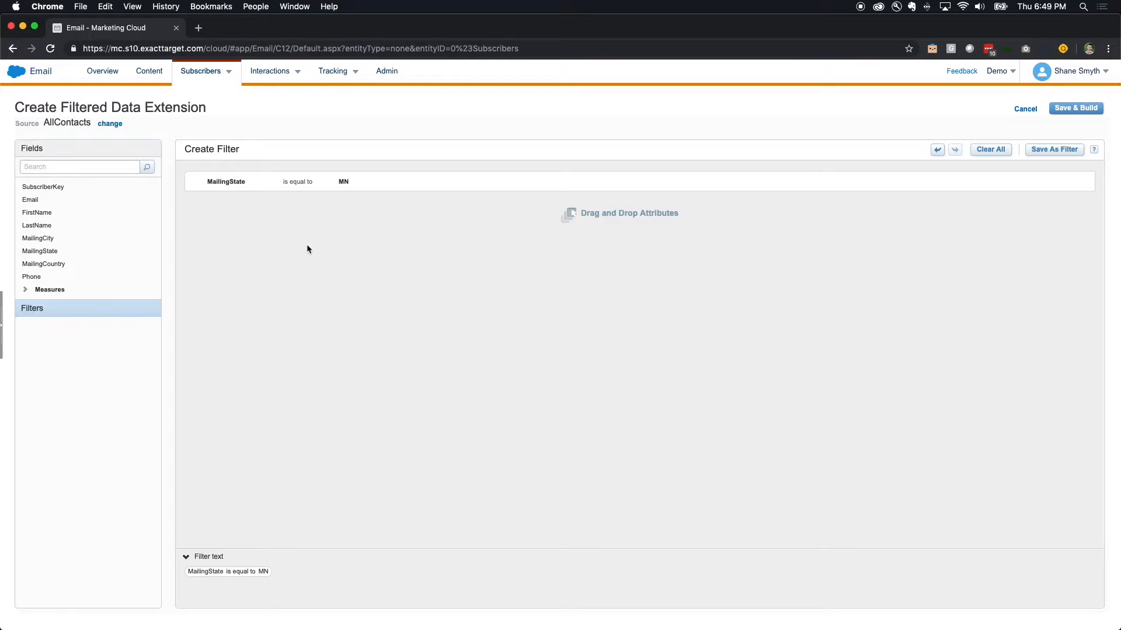
mouse_move(67, 264)
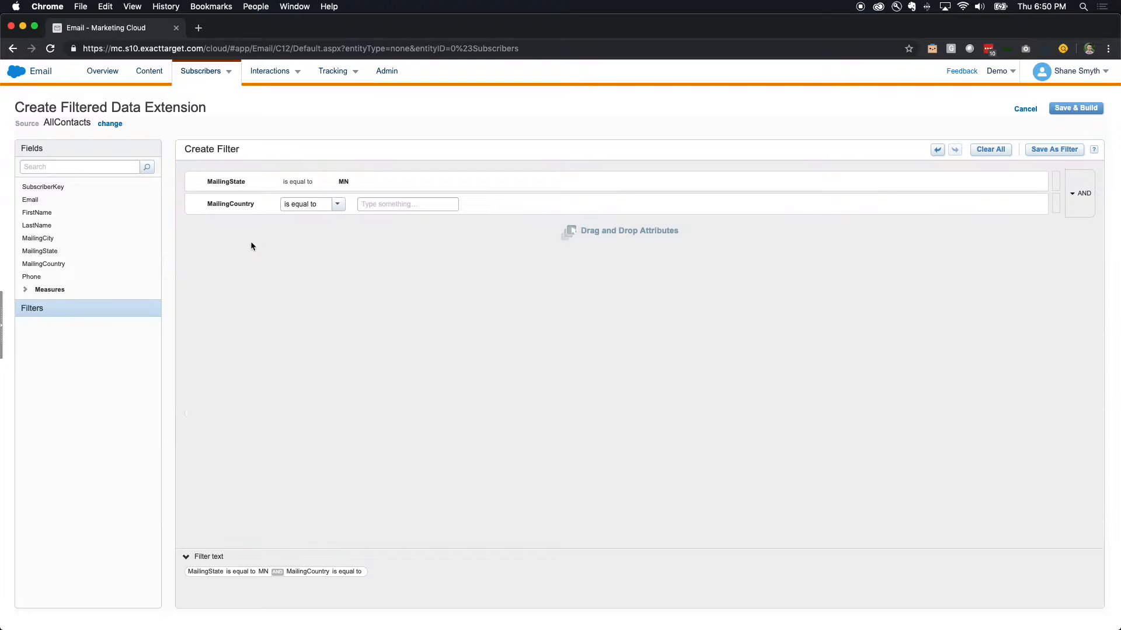
Step: Add an AND condition MailingCountry contains US to the filter
click(407, 203)
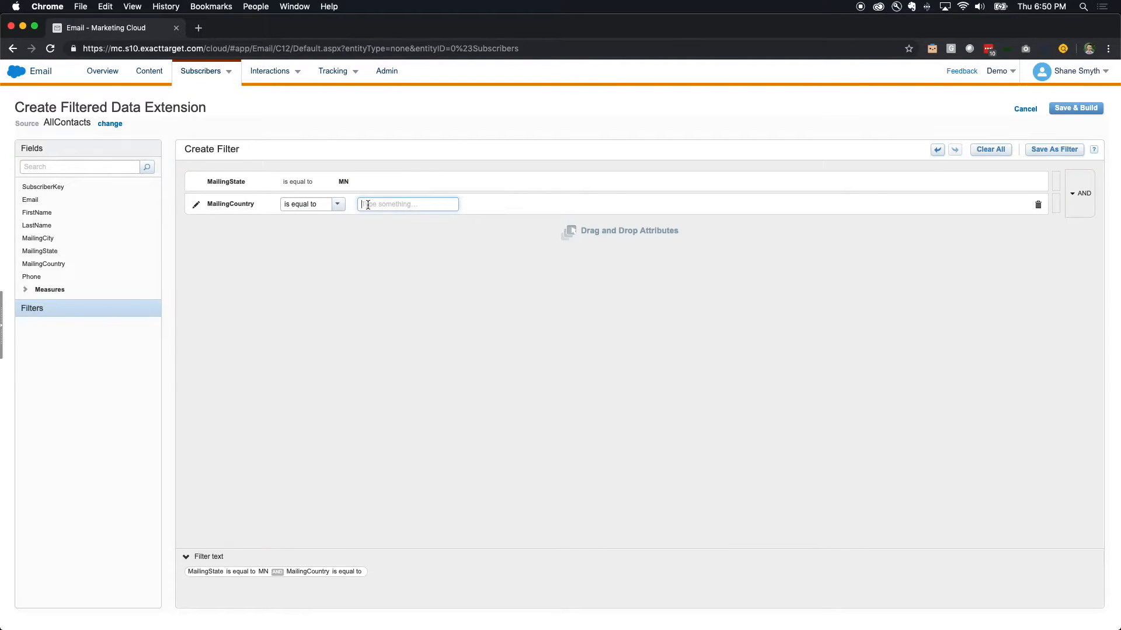
text(US)
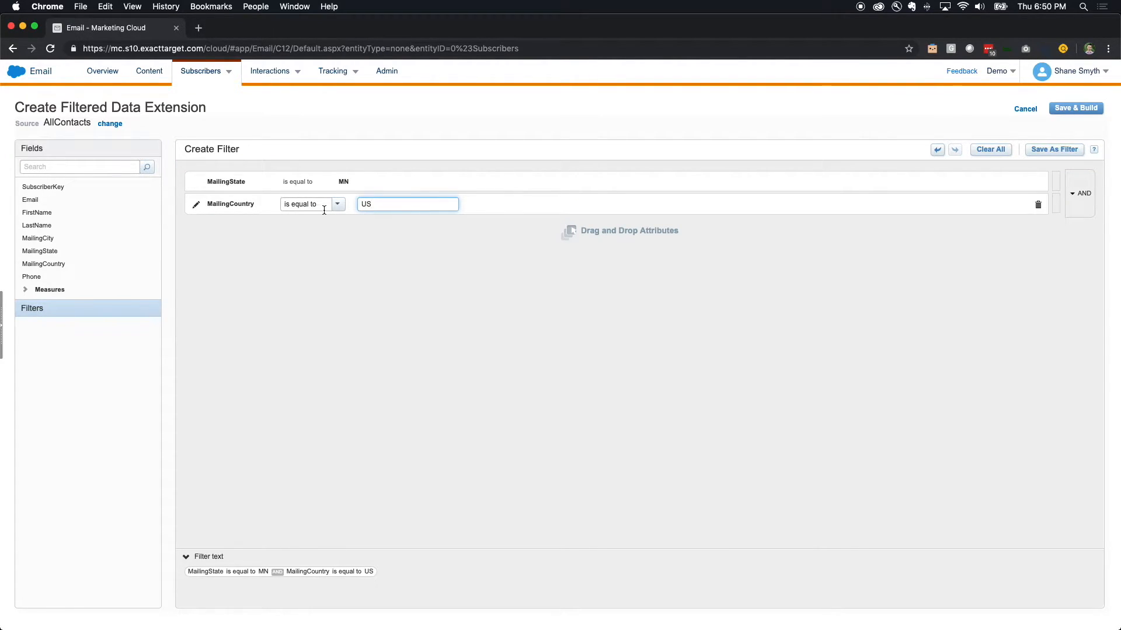
click(336, 203)
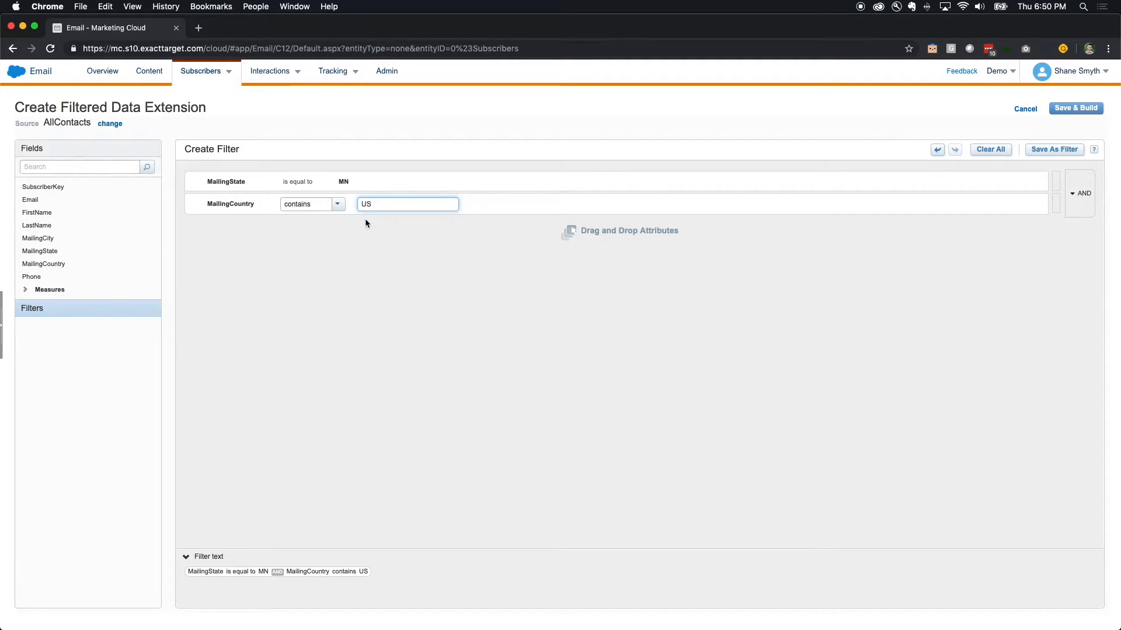
mouse_move(510, 207)
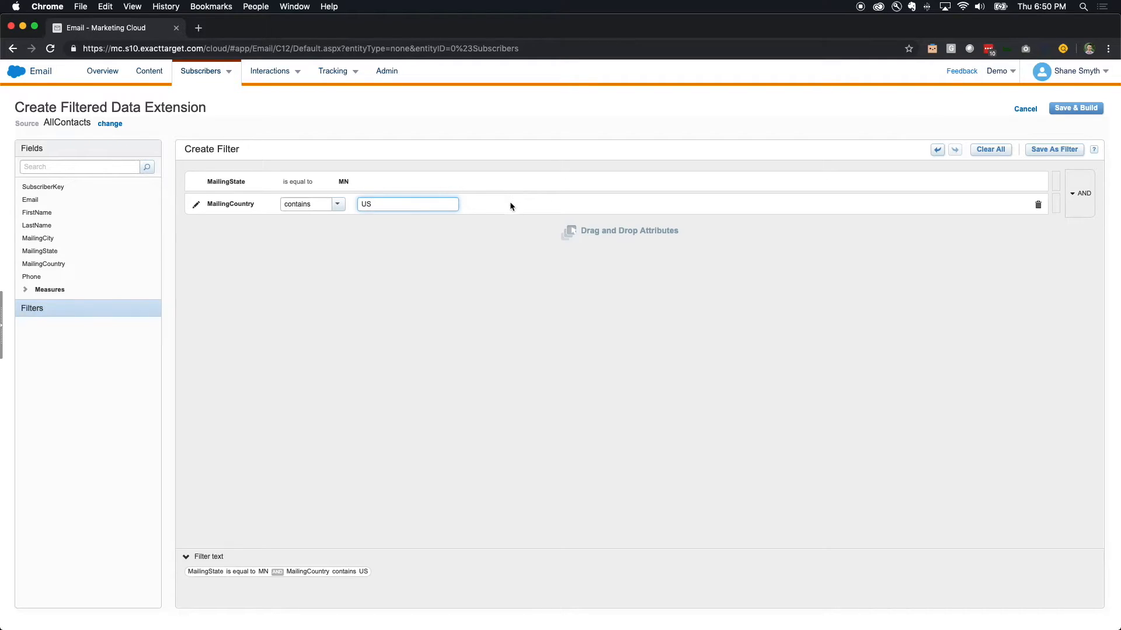
mouse_move(1081, 202)
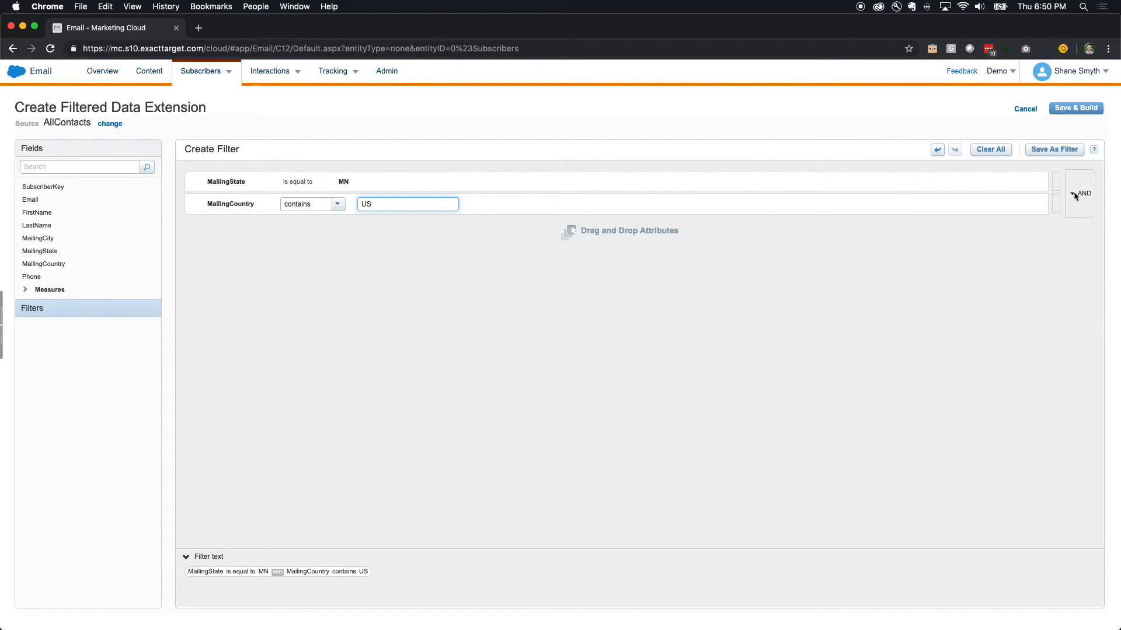
mouse_move(577, 208)
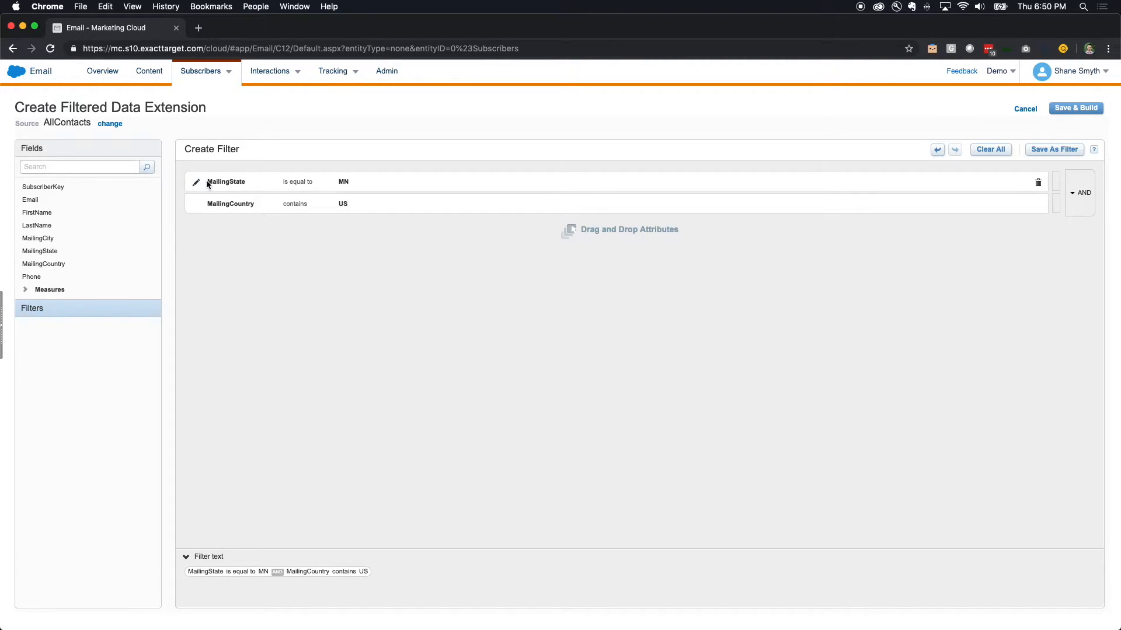
mouse_move(326, 183)
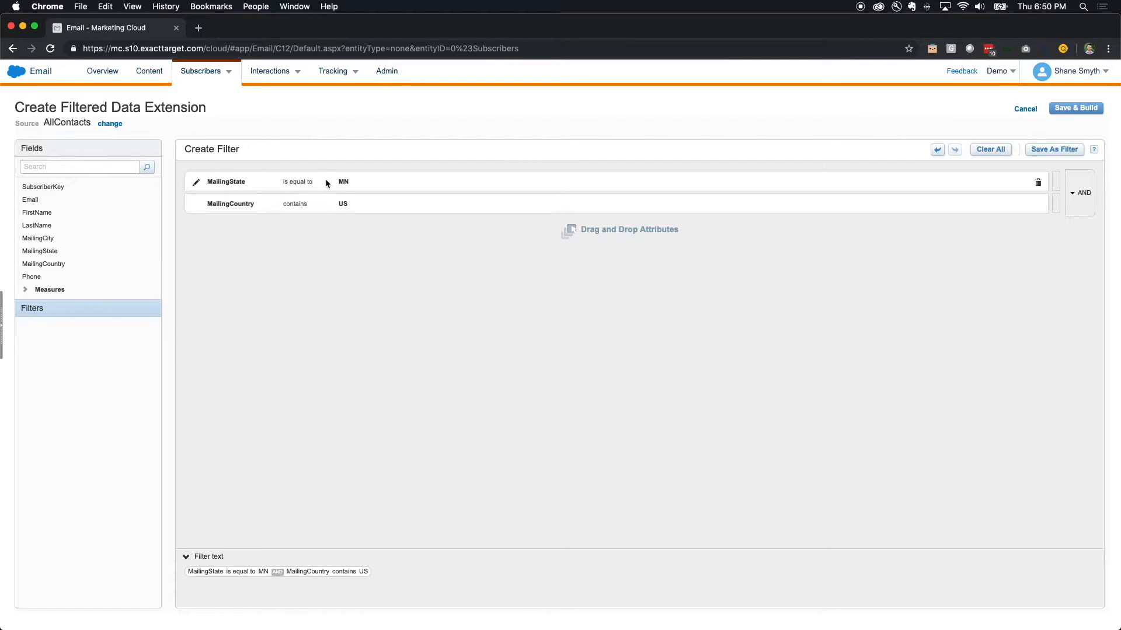
mouse_move(1063, 189)
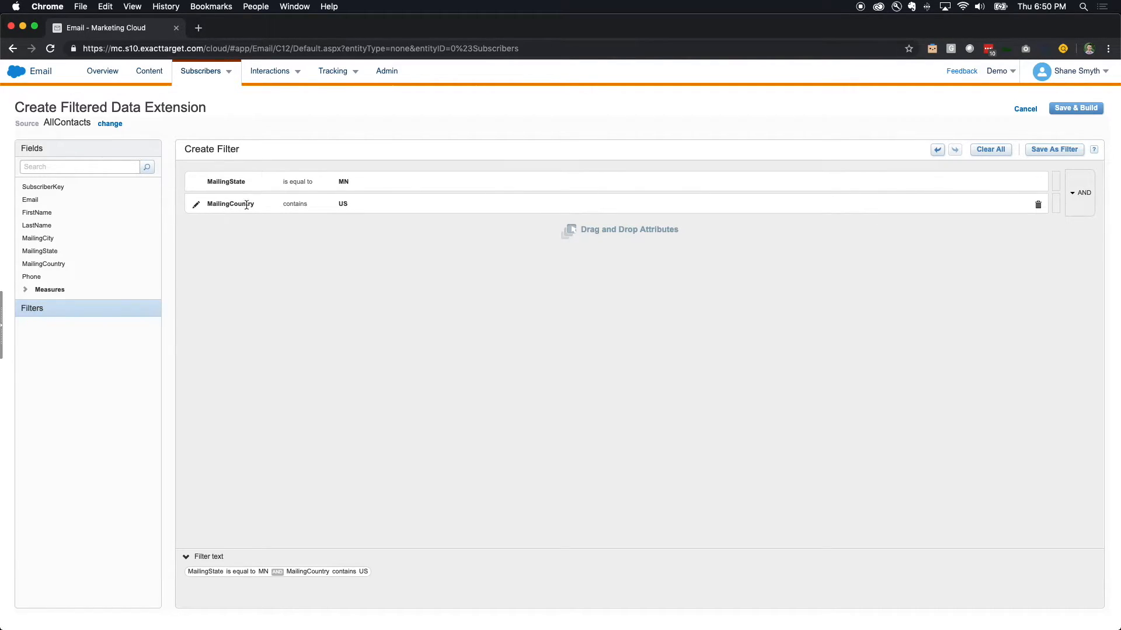
mouse_move(888, 218)
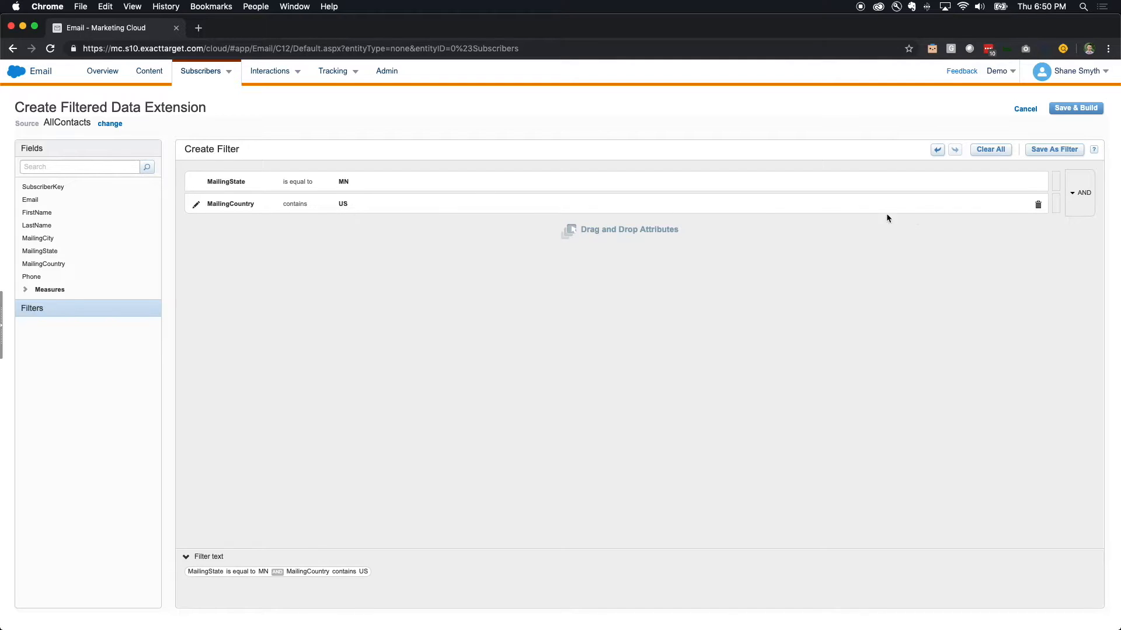
click(1080, 192)
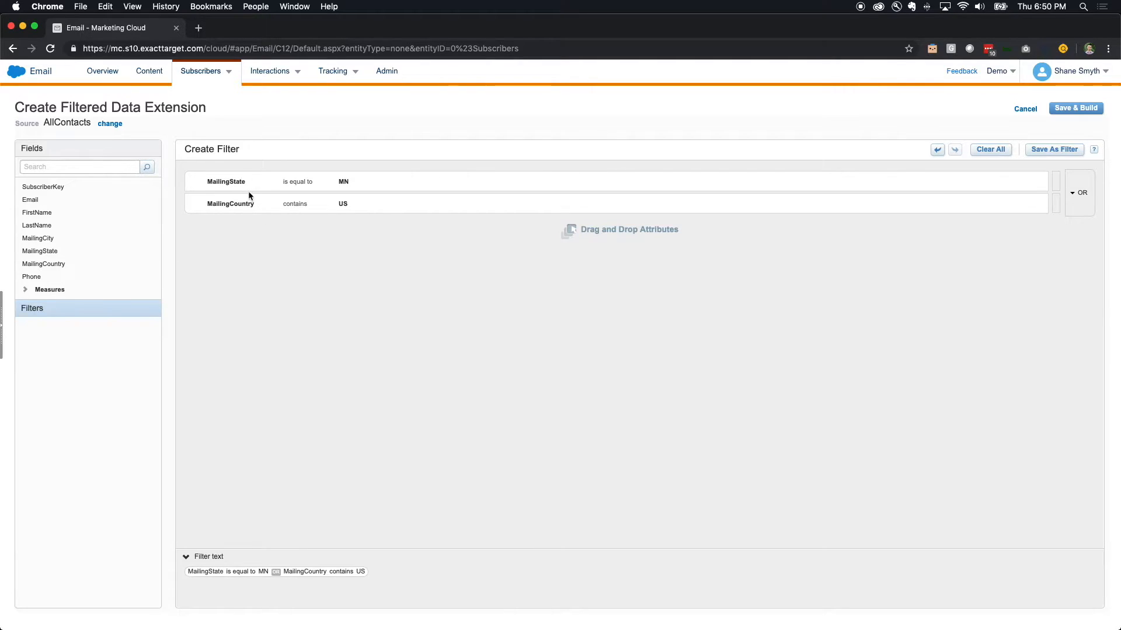
mouse_move(239, 206)
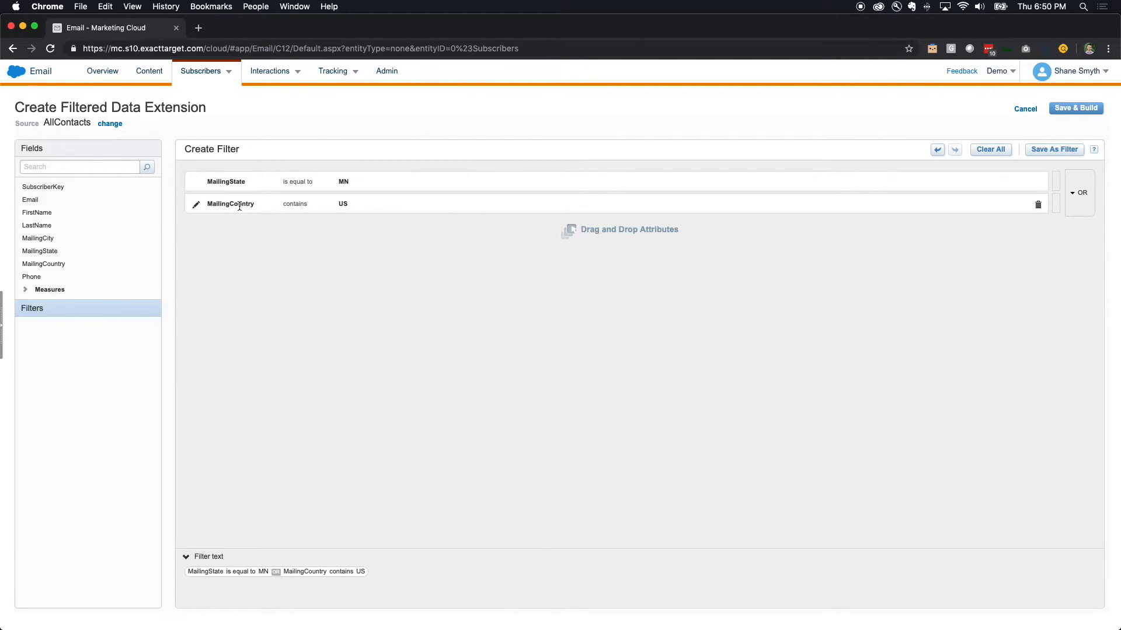
mouse_move(459, 217)
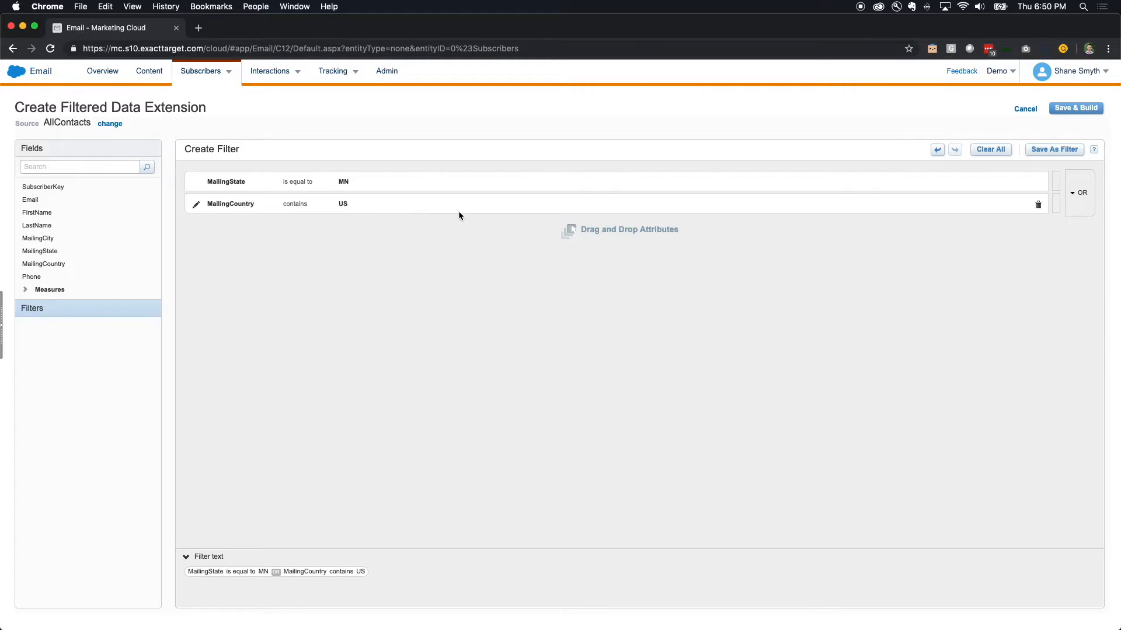
click(1083, 192)
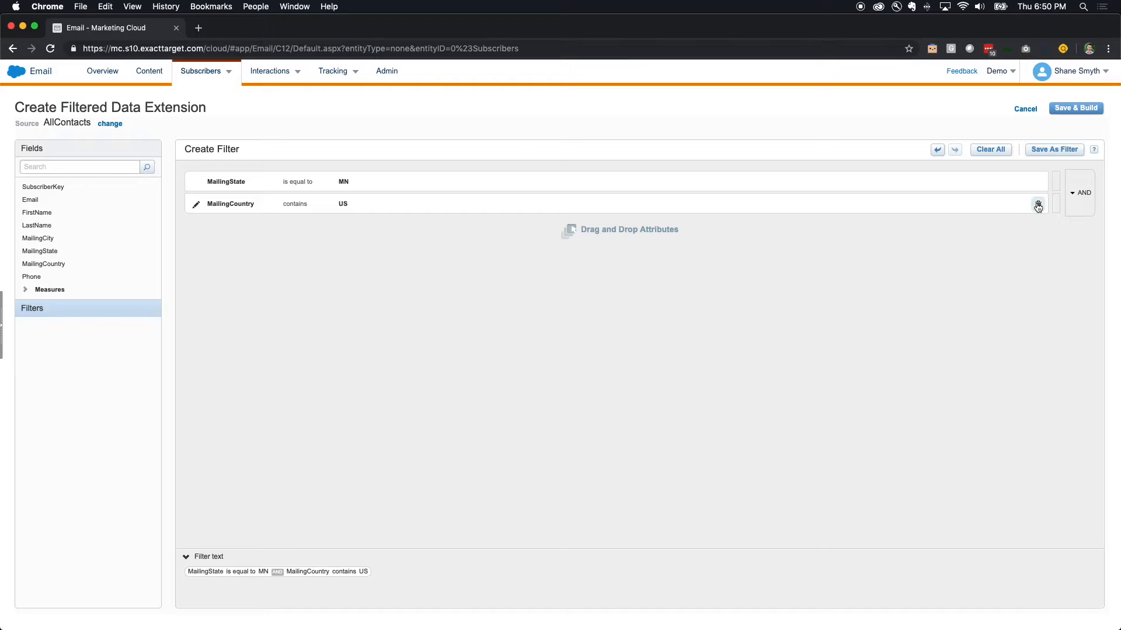
Step: Remove the MailingCountry condition and save the MN-only filter as 'MN Contacts'
click(1038, 208)
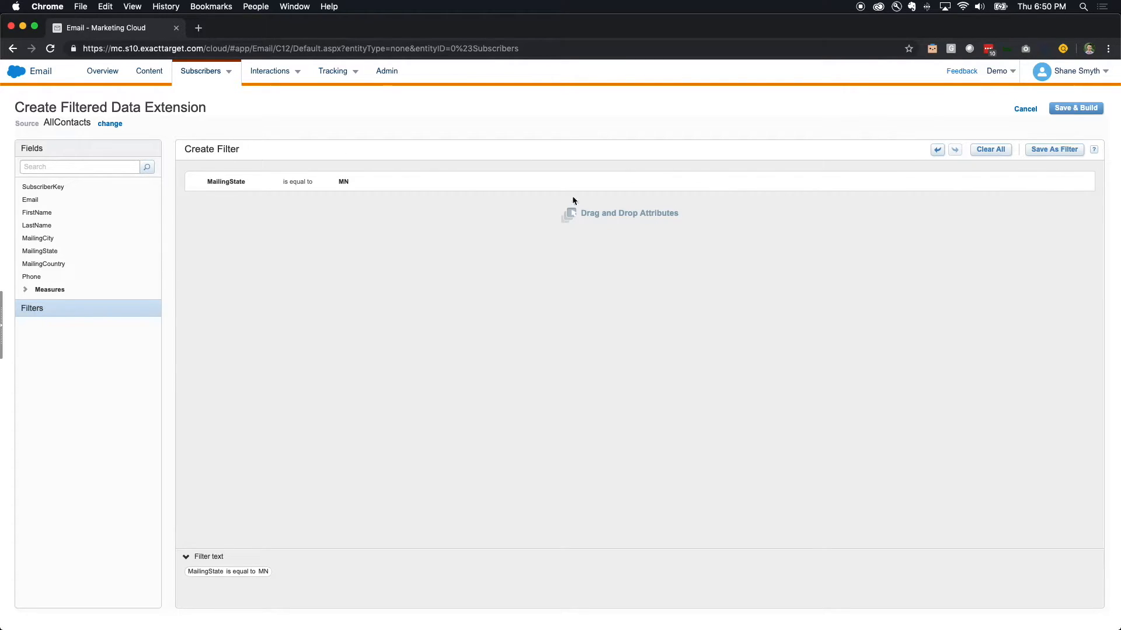
mouse_move(1075, 109)
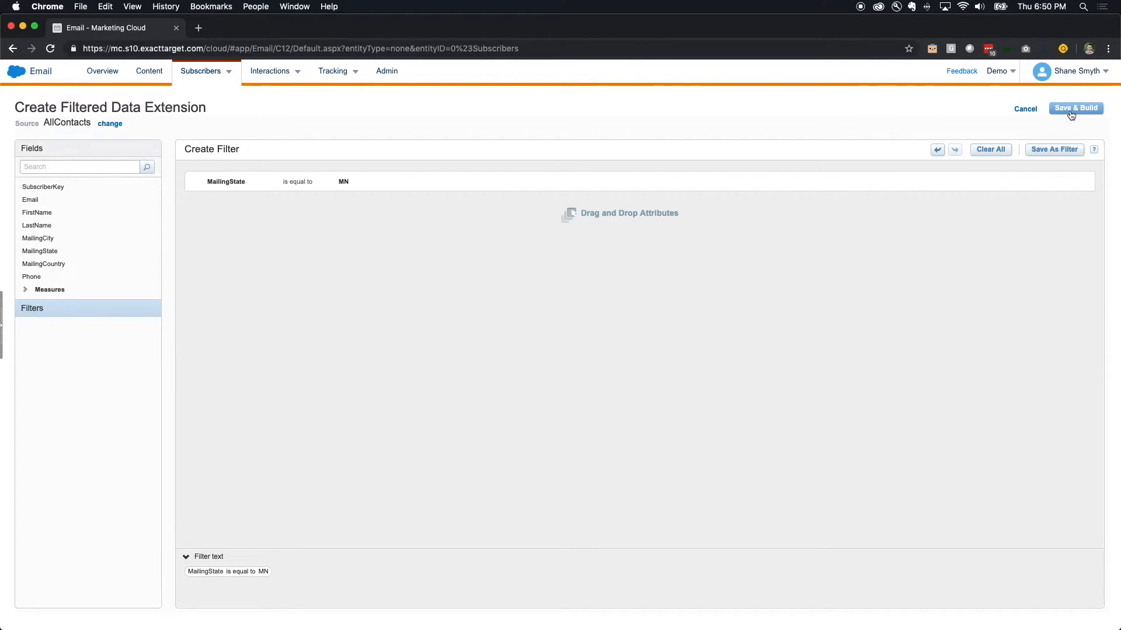
click(1075, 108)
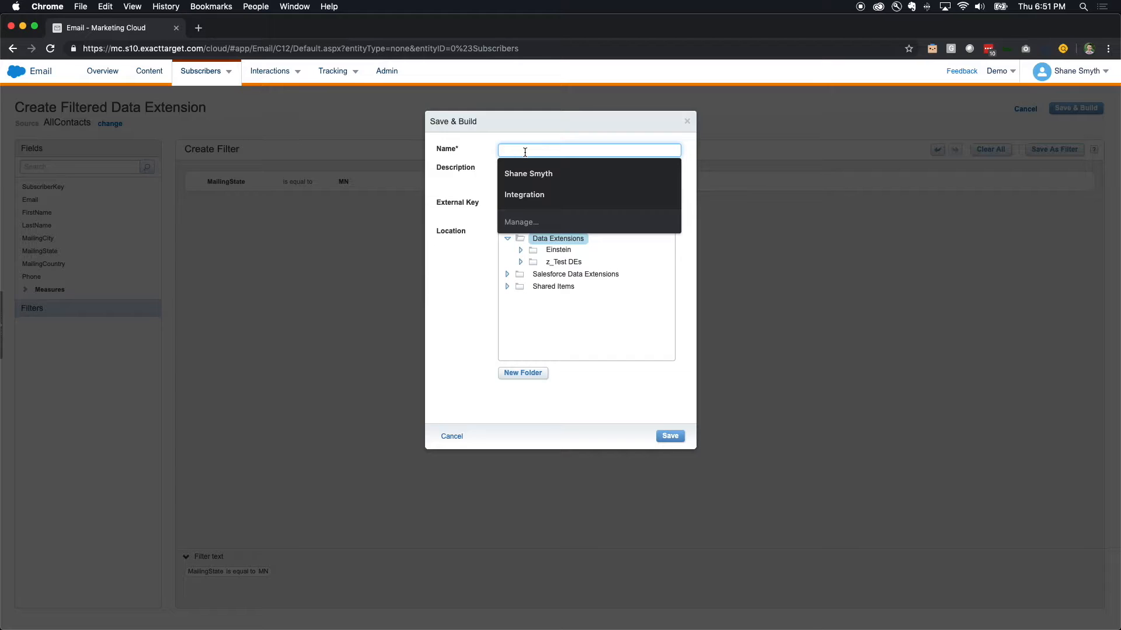
text(MN Contacts)
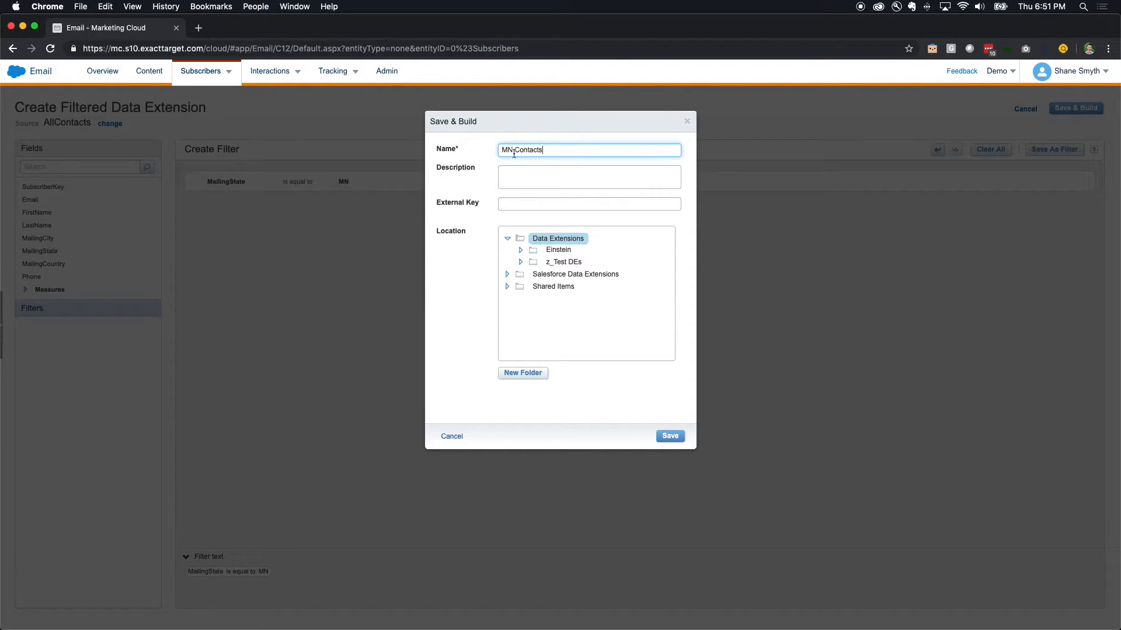
click(669, 435)
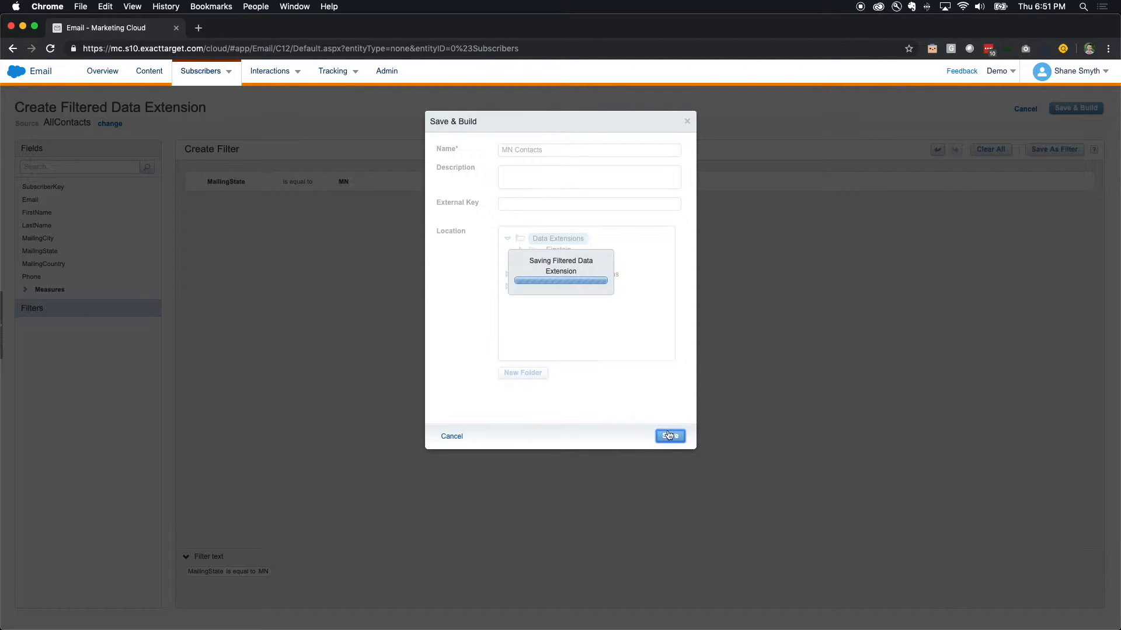
Step: Return to the Data Extensions list and open MN Contacts, now showing 3 records
click(670, 436)
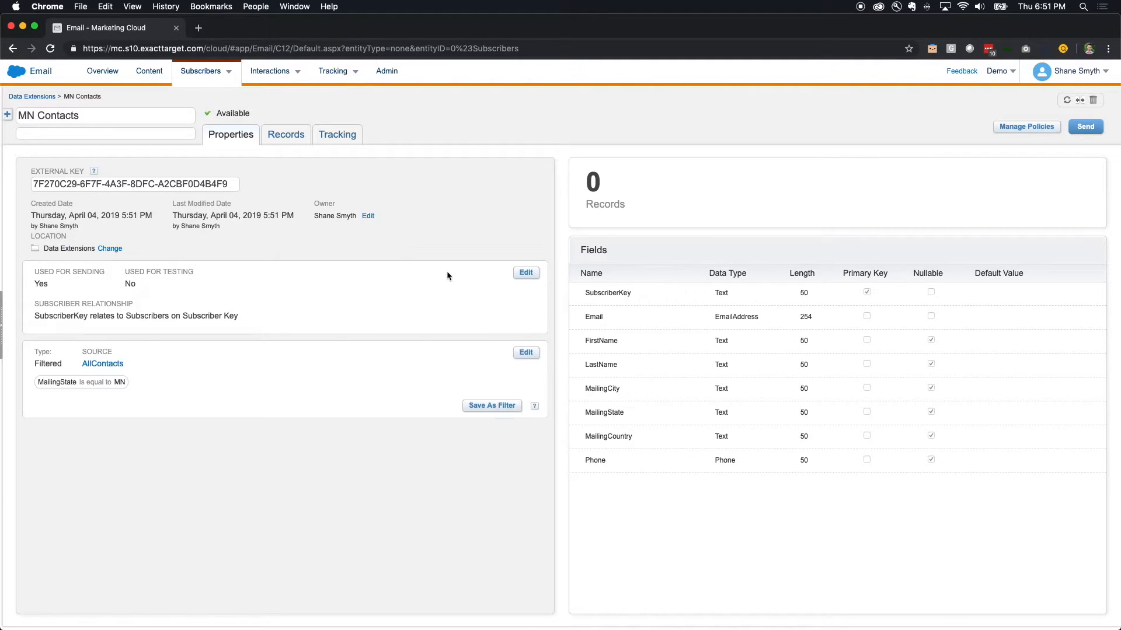
mouse_move(299, 179)
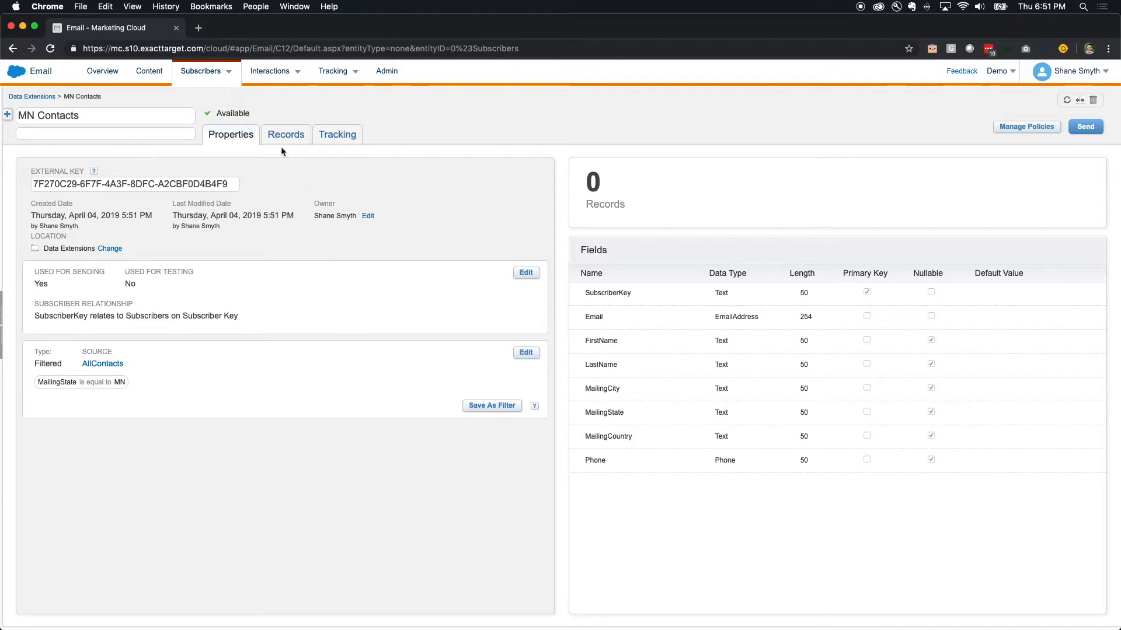
mouse_move(281, 175)
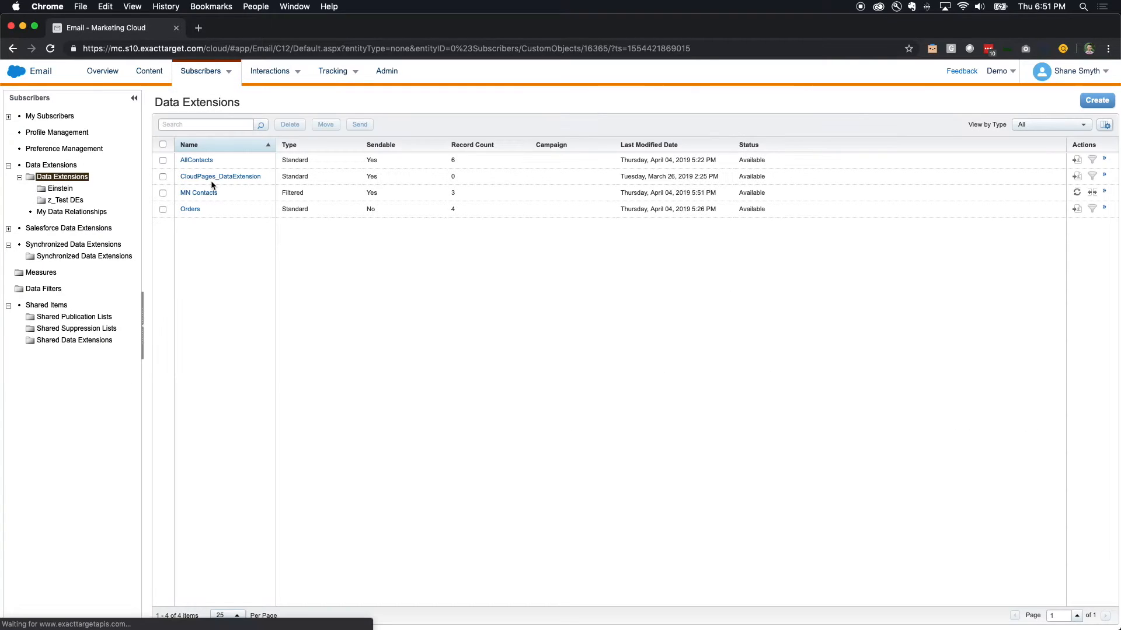
click(199, 192)
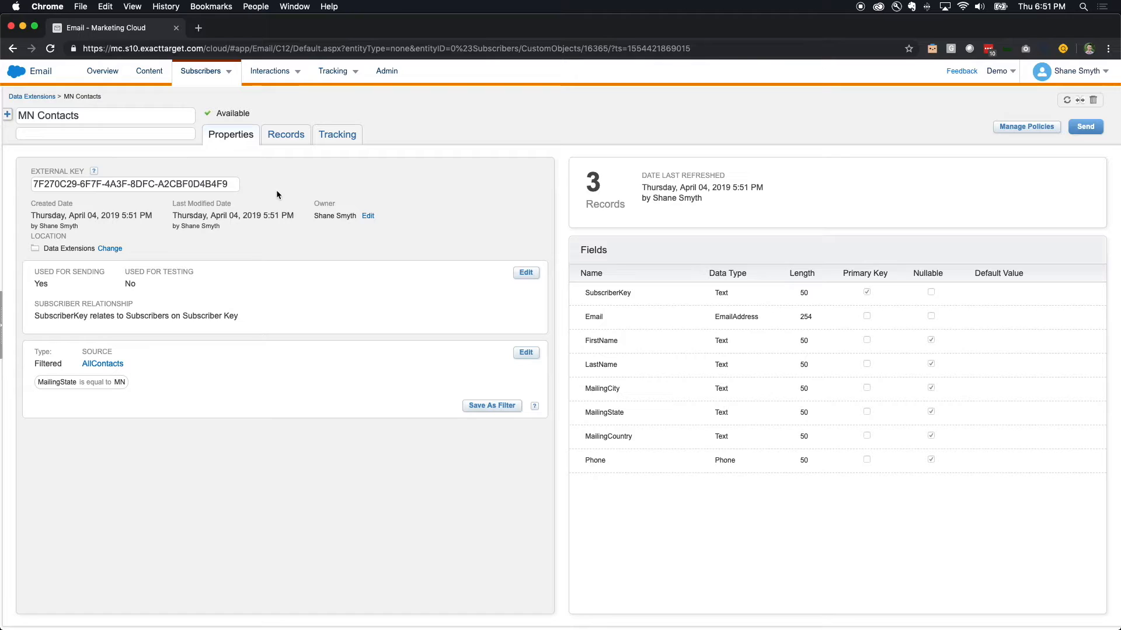
Step: Display the three MN Contacts rows, each with MailingState MN and MailingCountry US
click(284, 135)
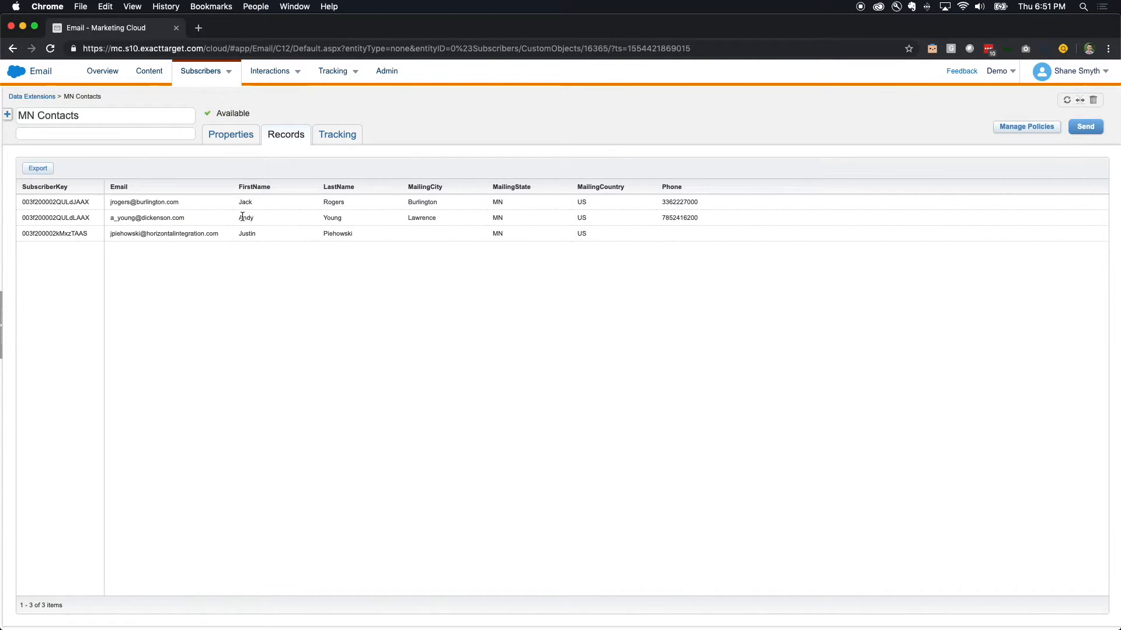
mouse_move(451, 223)
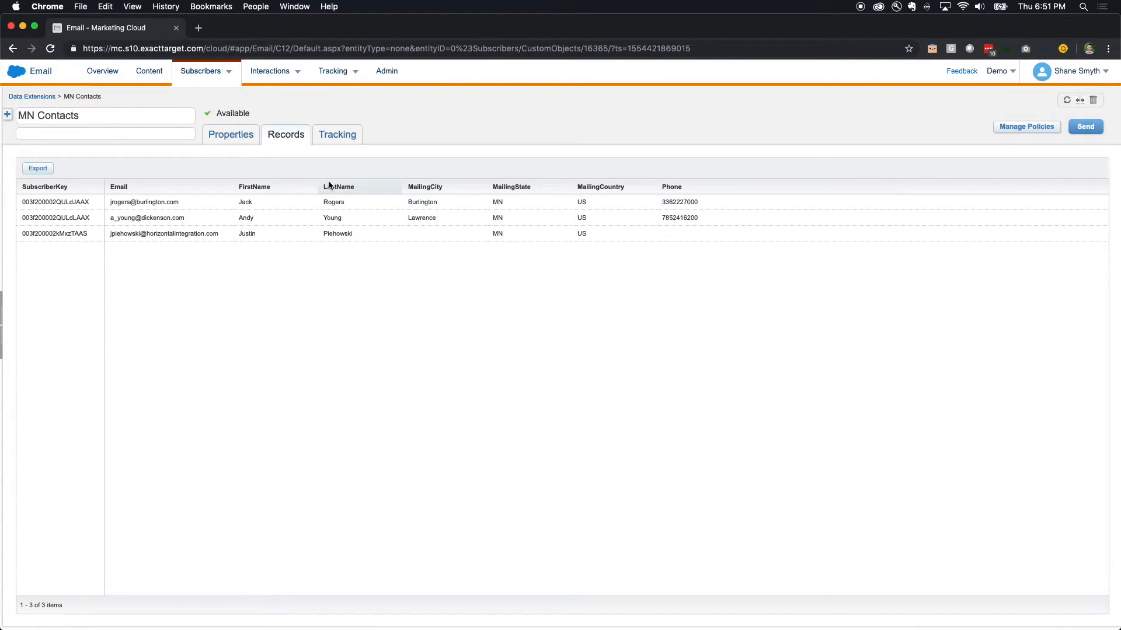
mouse_move(364, 214)
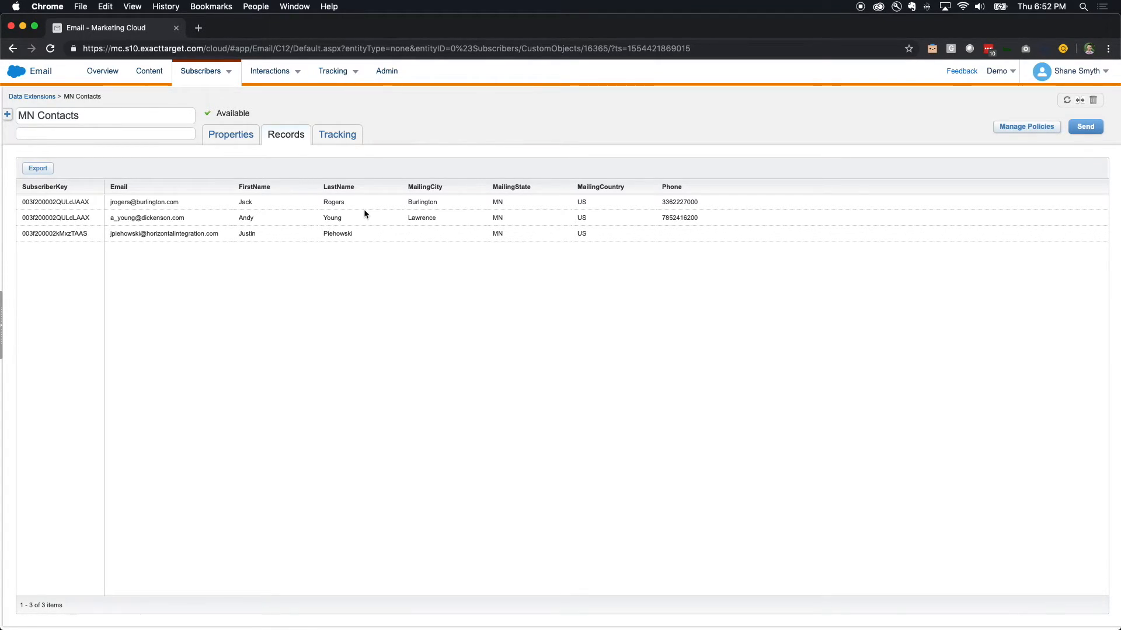
mouse_move(1071, 107)
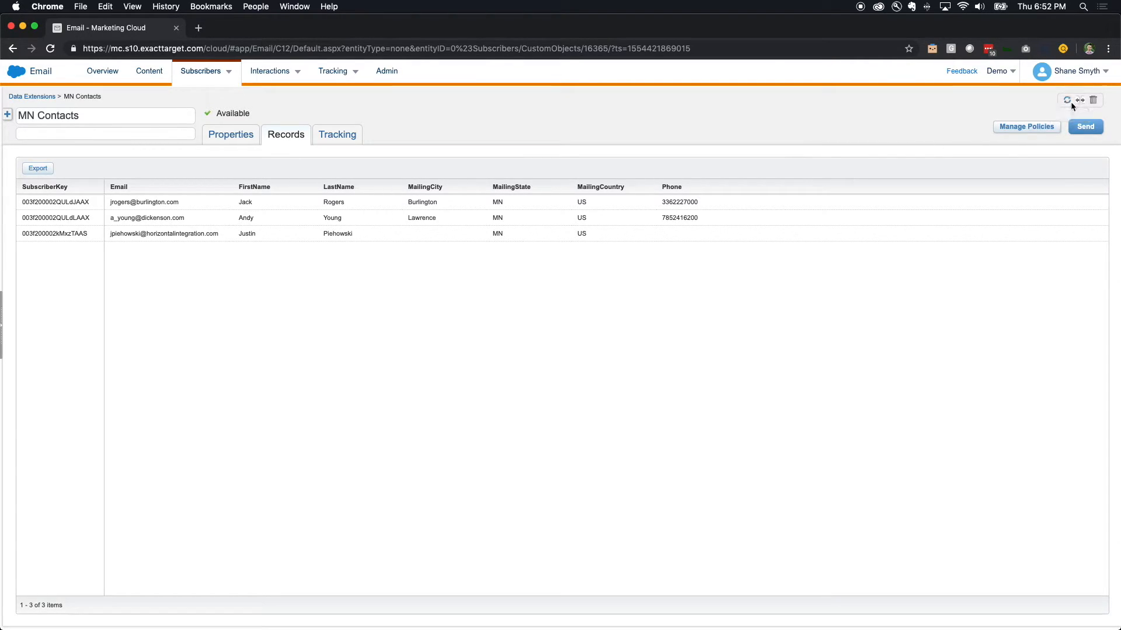
mouse_move(1066, 100)
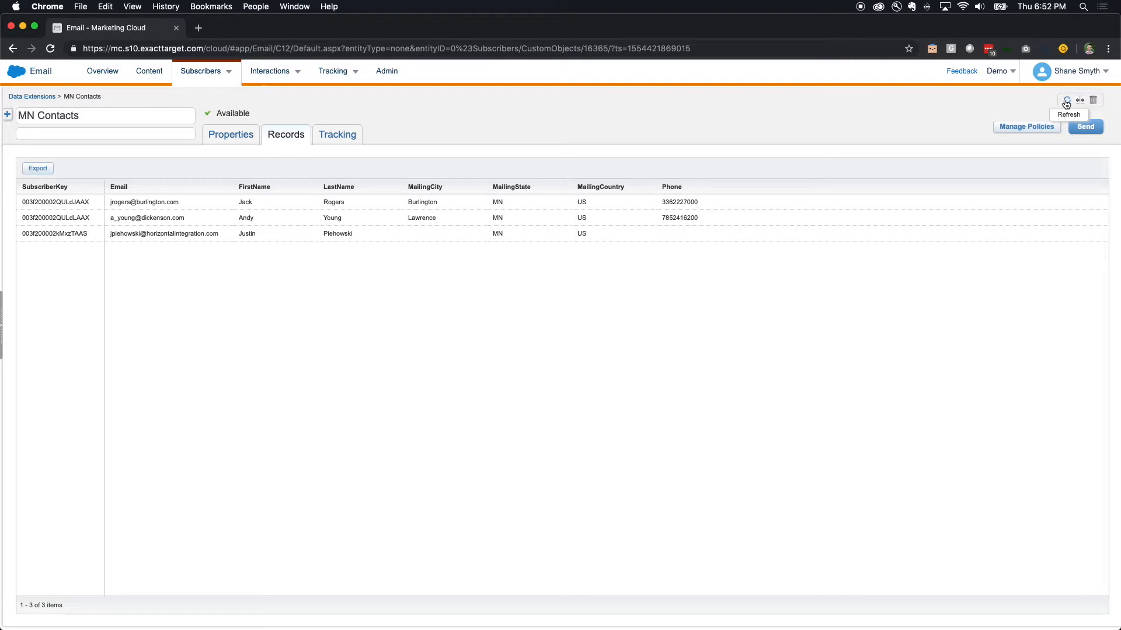
mouse_move(803, 110)
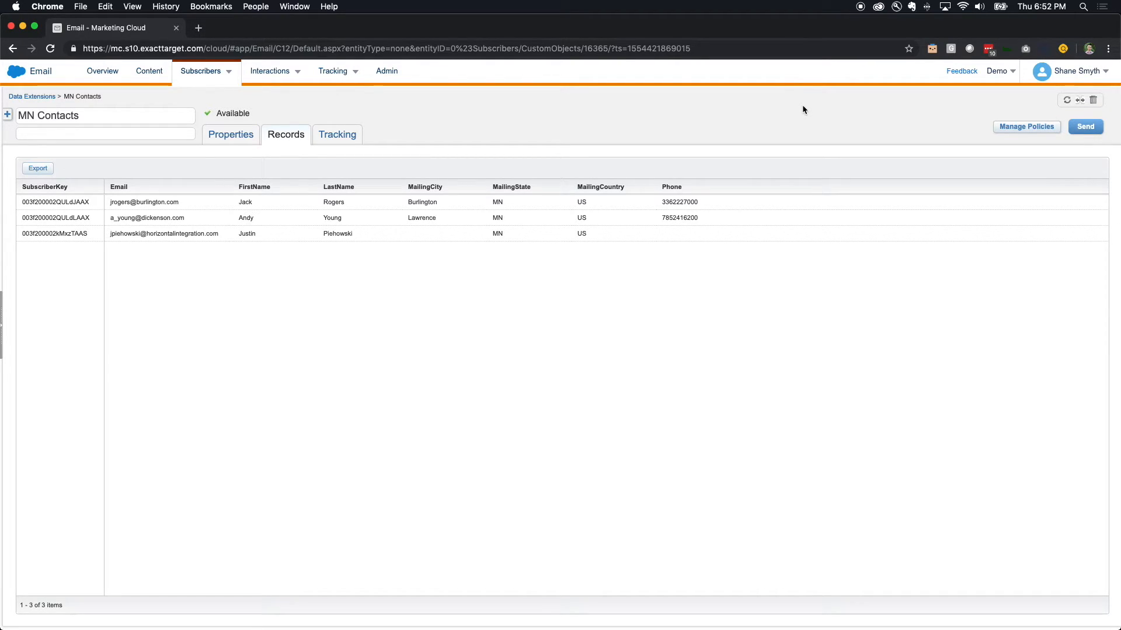
mouse_move(647, 48)
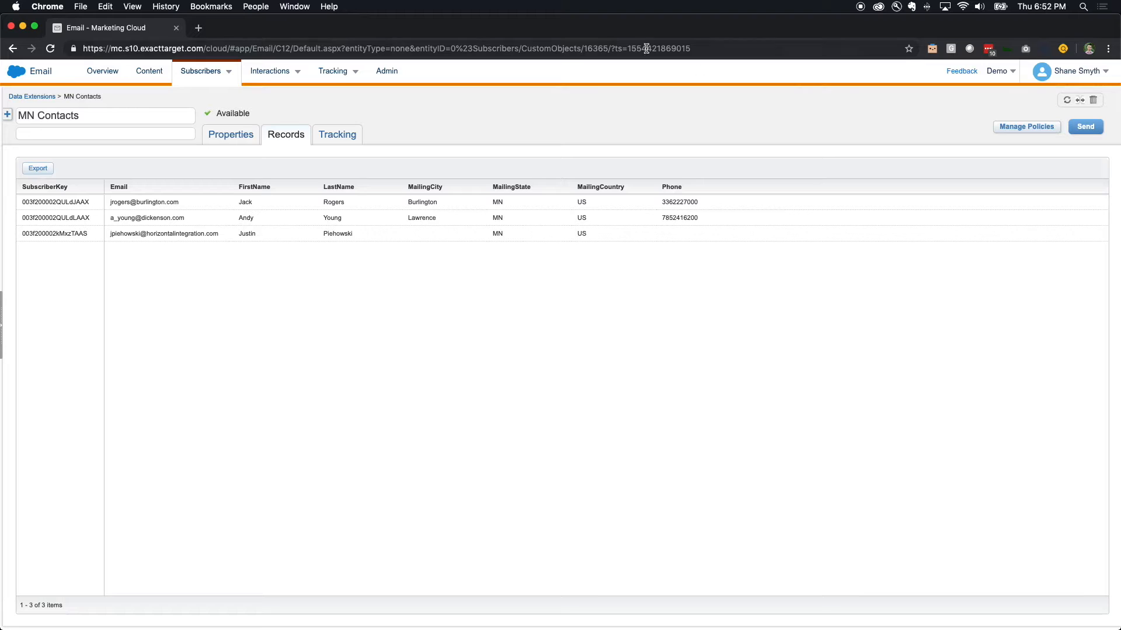
mouse_move(349, 108)
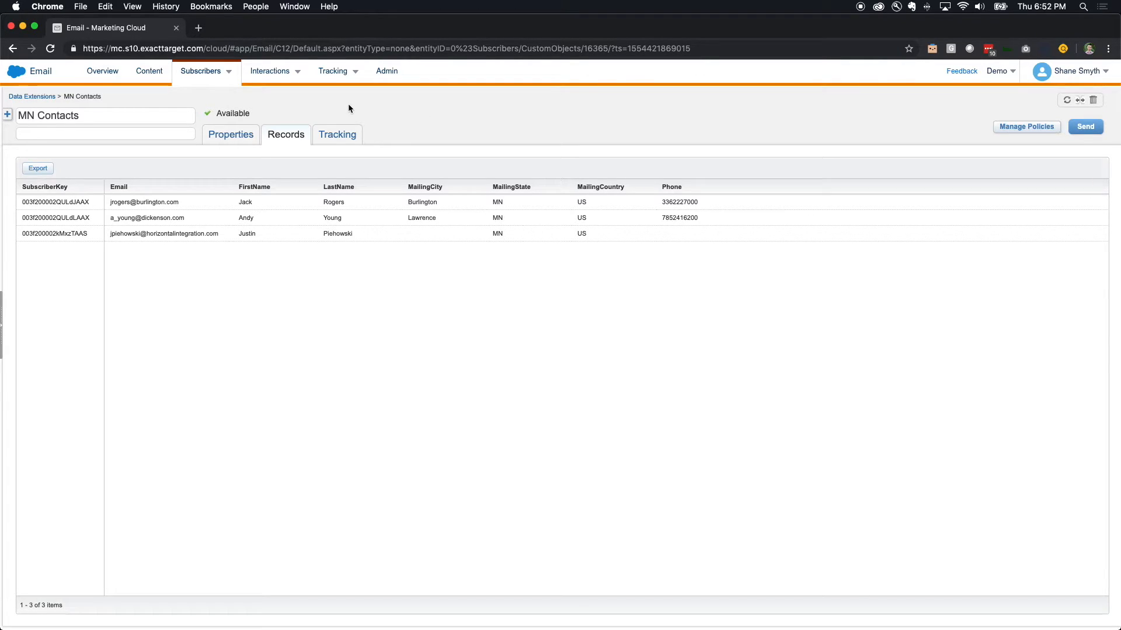
Step: Navigate via the Subscribers menu to the empty Data Filters page
click(269, 71)
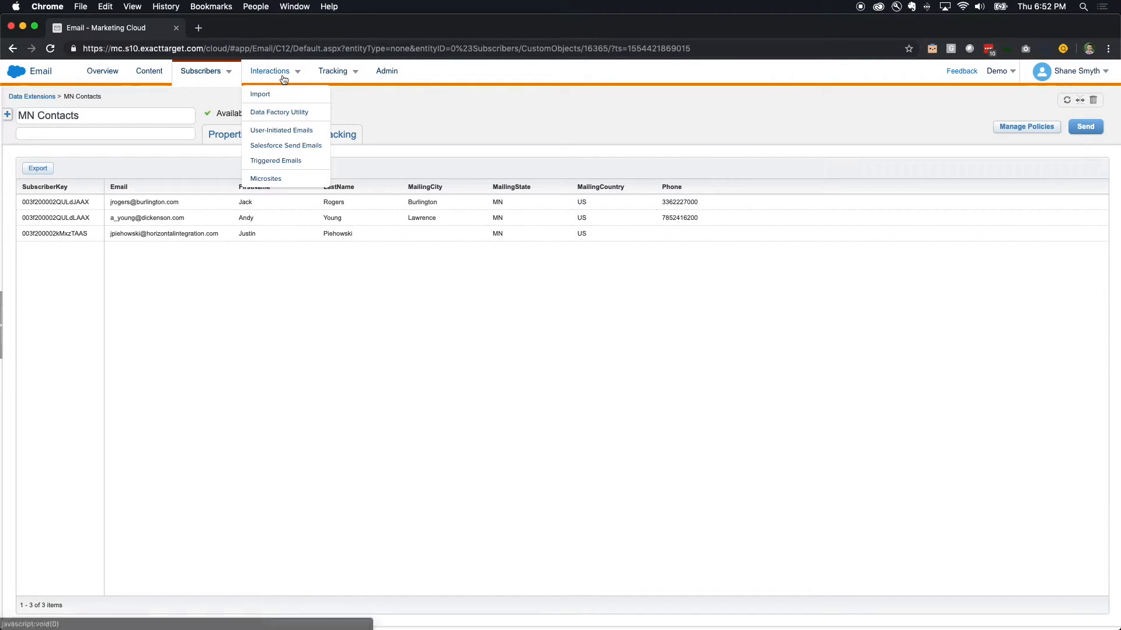
click(201, 71)
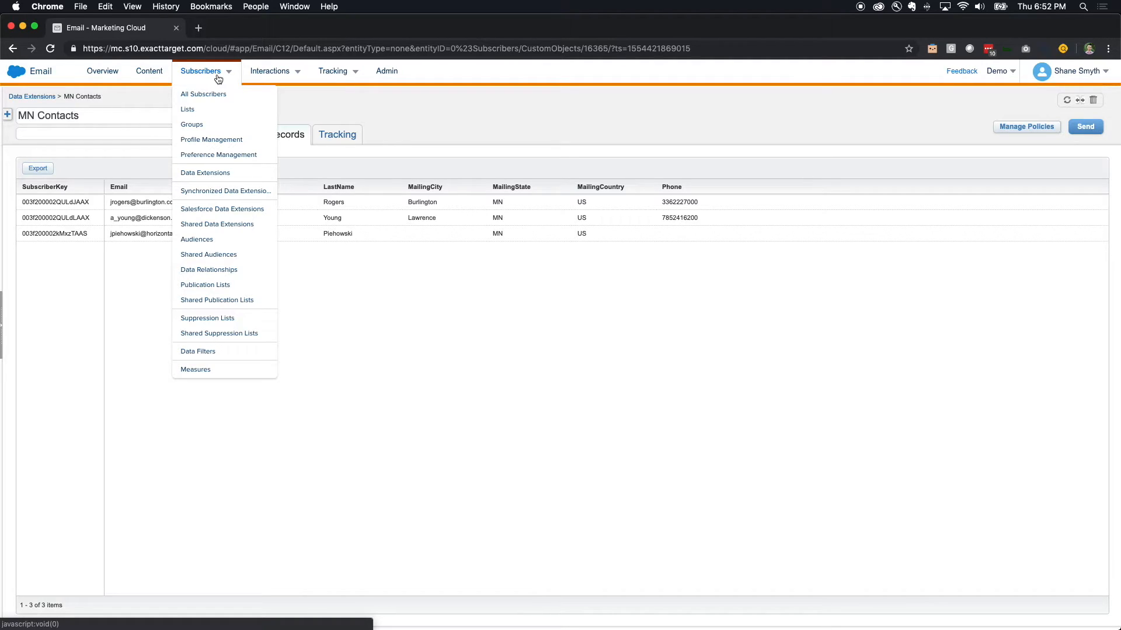
mouse_move(207, 128)
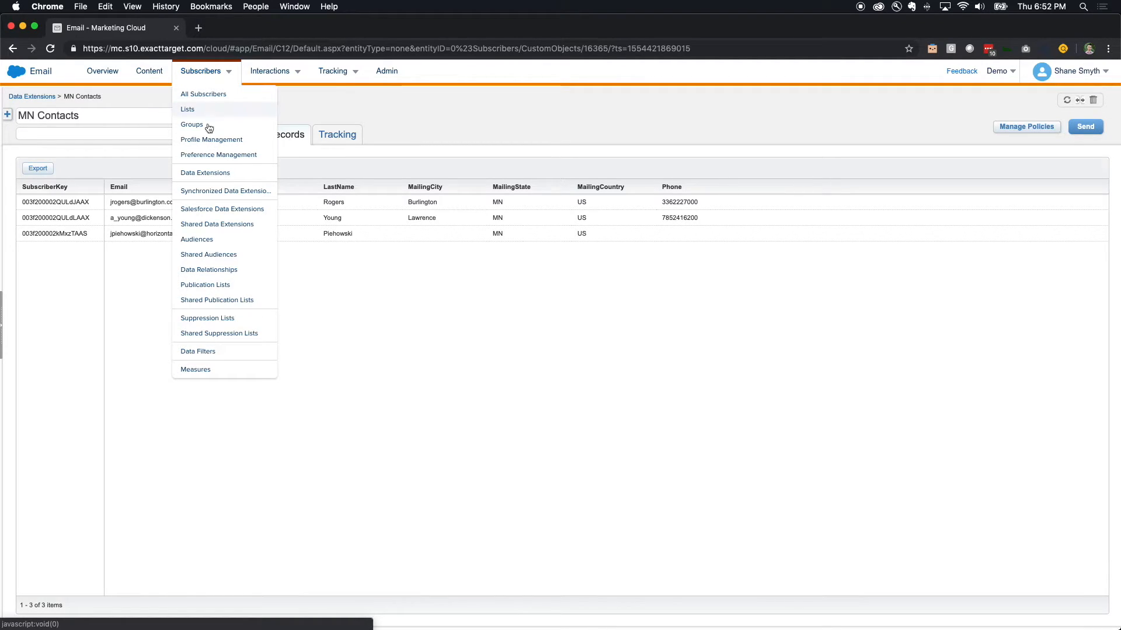
mouse_move(199, 351)
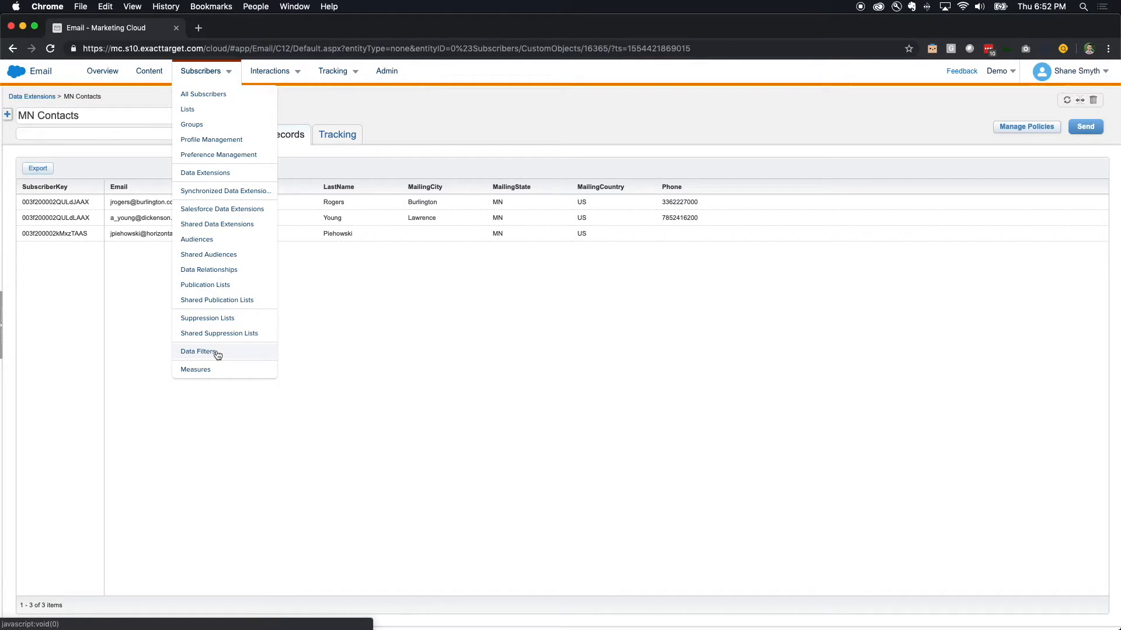
click(198, 351)
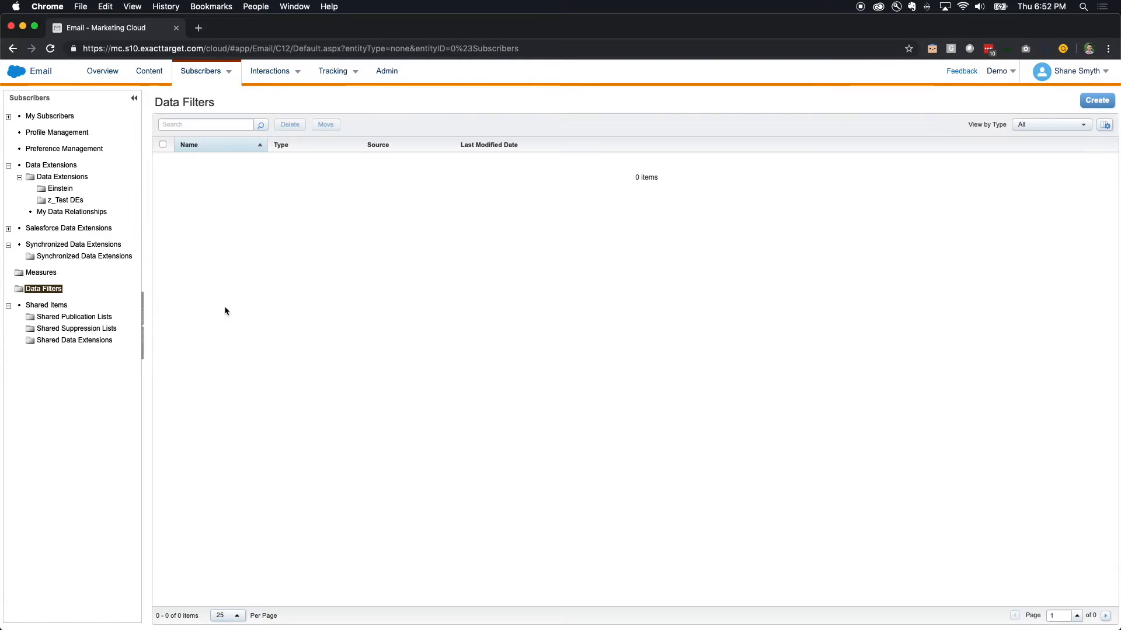
mouse_move(771, 183)
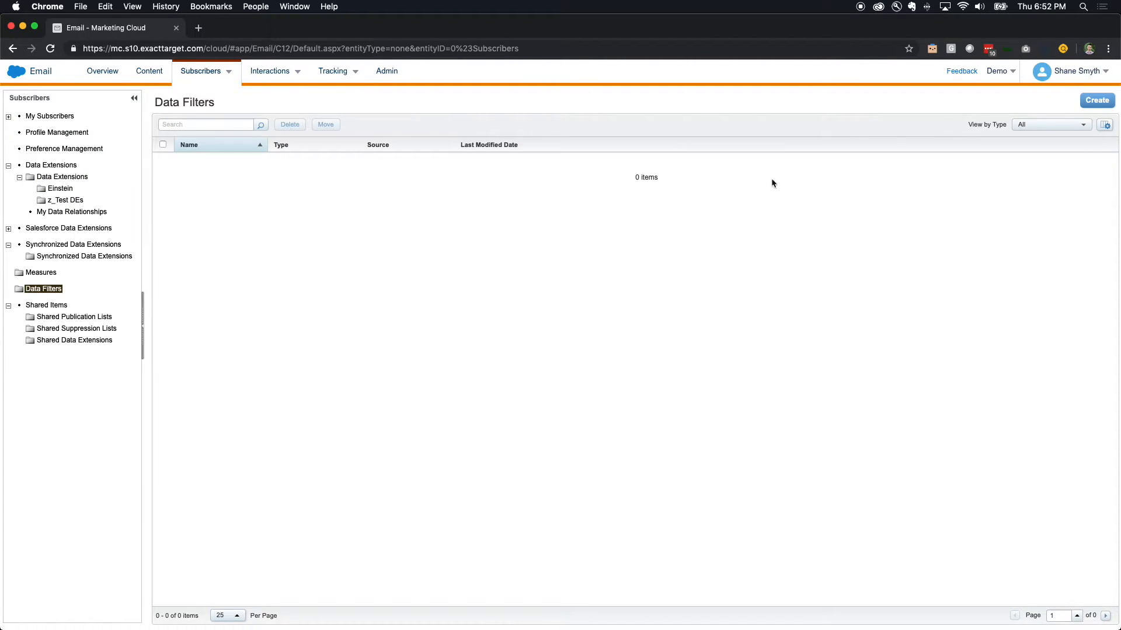
Step: Create a new data filter of type Data Extension sourced from AllContacts
click(1096, 101)
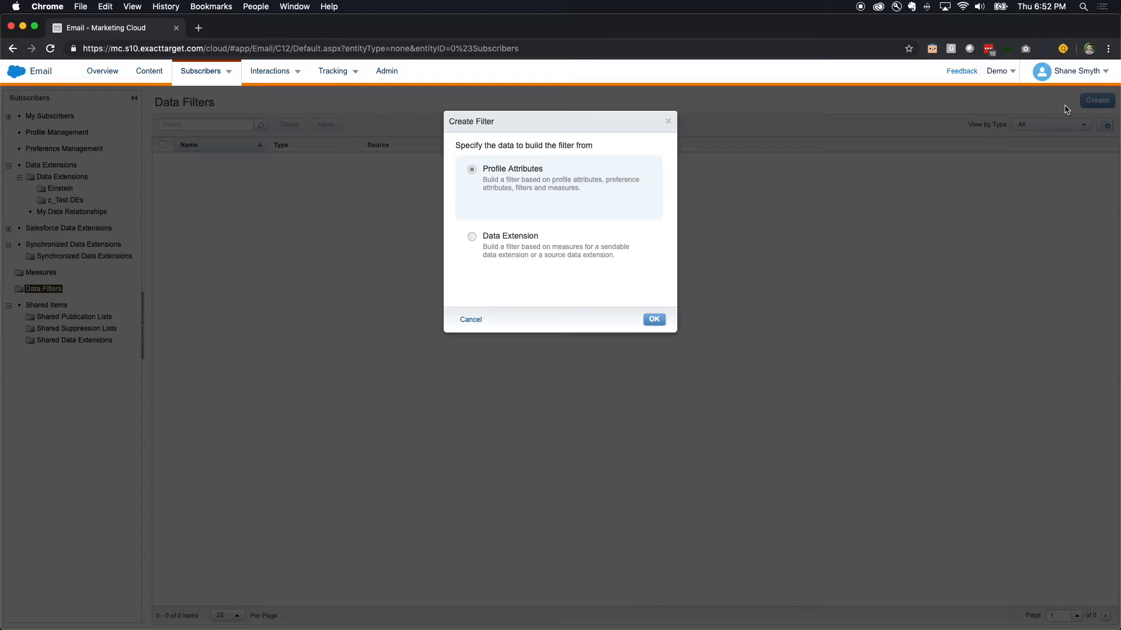
click(471, 235)
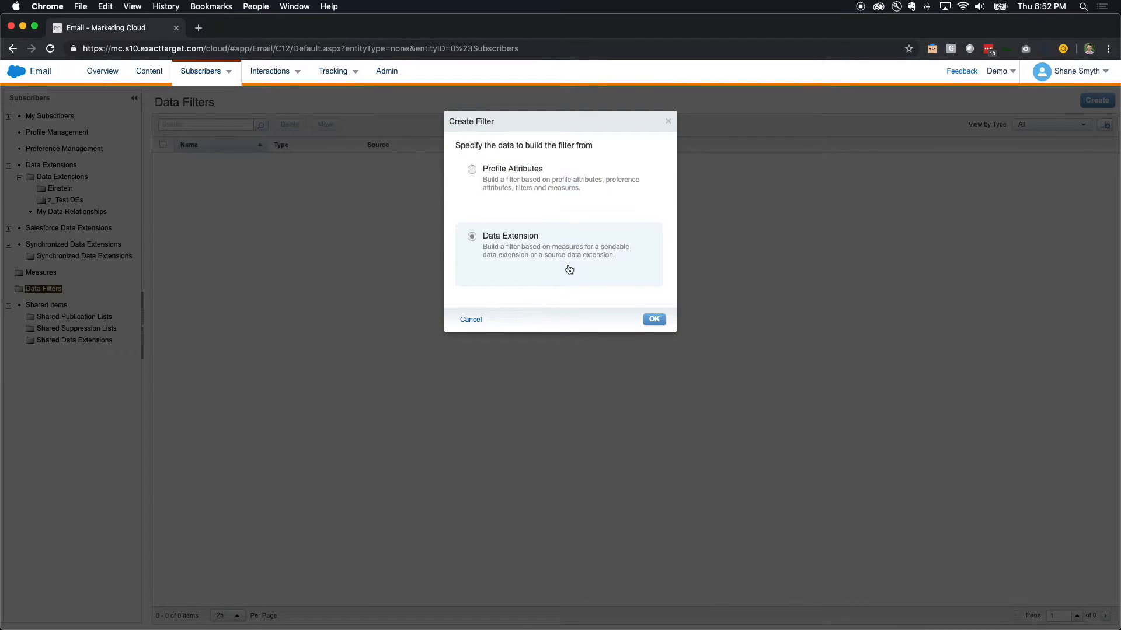
click(652, 320)
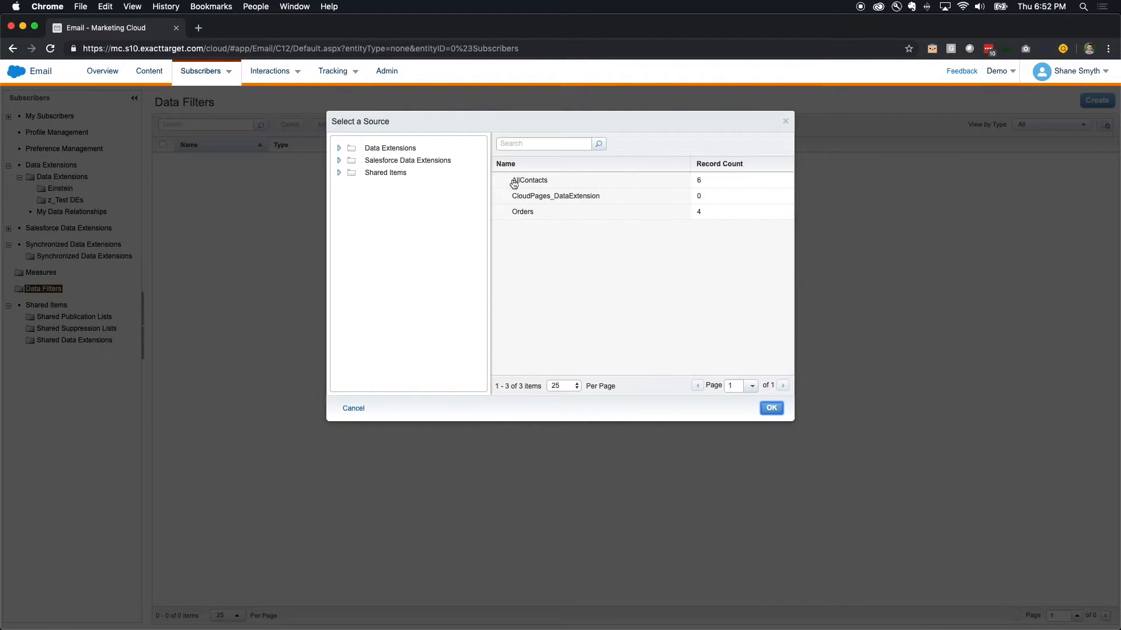
click(529, 179)
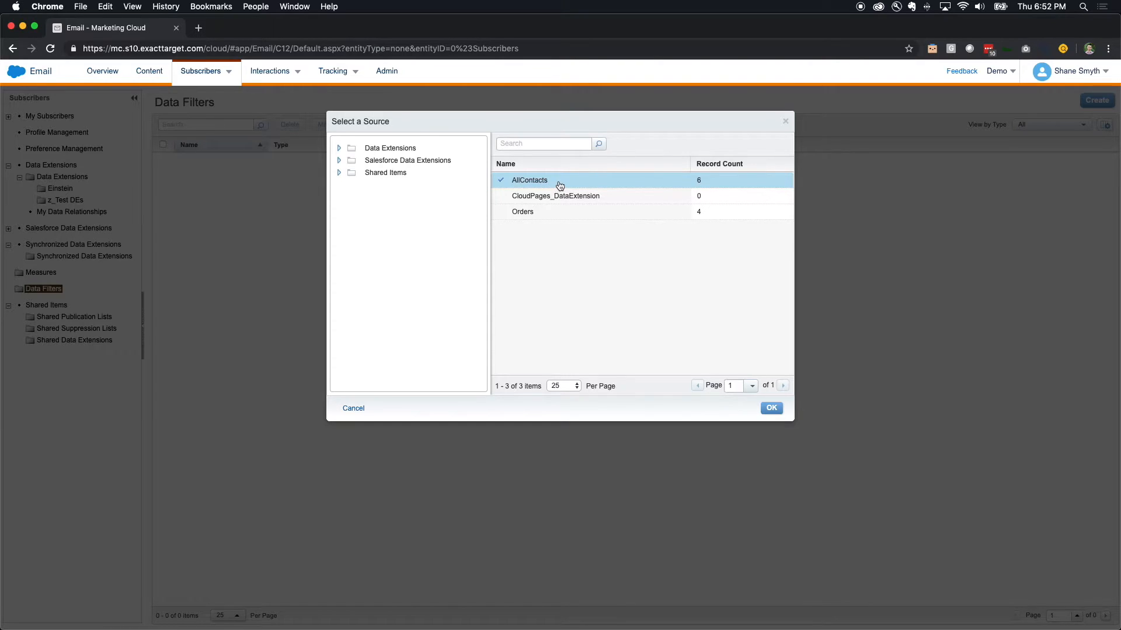
click(772, 409)
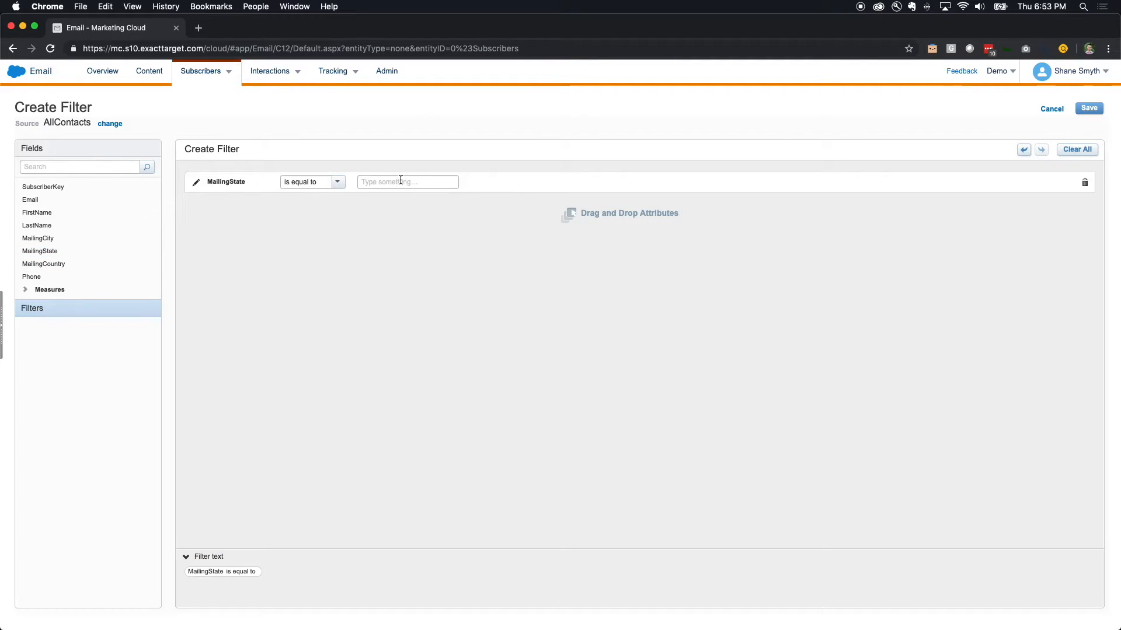
Step: Set MailingState equal to MN and save the filter as 'MN Contacts 2 - Data Filter'
text(MN)
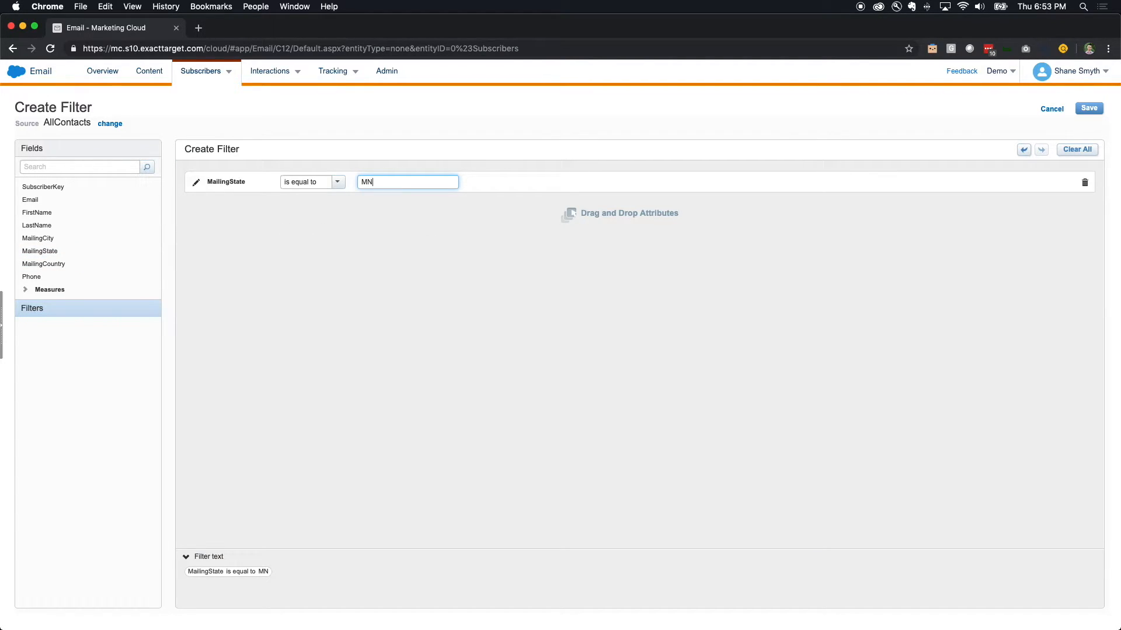
click(1088, 108)
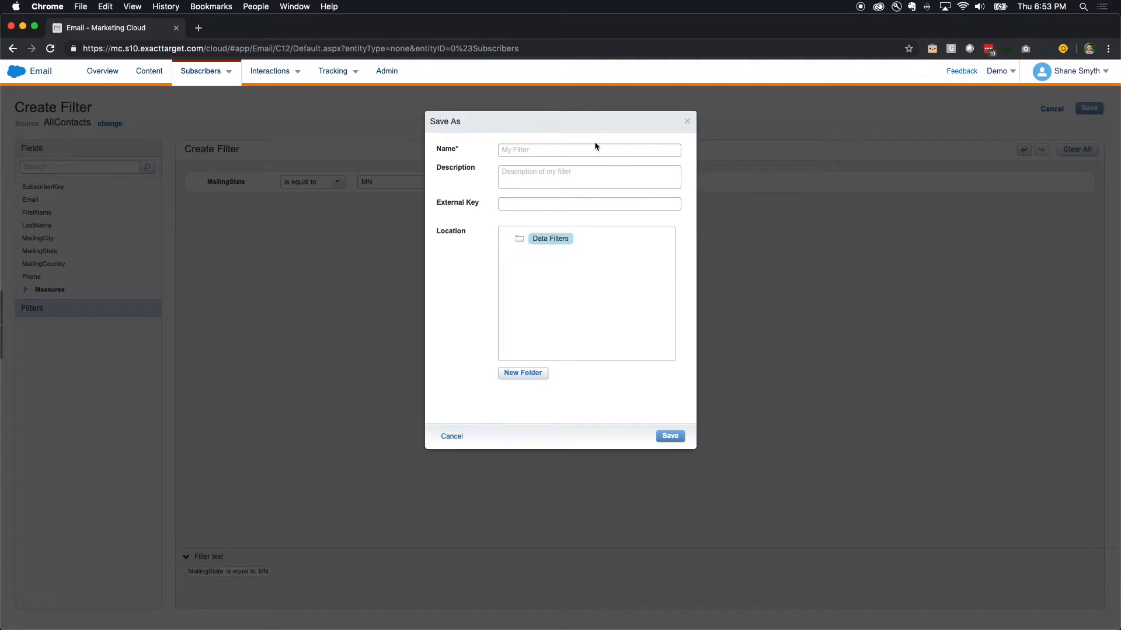
text(MN)
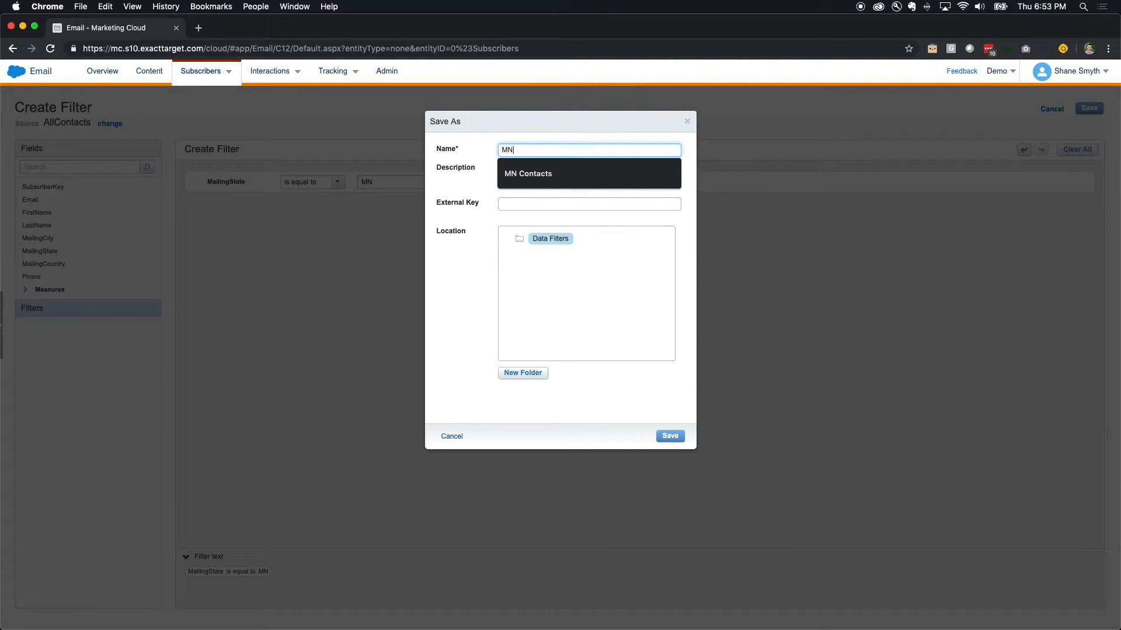
text(Contacts 2)
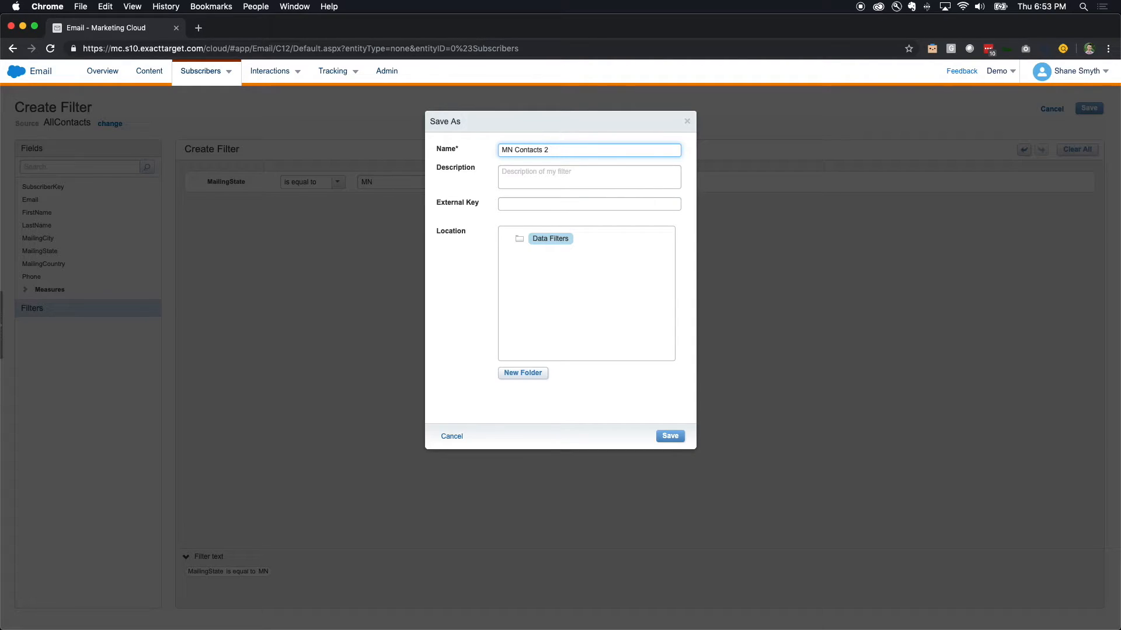
text(- Data Filter)
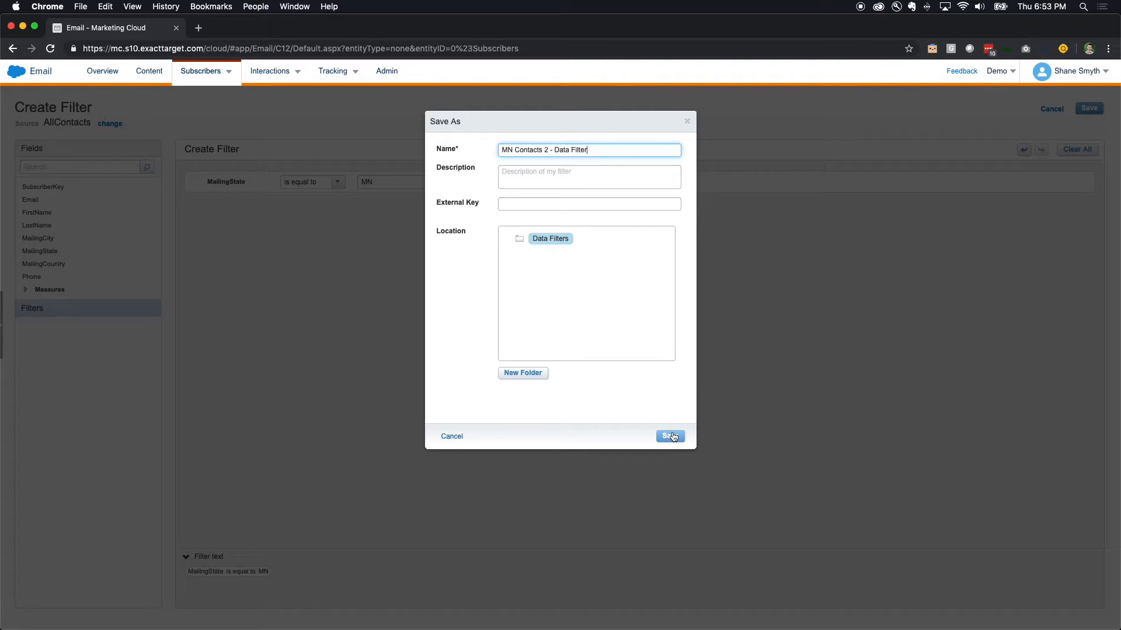
click(668, 436)
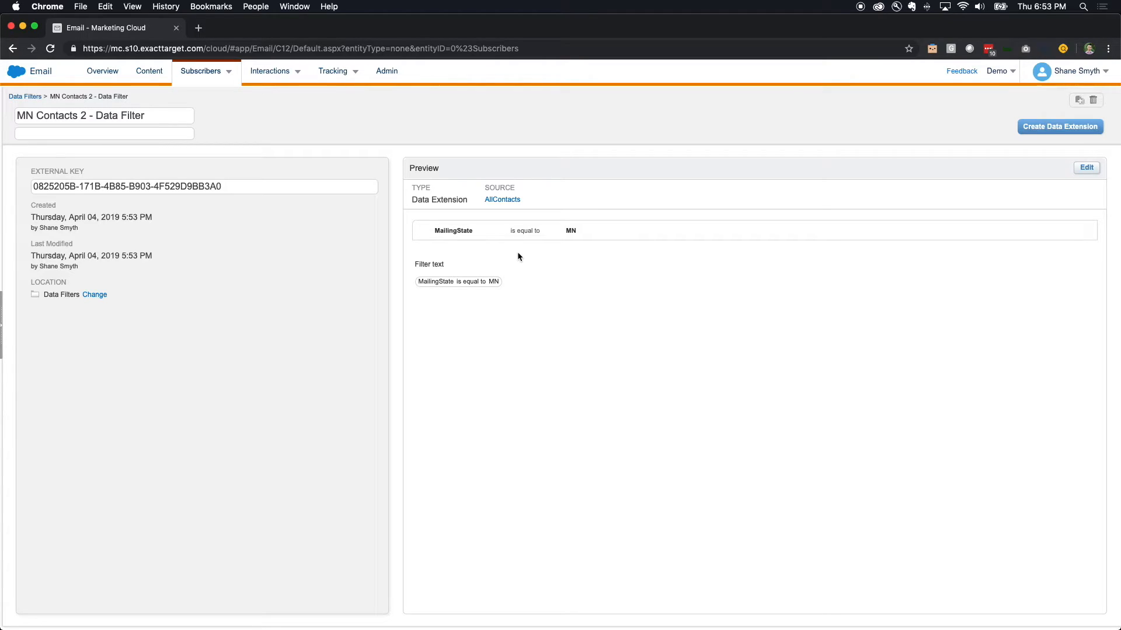
mouse_move(381, 230)
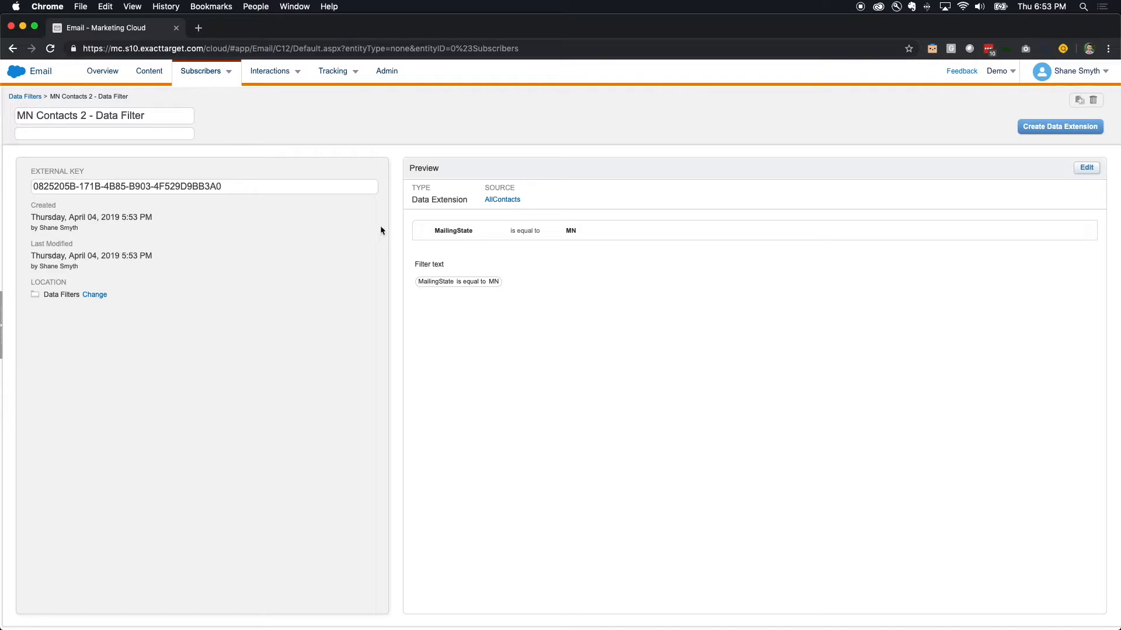
mouse_move(512, 218)
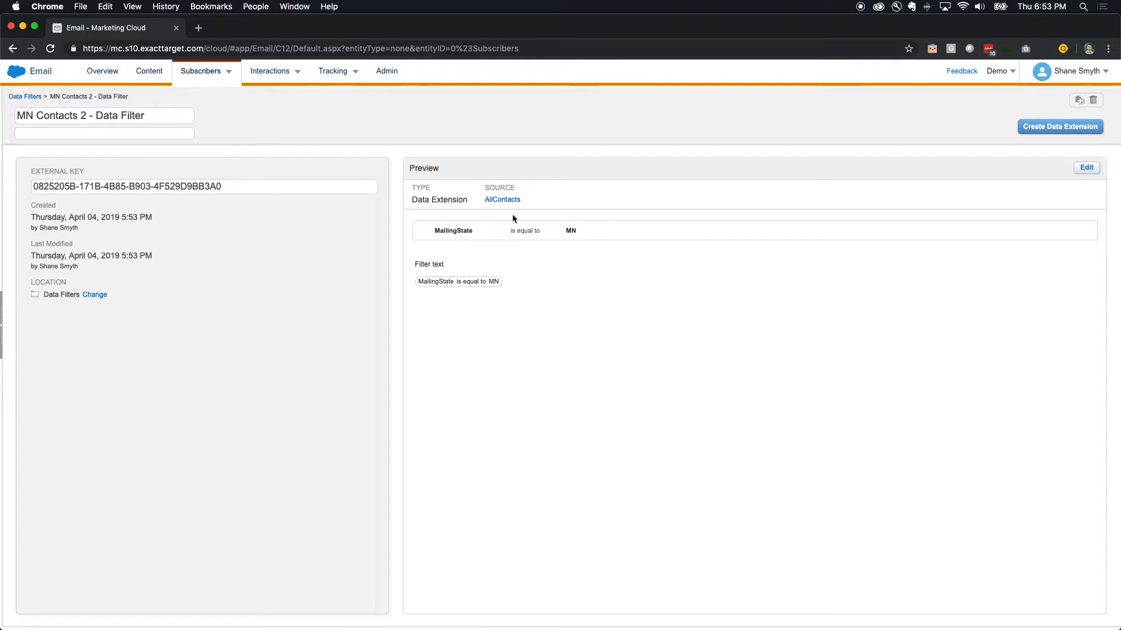
mouse_move(1060, 126)
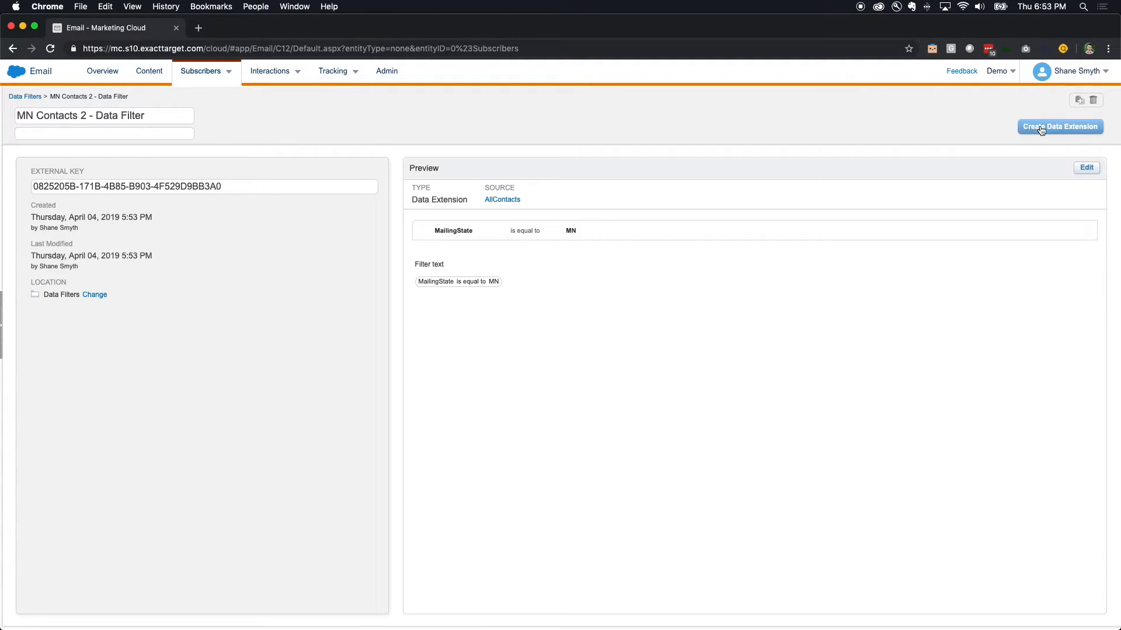
mouse_move(245, 136)
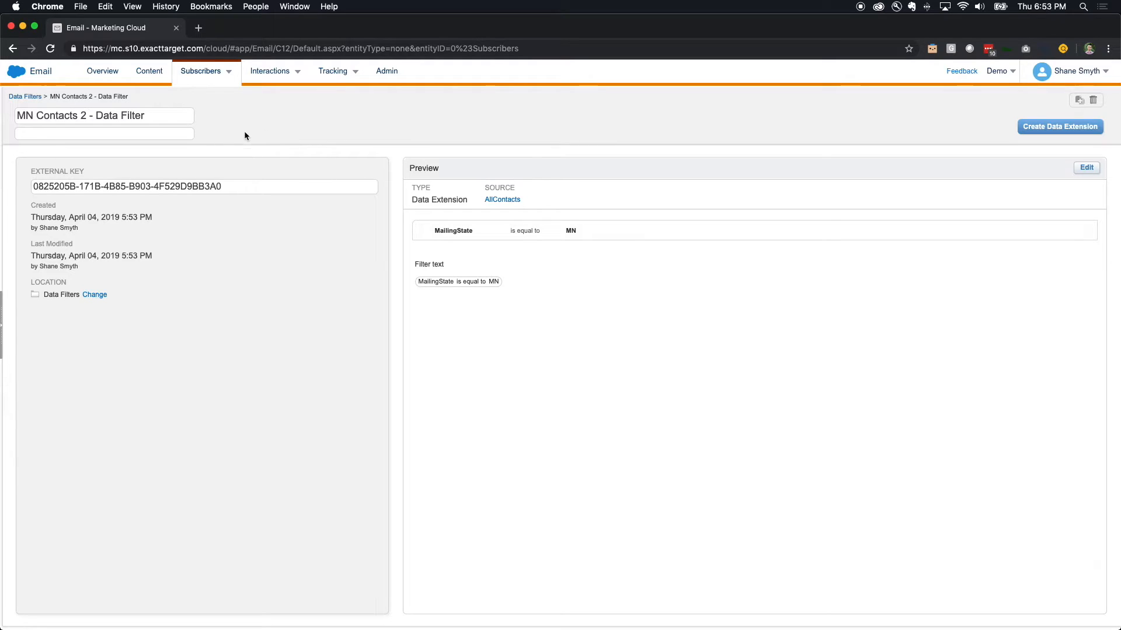
Step: Navigate from the app switcher via Journey Builder to Automation Studio
click(15, 71)
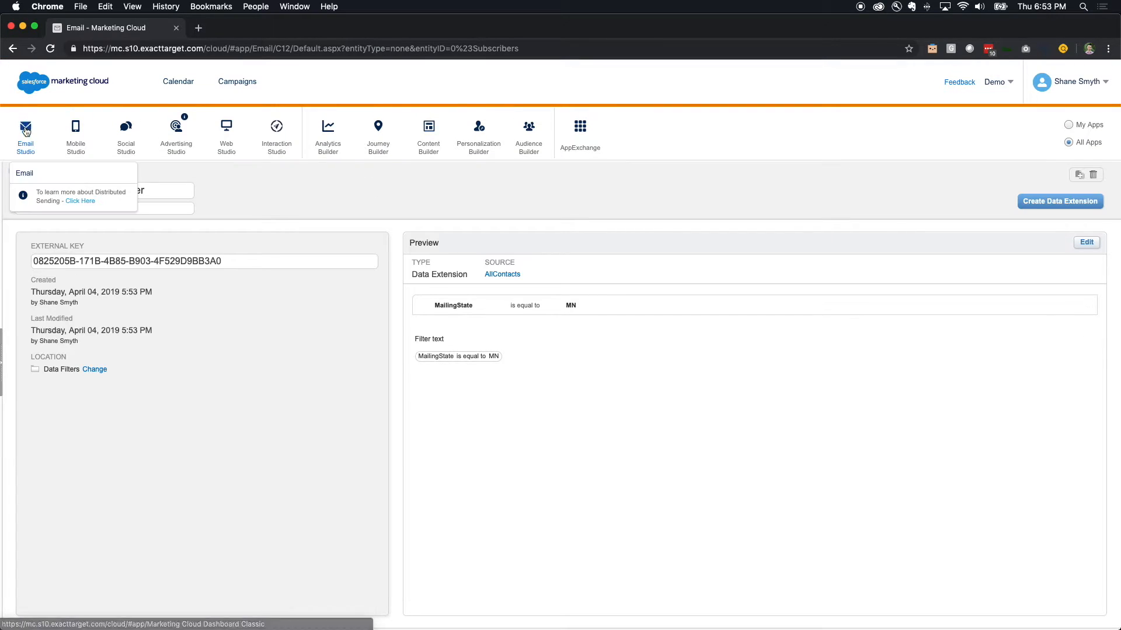
click(377, 135)
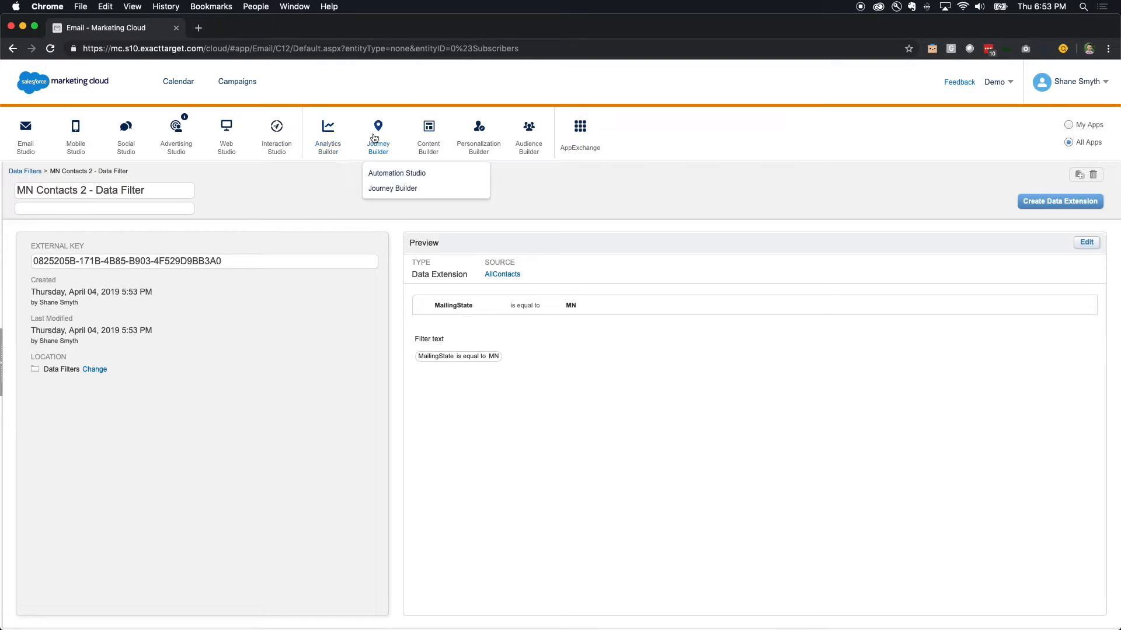
click(397, 173)
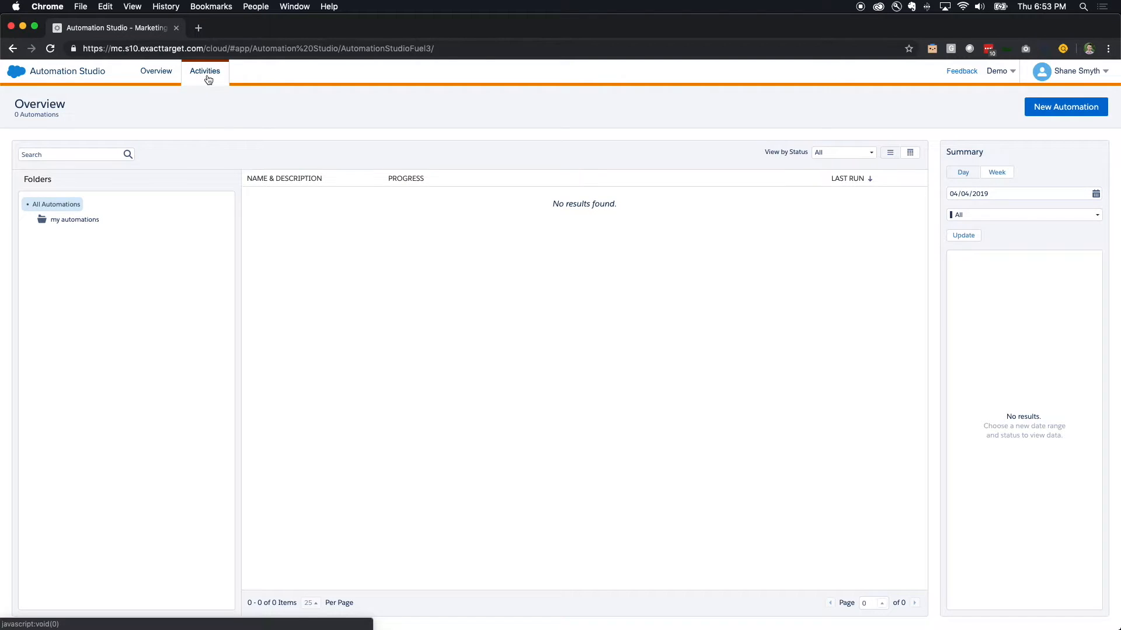
Step: From the Activities list, start creating a new Filter activity
click(205, 71)
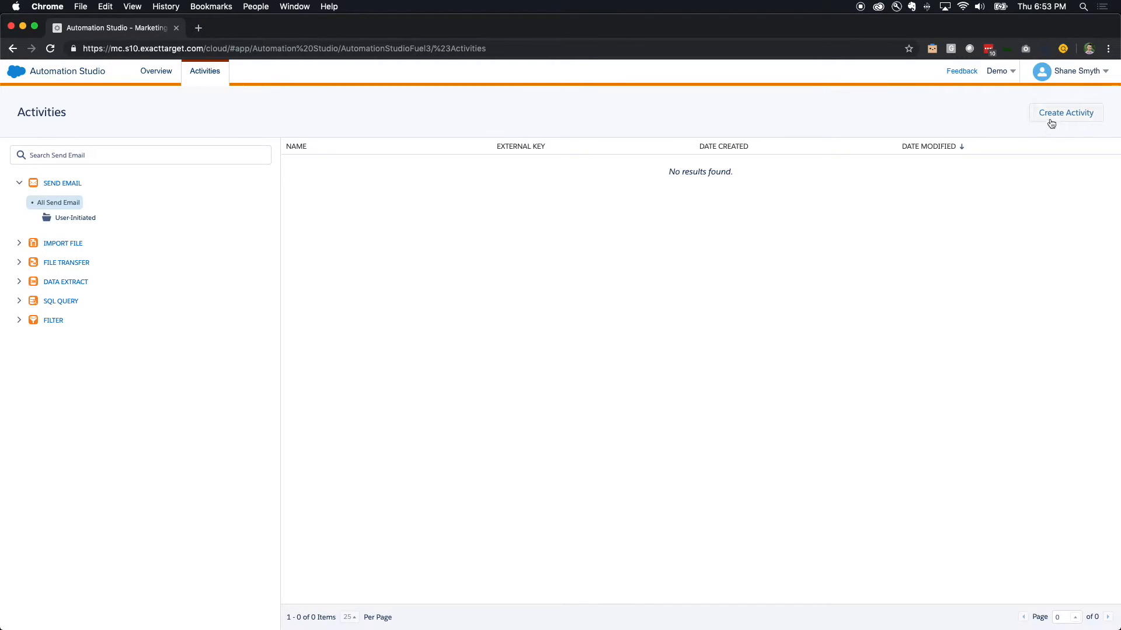
click(1065, 112)
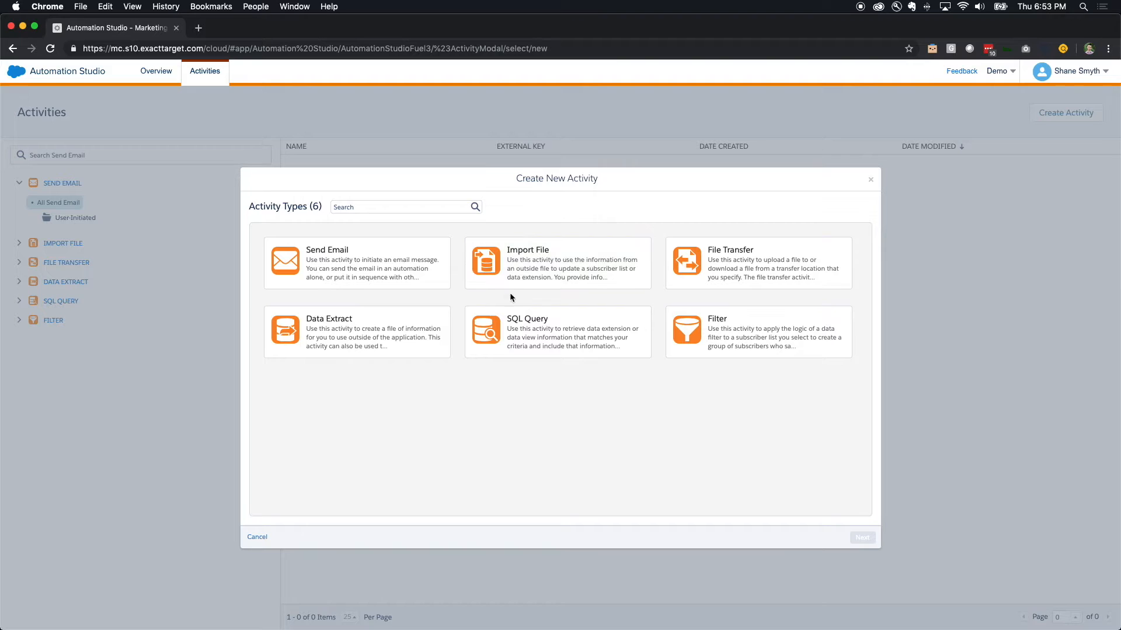
click(756, 331)
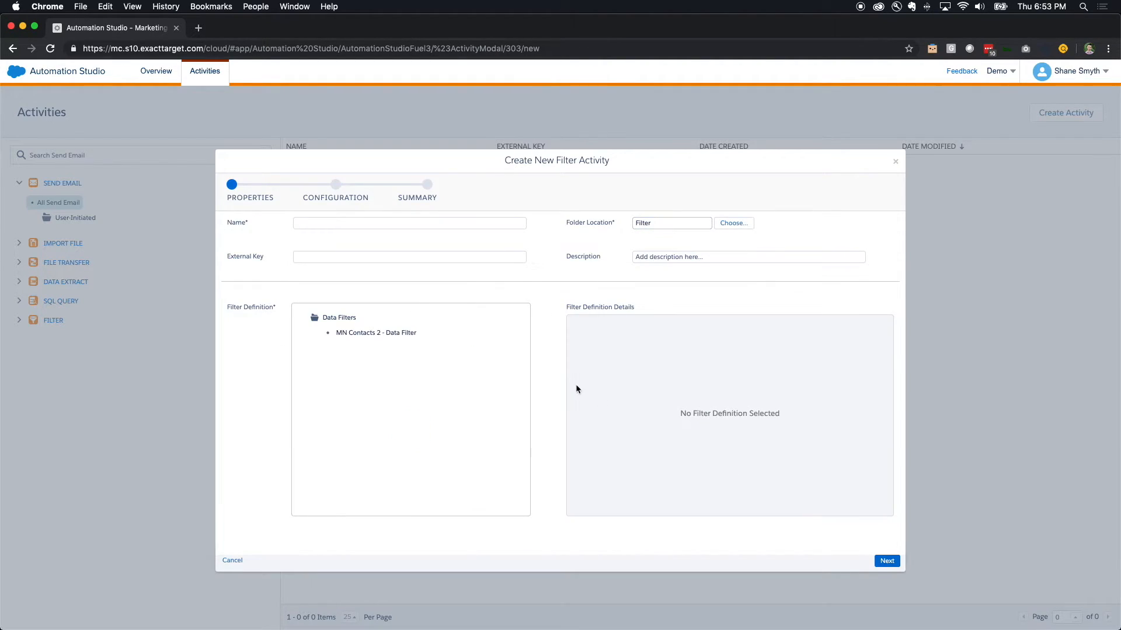
Step: Name the activity 'MN Contacts 2 - Filter' using MN Contacts 2 - Data Filter as definition
text(M)
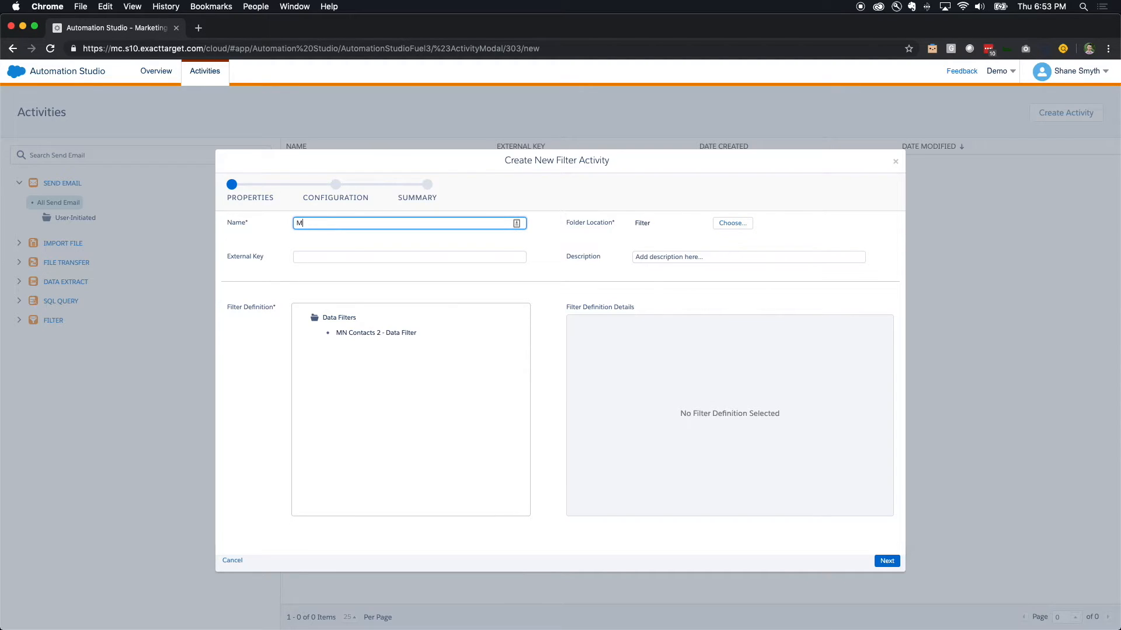
text(N Contacts 2)
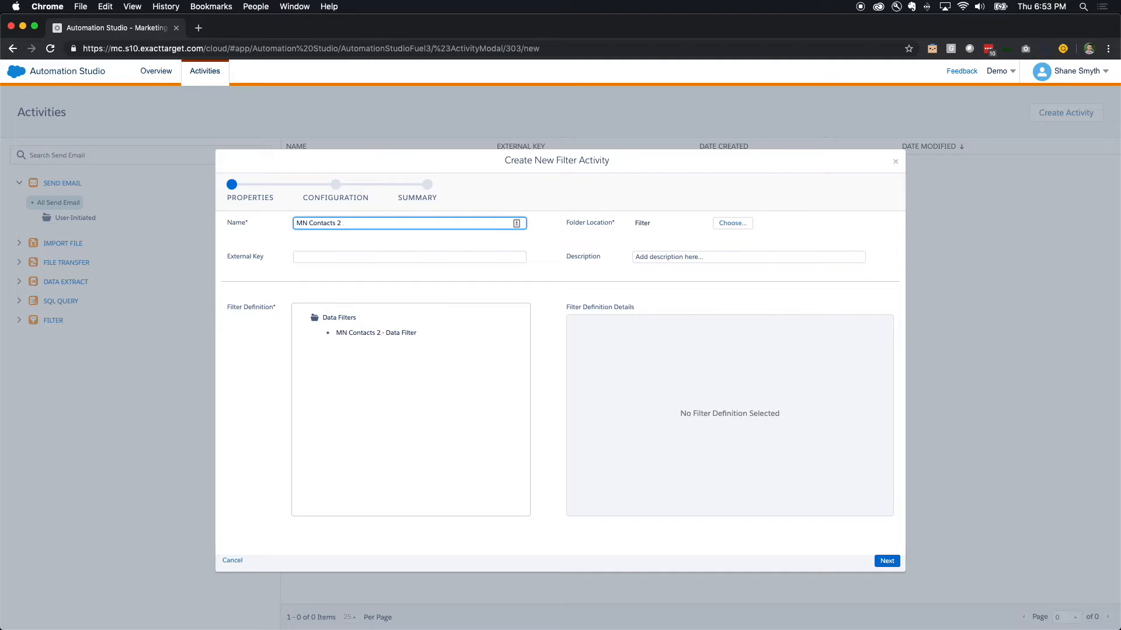
text(- Fiilter)
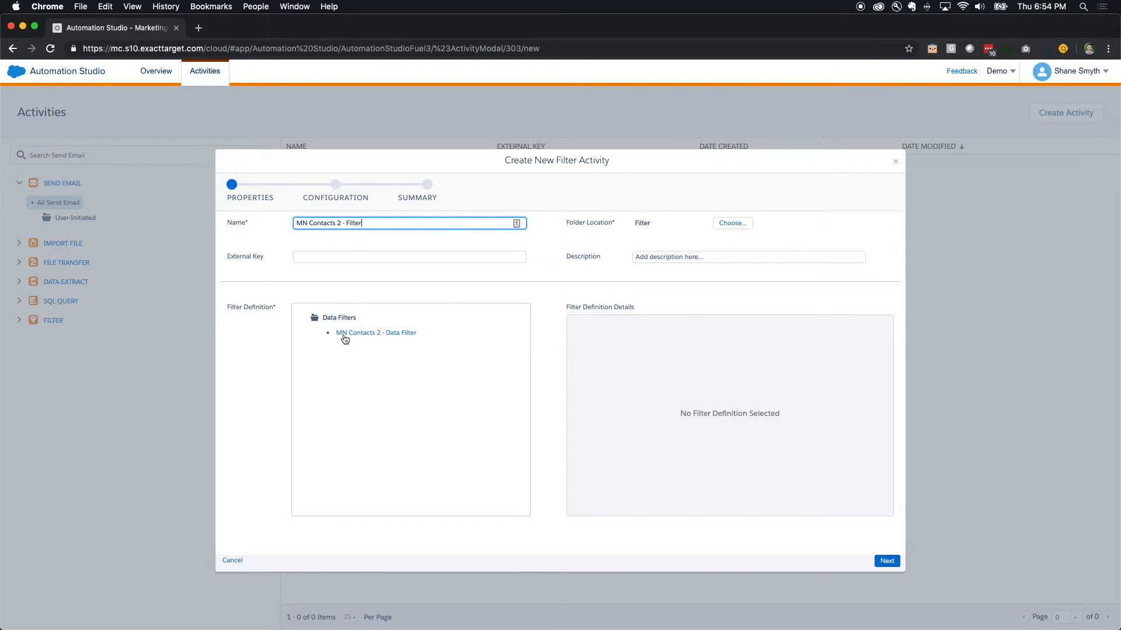
click(374, 332)
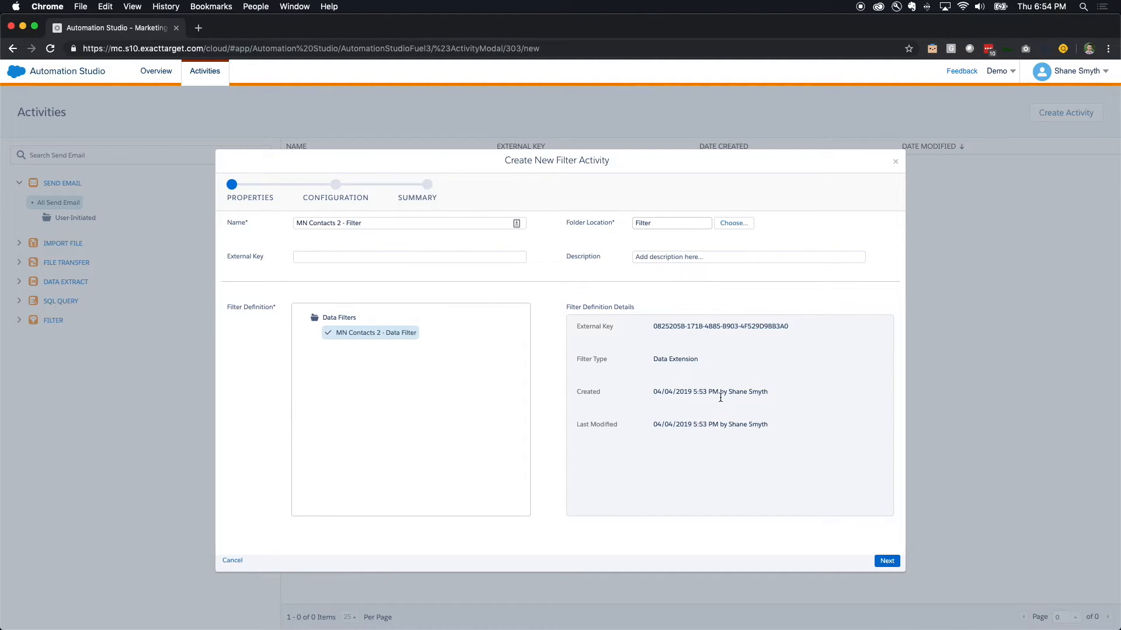
click(886, 560)
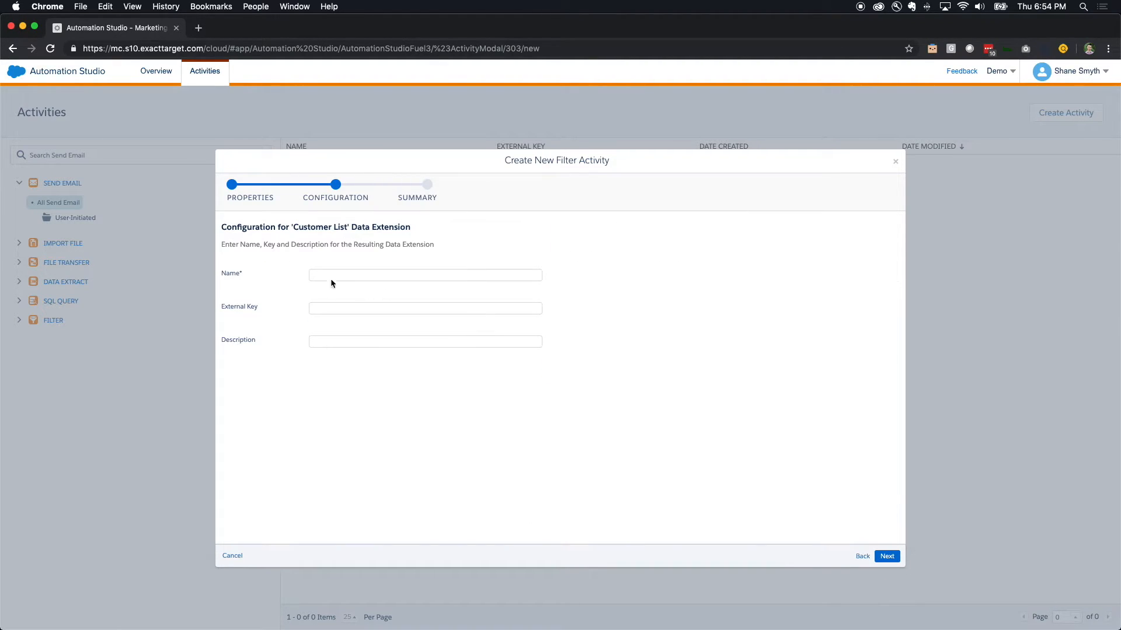
Step: Name the resulting data extension 'MN Contacts 2', review the summary and finish
click(425, 275)
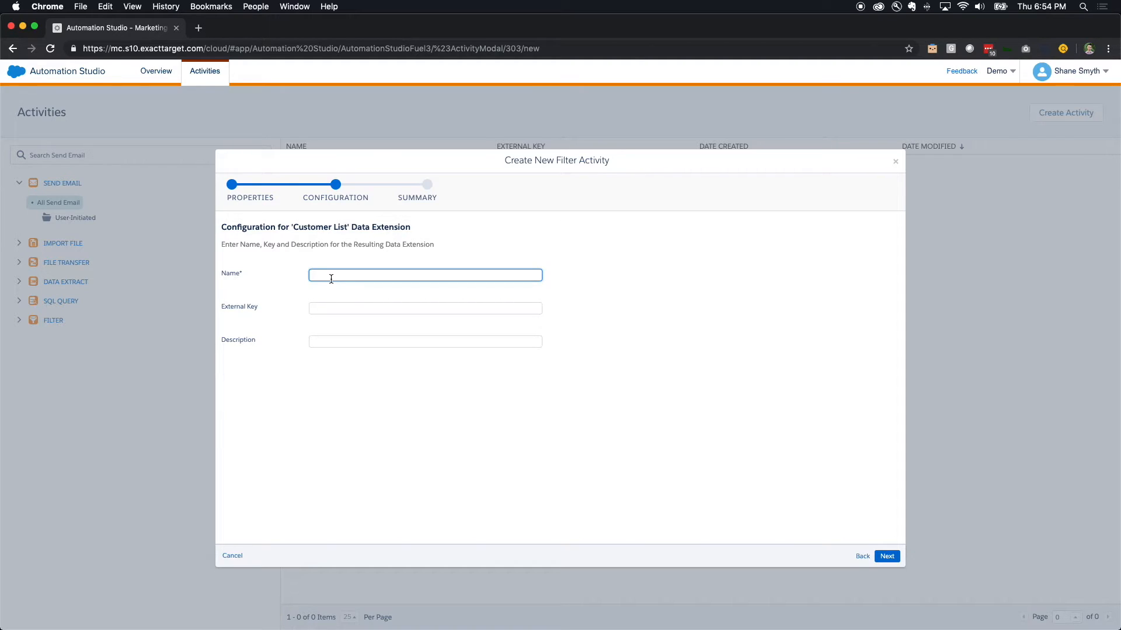
text(MN Contac)
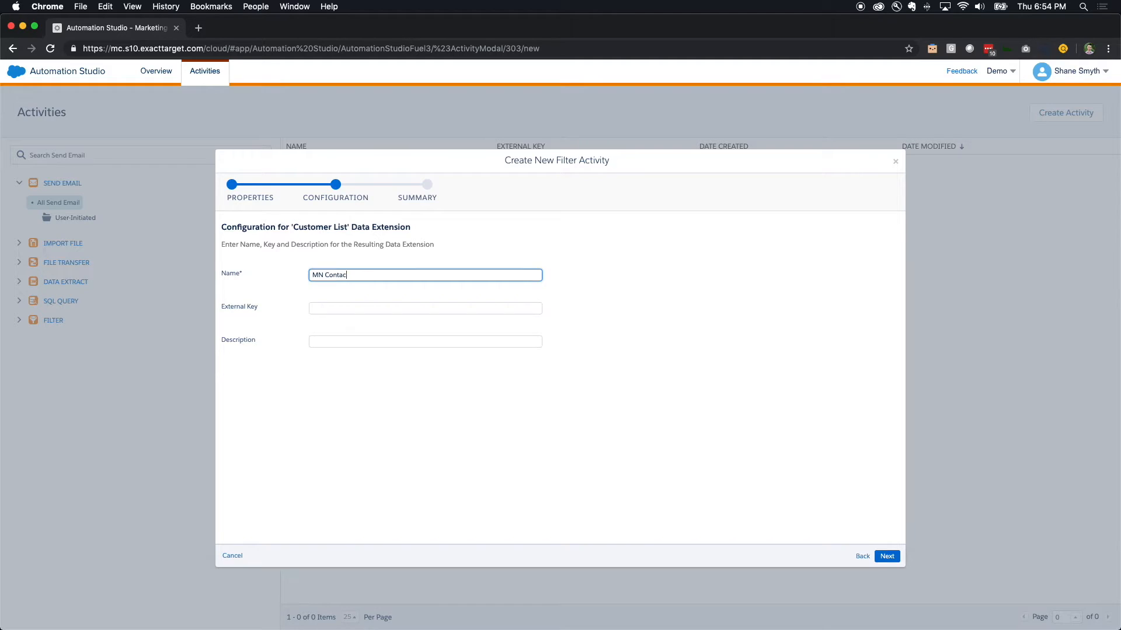
text(ts 2)
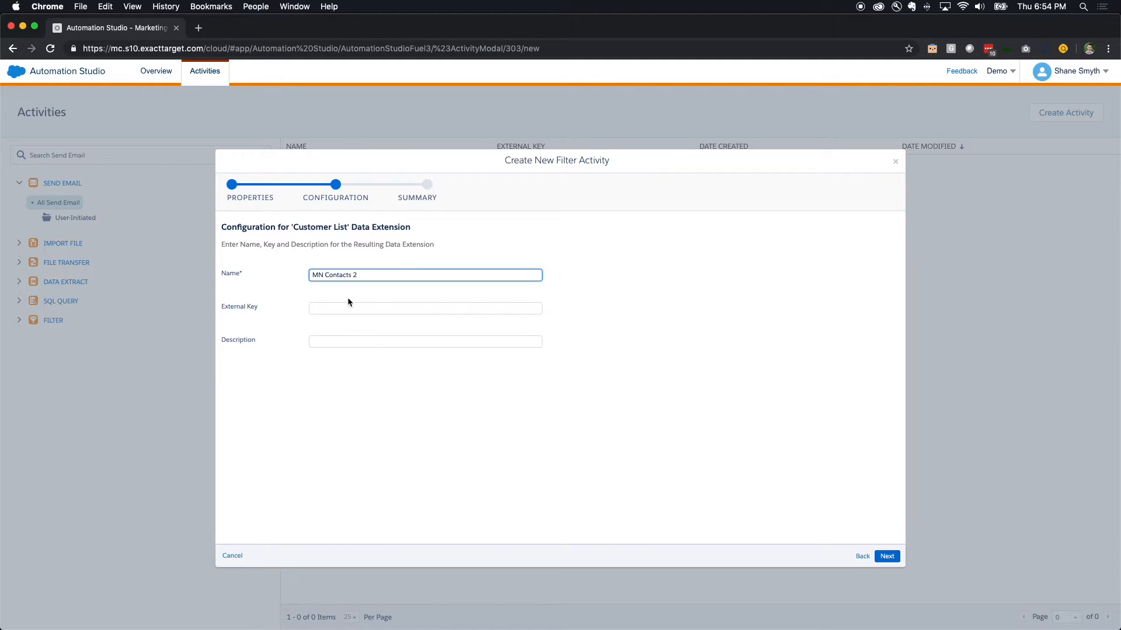
click(885, 555)
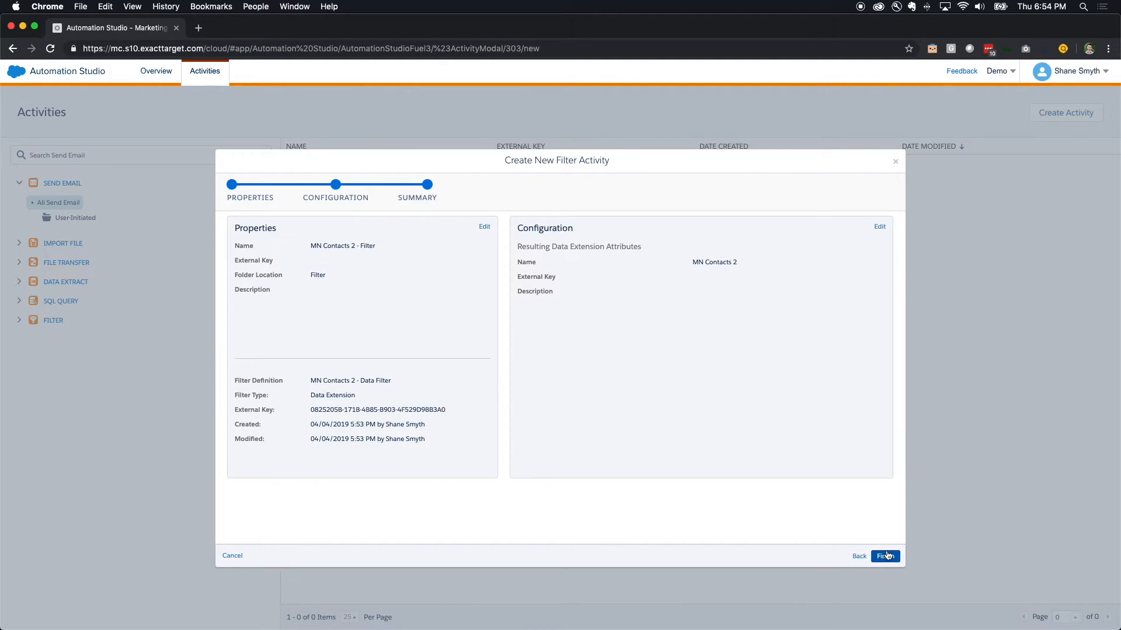
click(885, 556)
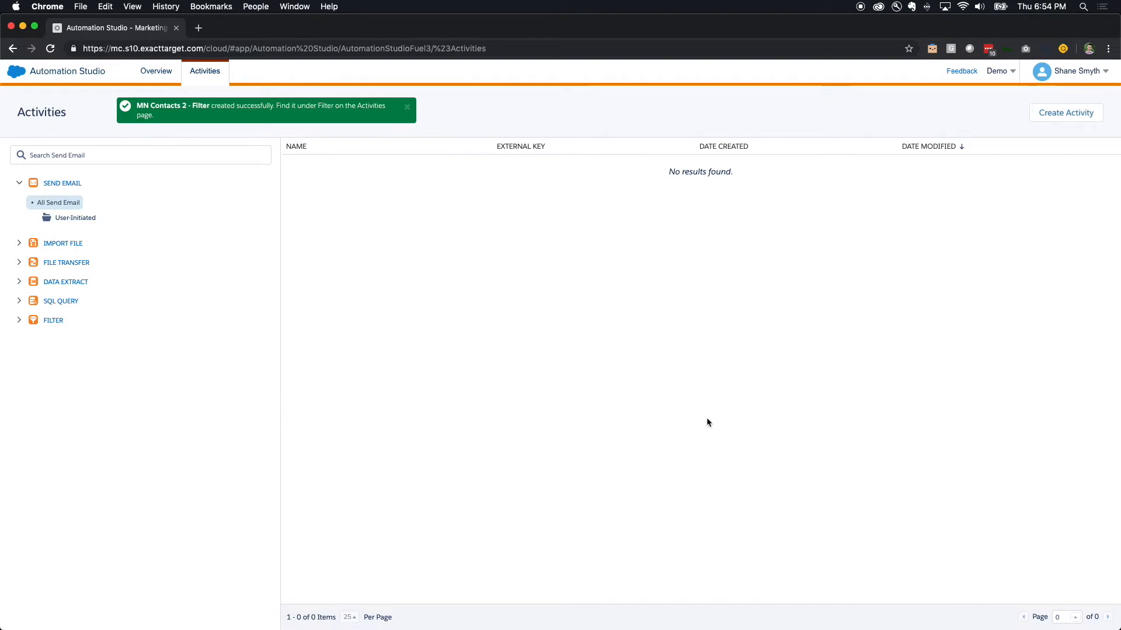
mouse_move(53, 319)
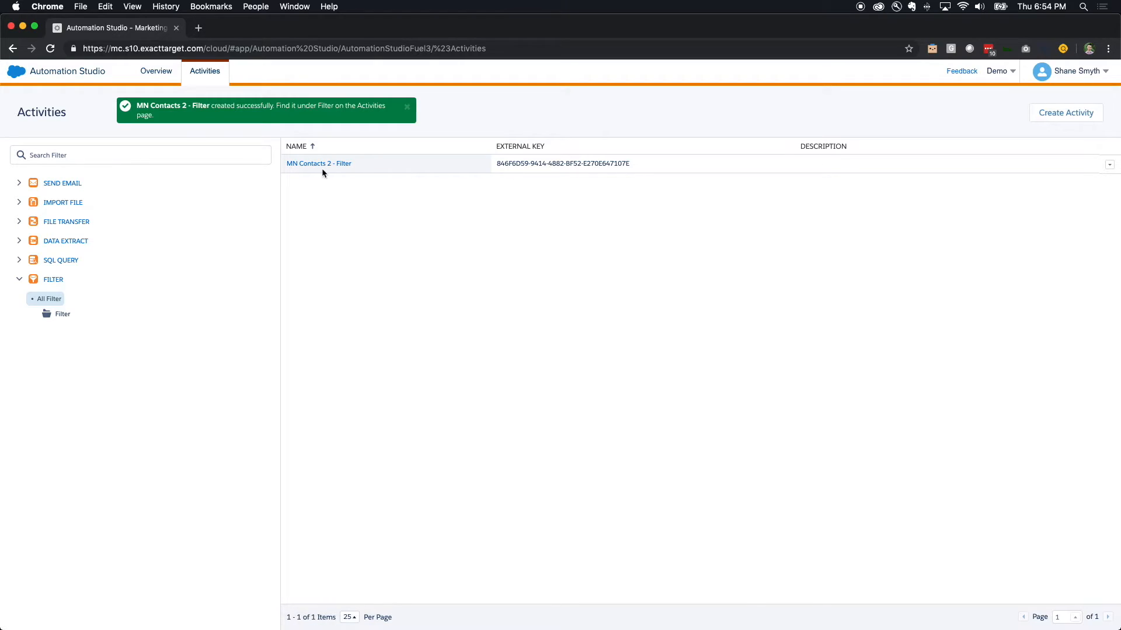
mouse_move(416, 170)
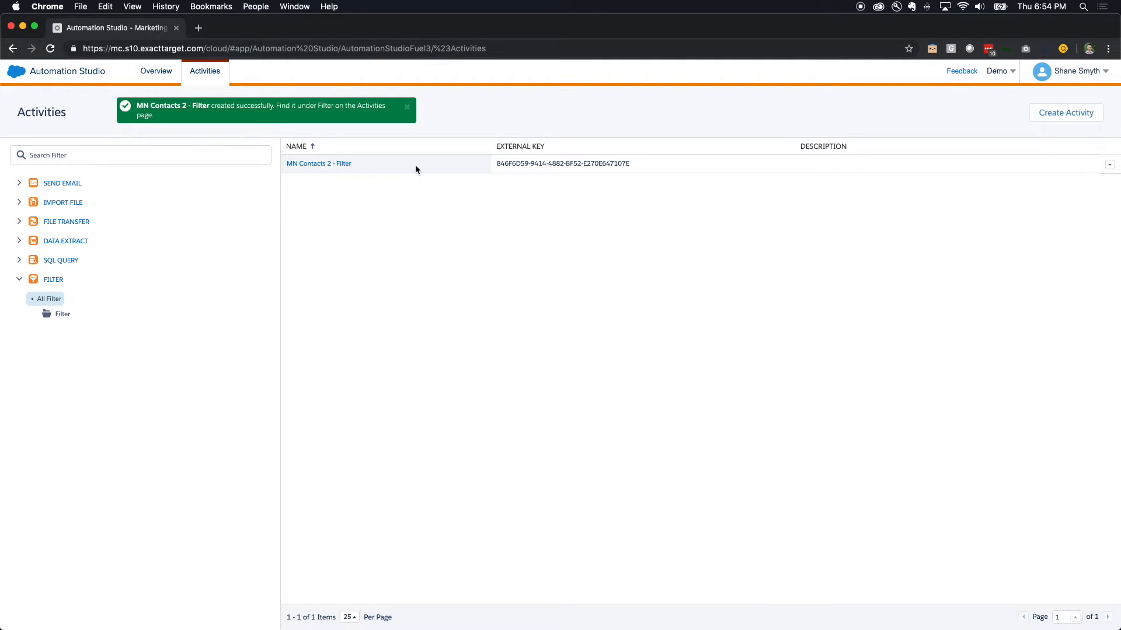
Step: Confirm MN Contacts 2 - Filter appears under Filter activities, then return to Overview
click(406, 112)
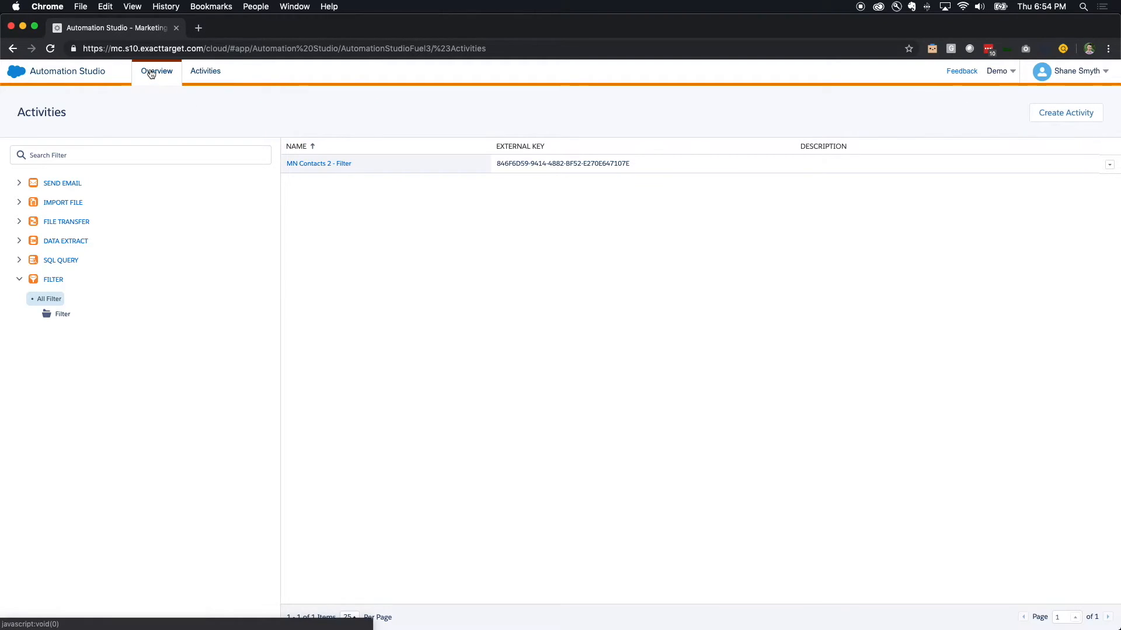
click(156, 71)
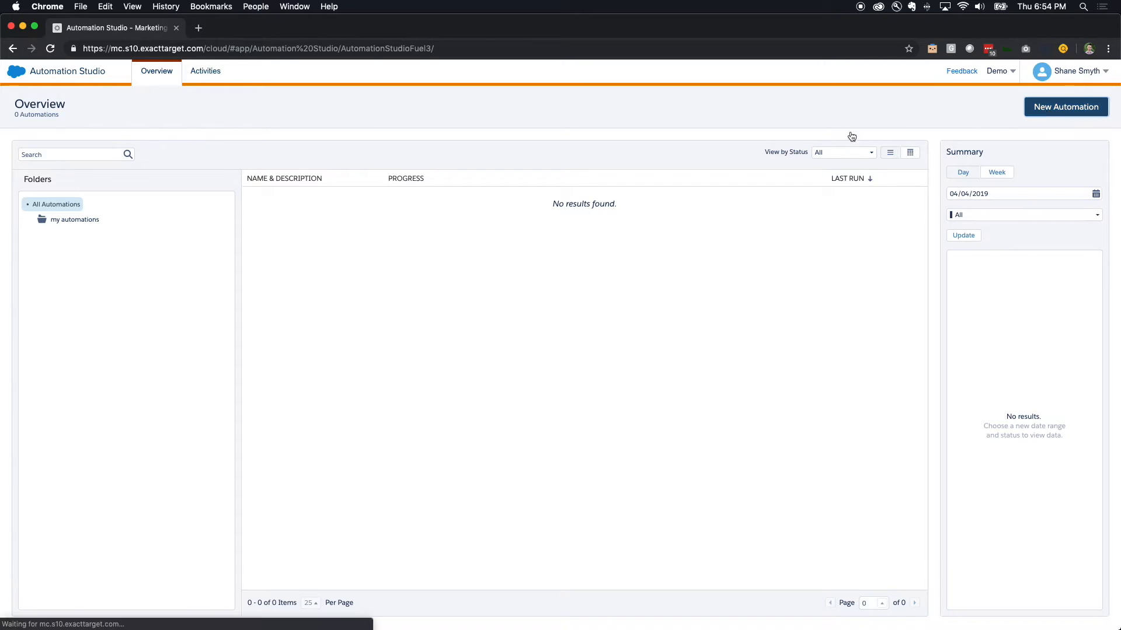
Step: Start a new automation whose Step 1 runs the MN Contacts 2 - Filter activity
click(1064, 106)
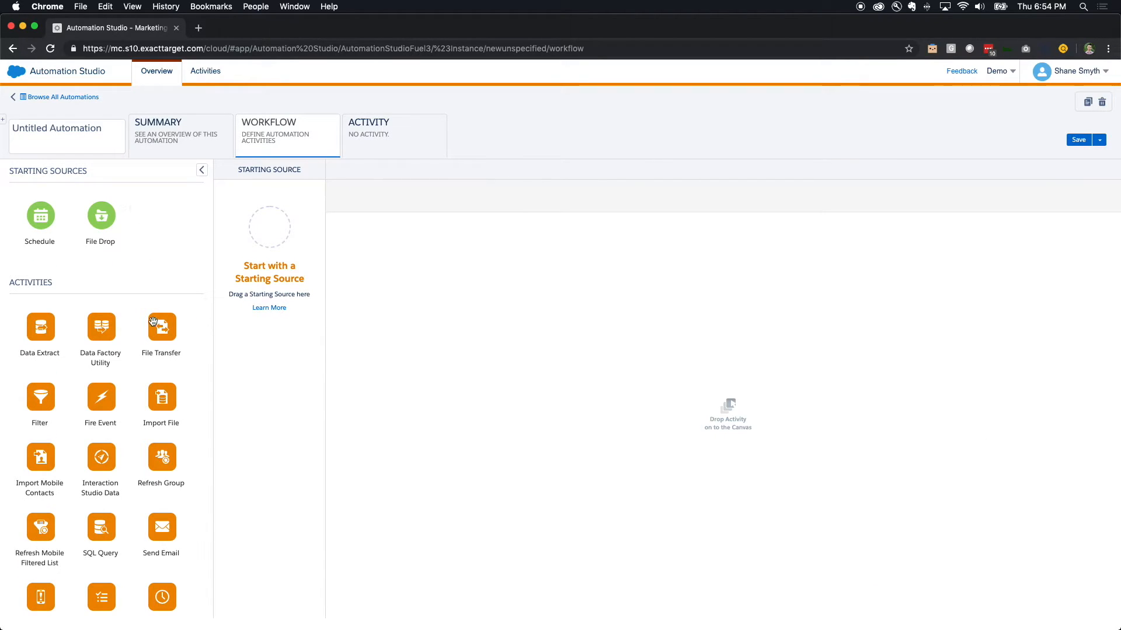
mouse_move(136, 398)
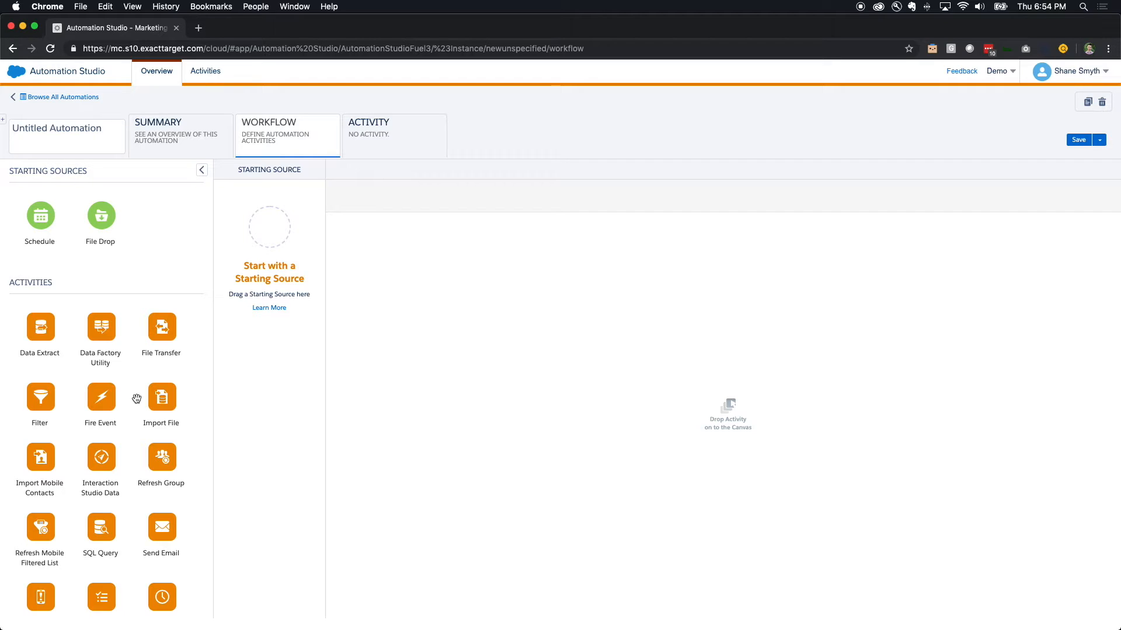
mouse_move(40, 395)
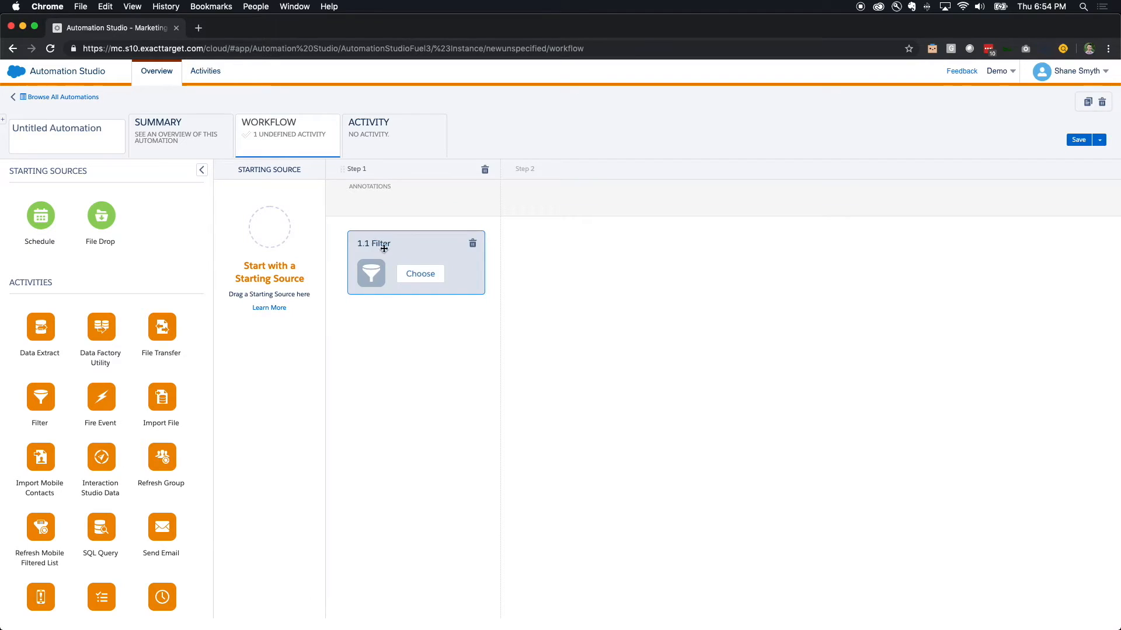
click(419, 274)
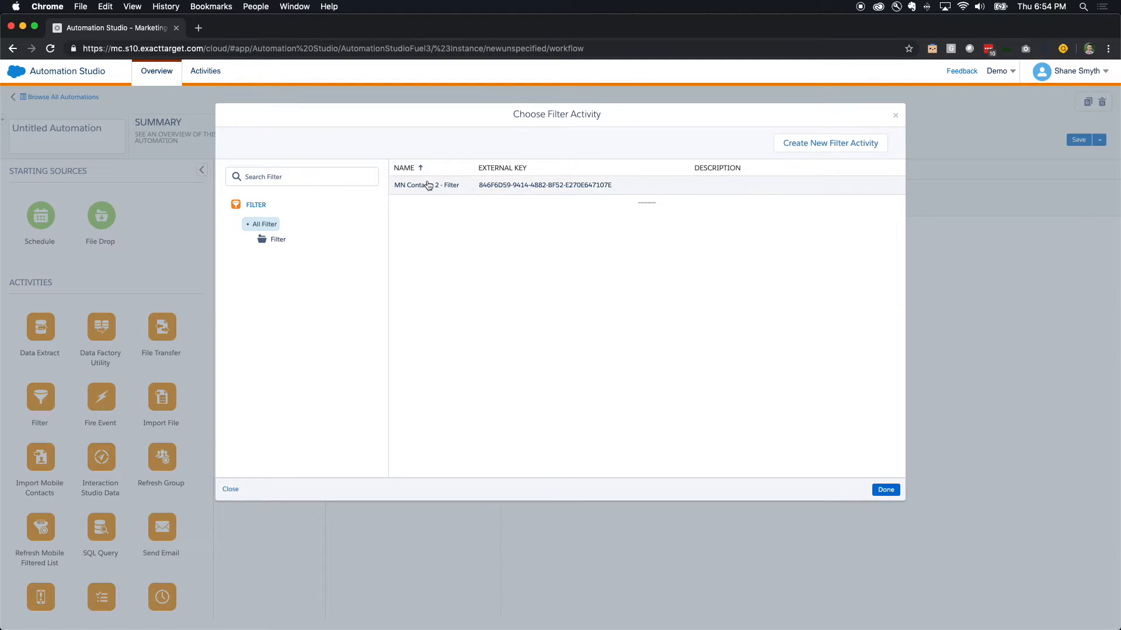
click(885, 489)
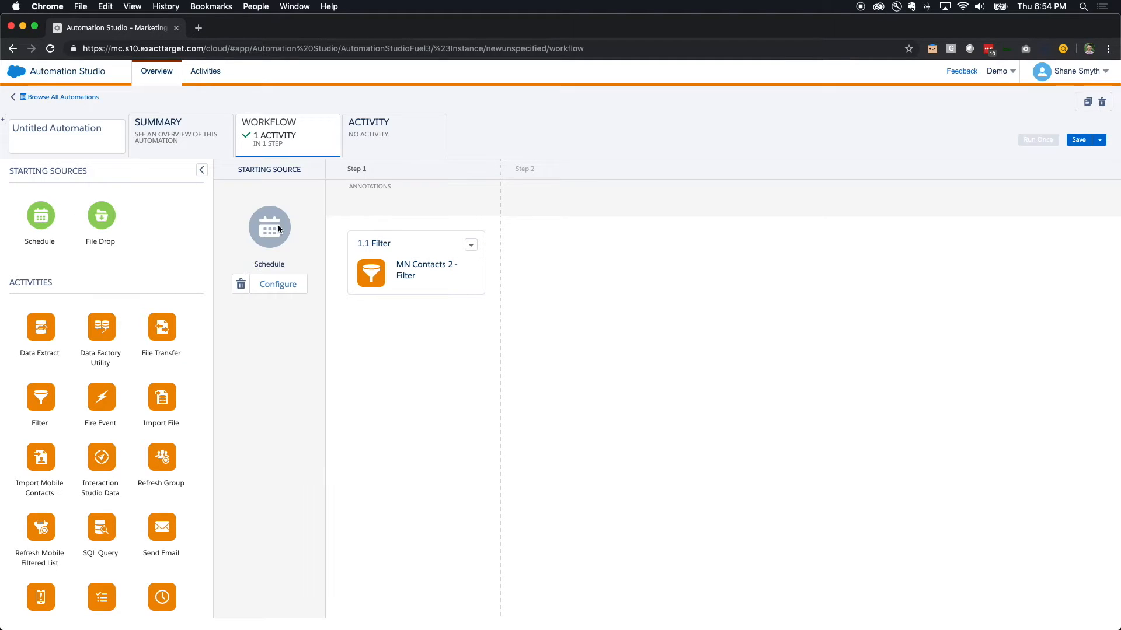
Step: Rename the automation to 'MN Contacts' and save it
click(56, 128)
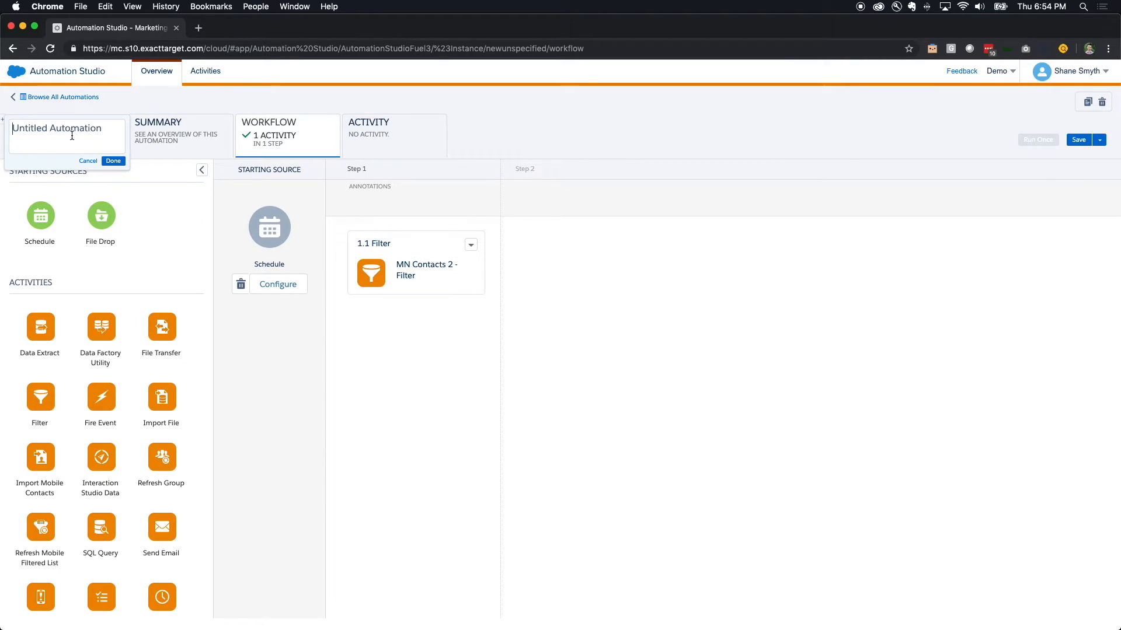
text(MN Contacts)
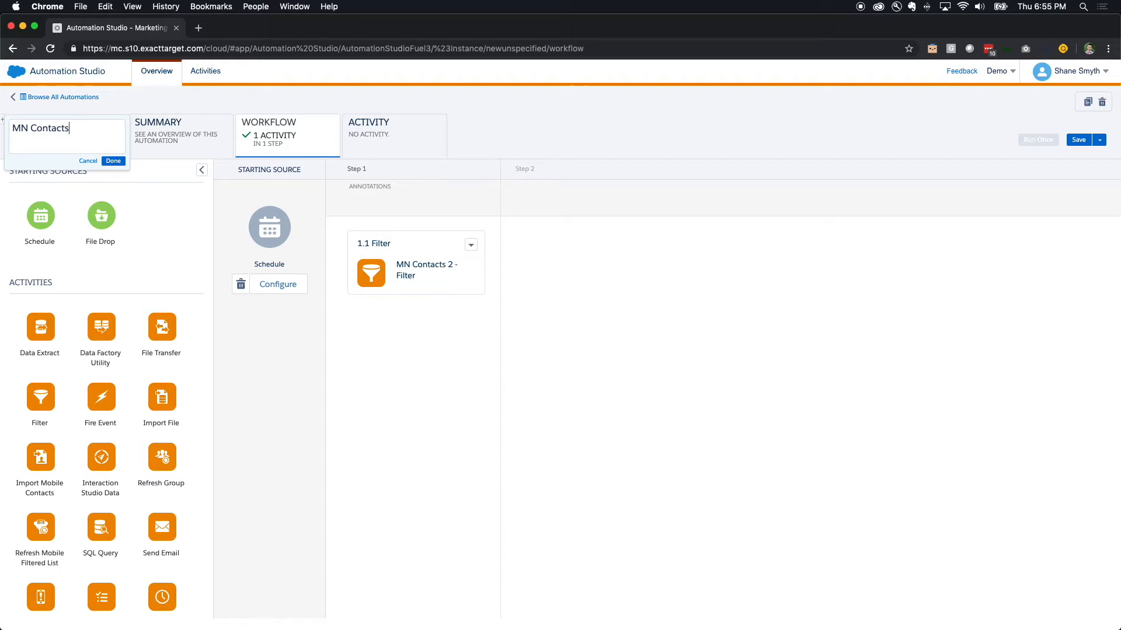
click(113, 160)
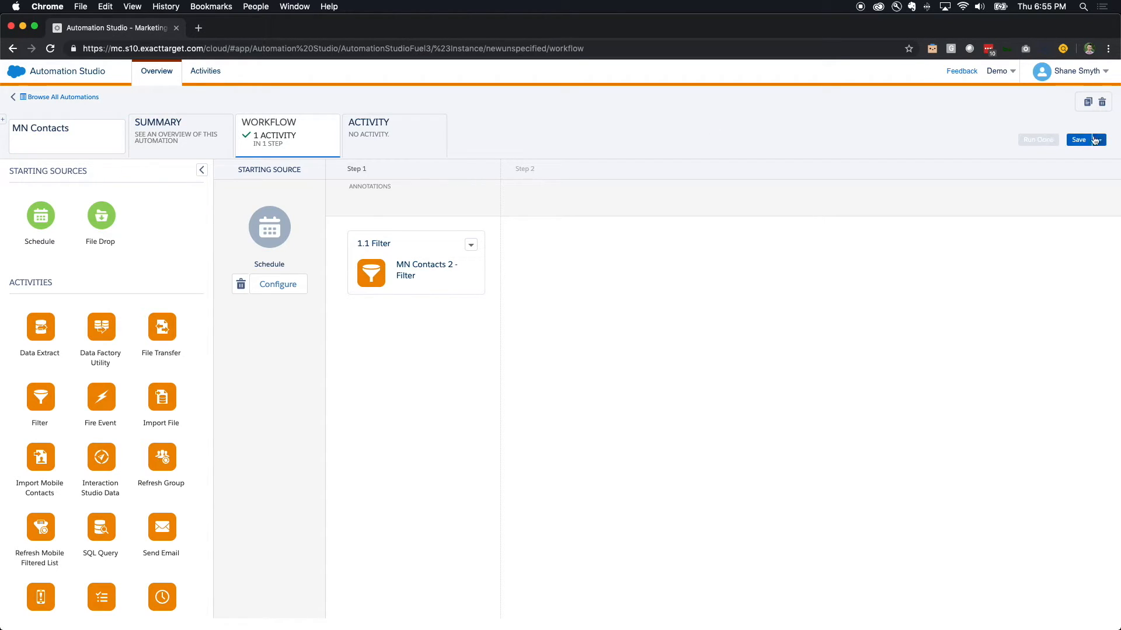
click(1077, 139)
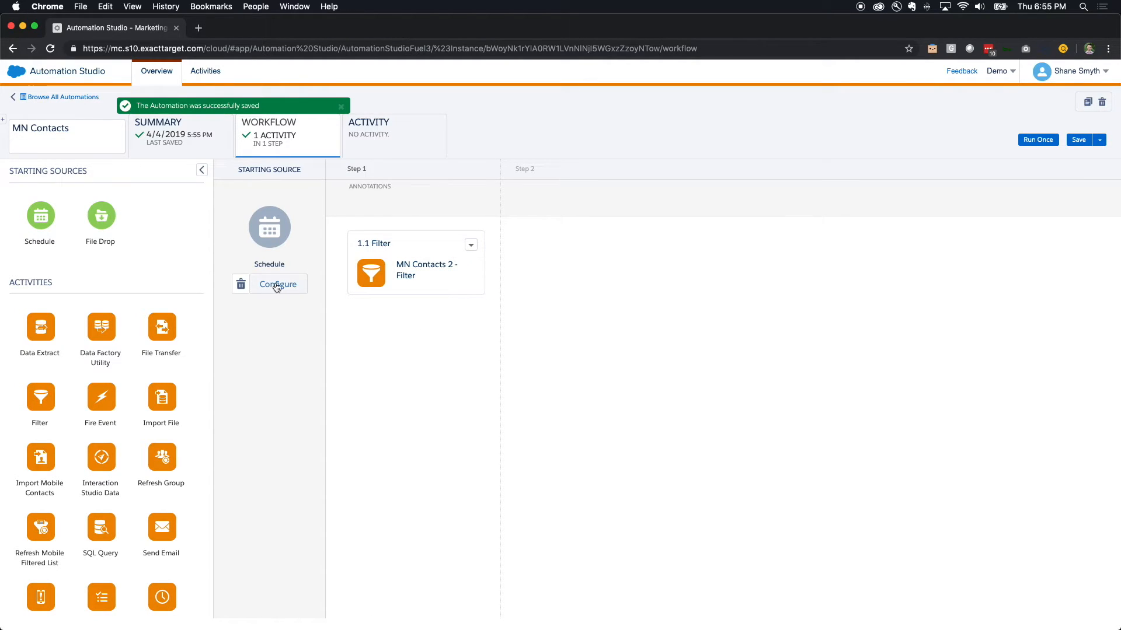
Step: Review the Schedule settings unchanged, then Run Once with the filter step included
click(277, 284)
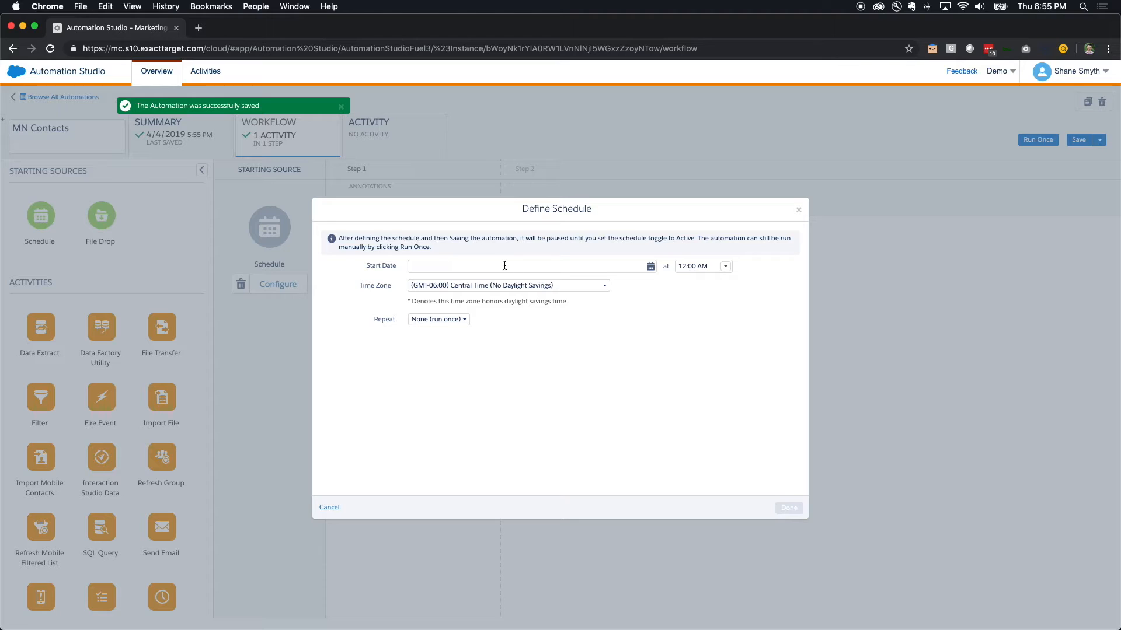
mouse_move(615, 270)
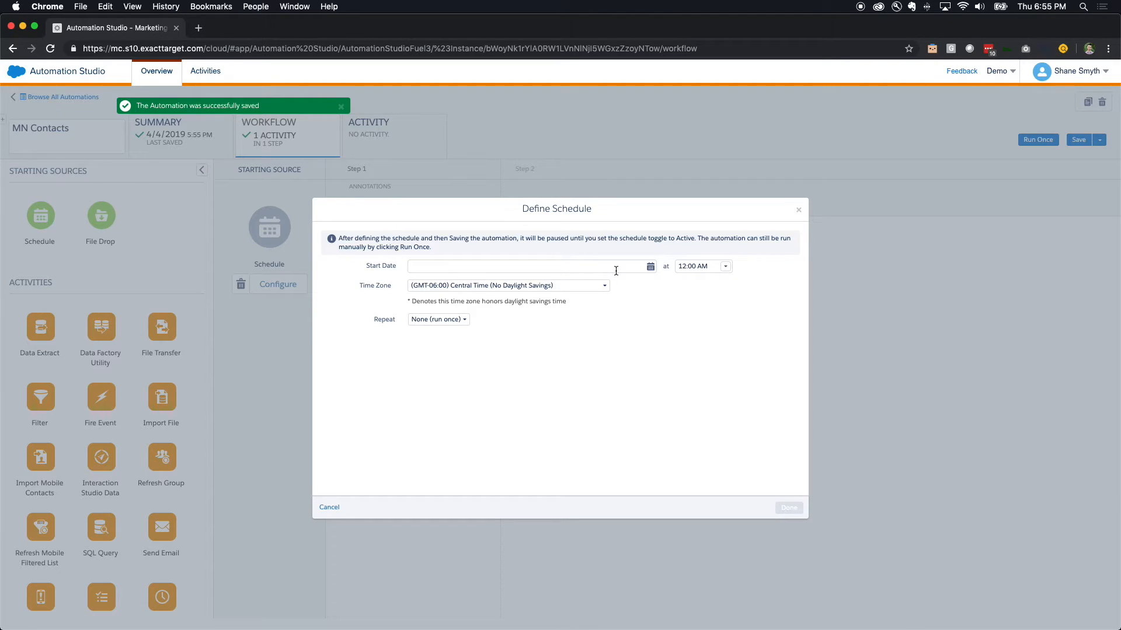
mouse_move(781, 233)
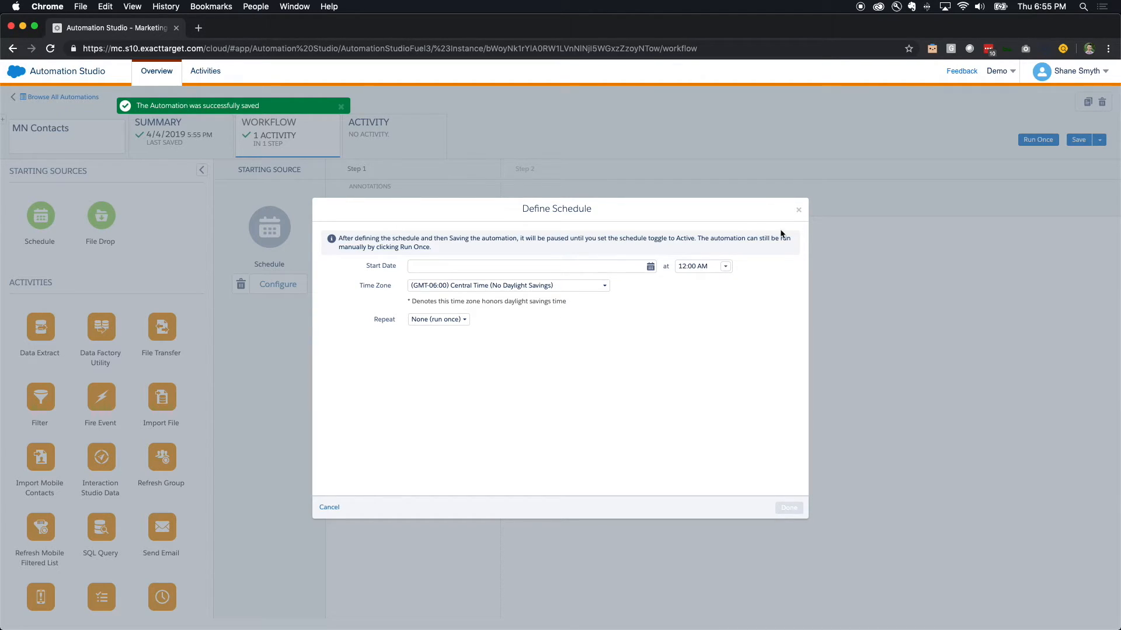
click(329, 506)
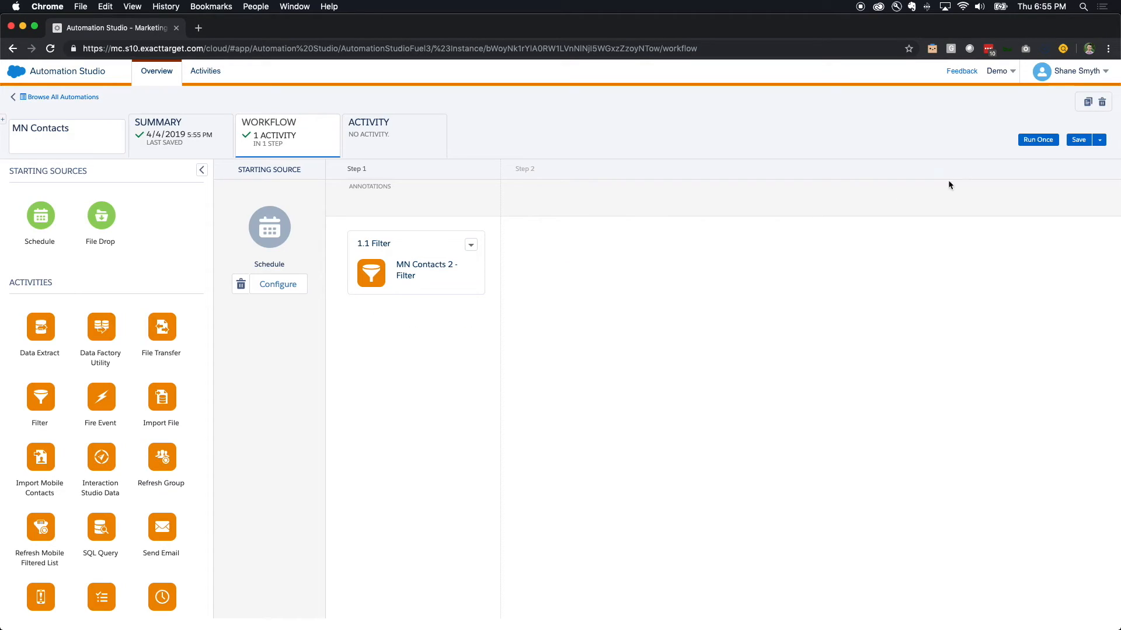
click(1036, 139)
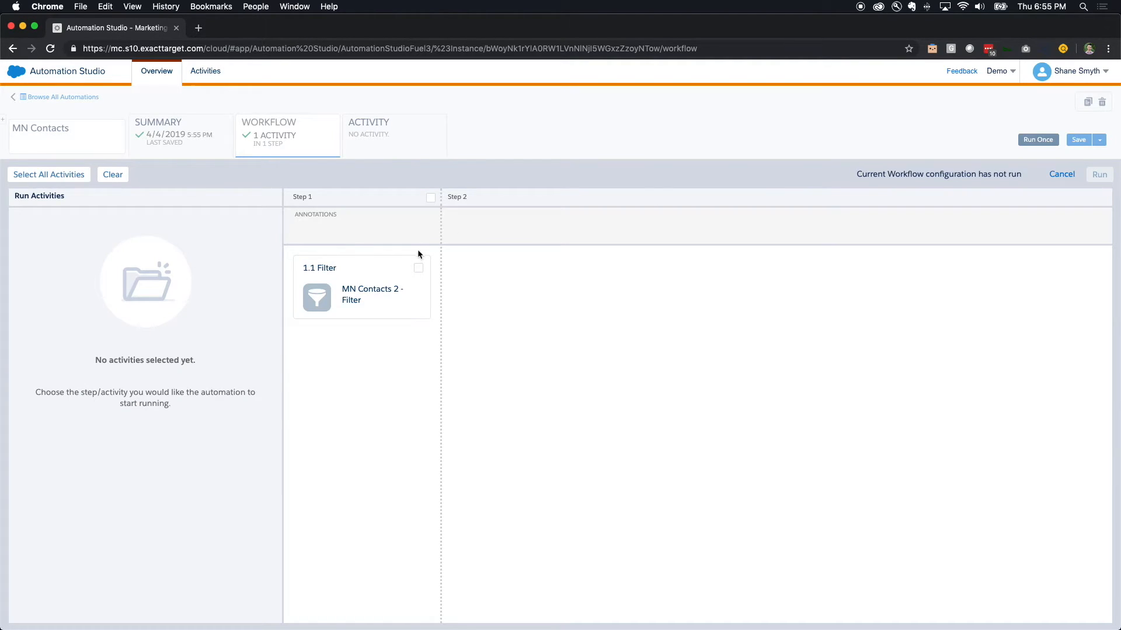
click(1037, 139)
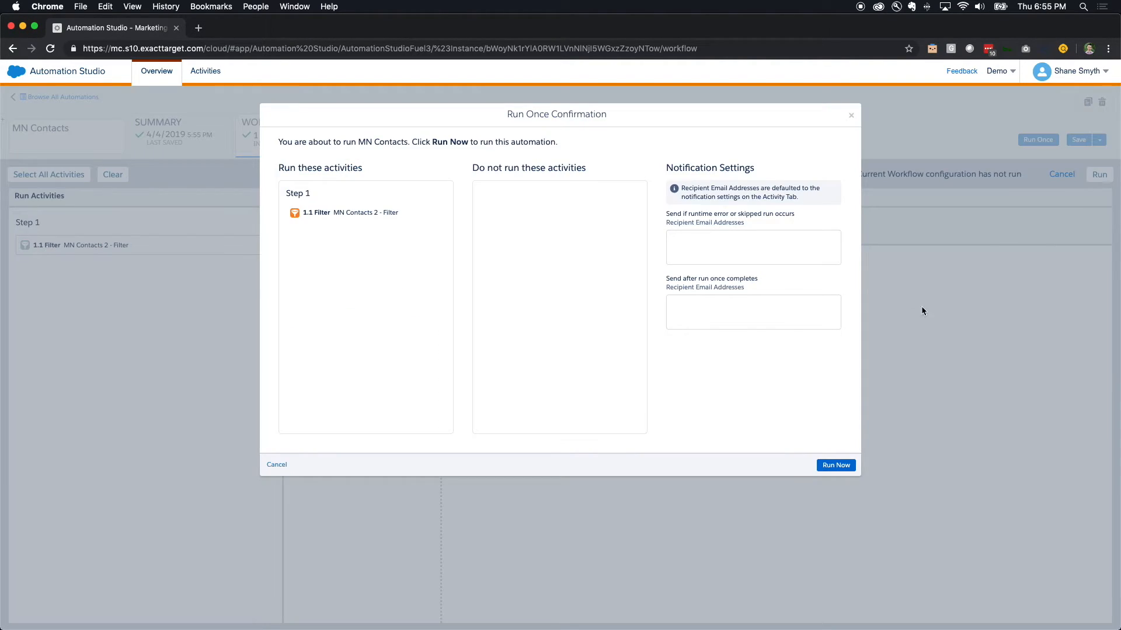
click(835, 465)
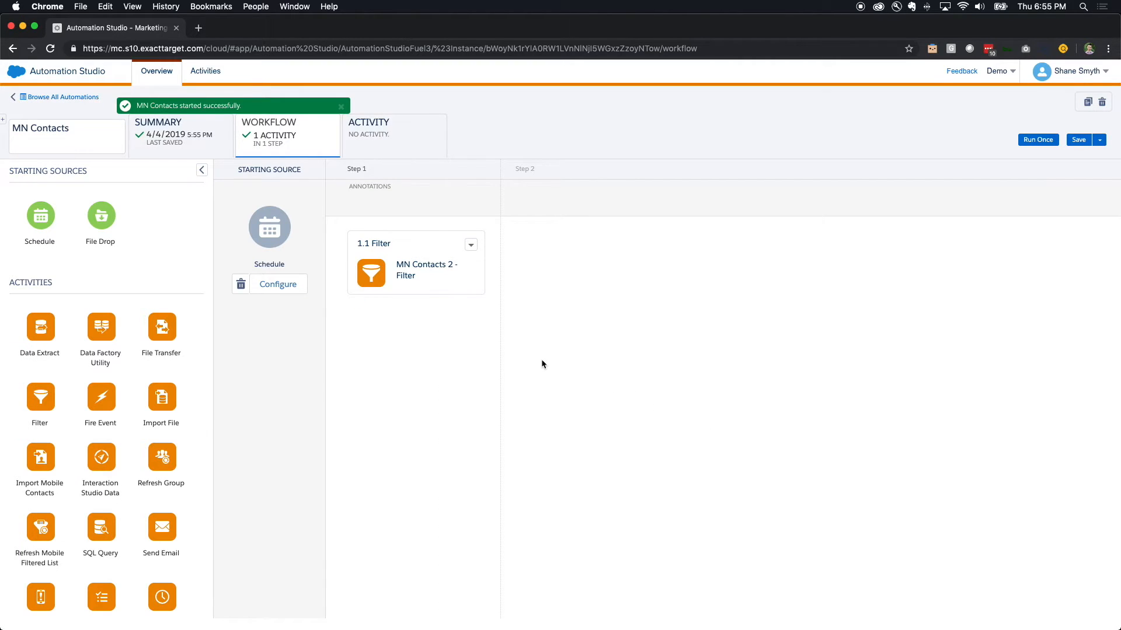
mouse_move(424, 327)
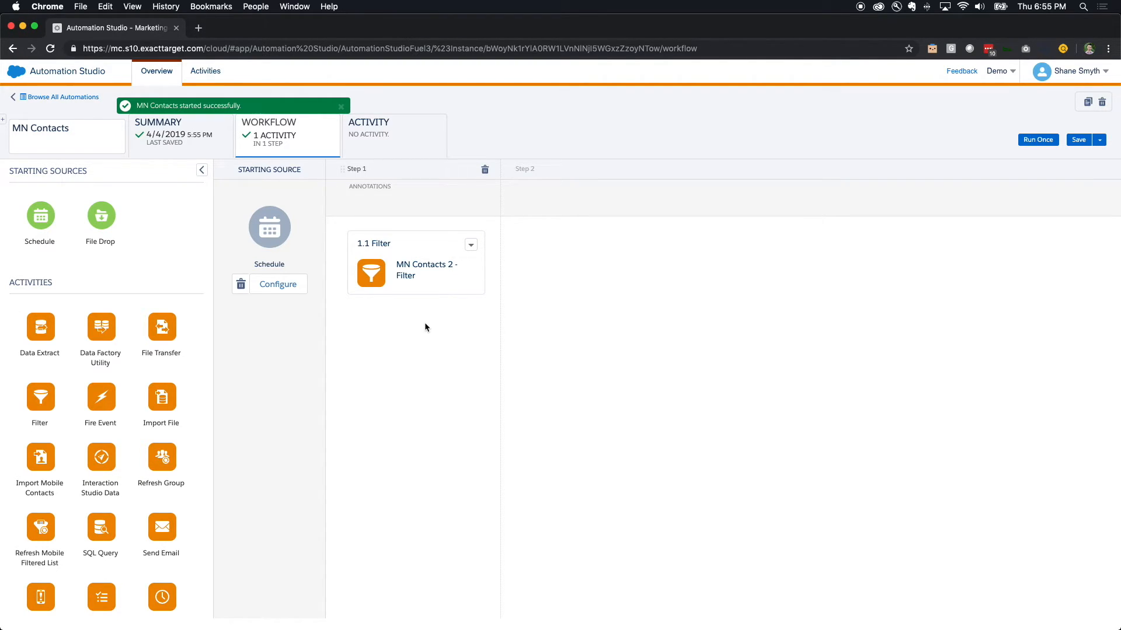
click(341, 107)
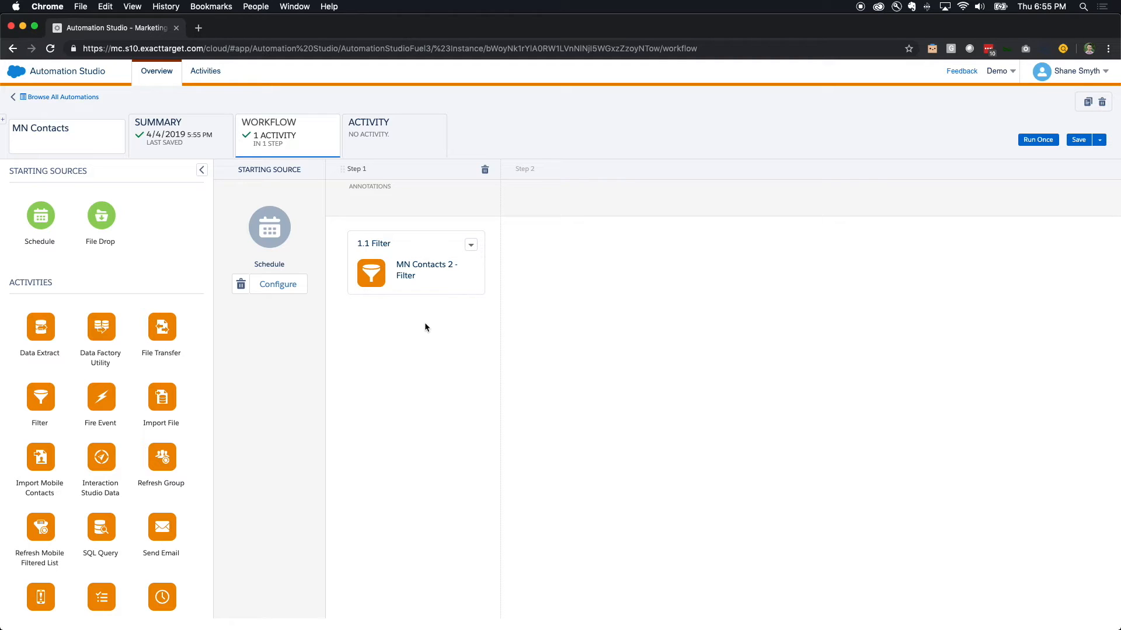
mouse_move(15, 71)
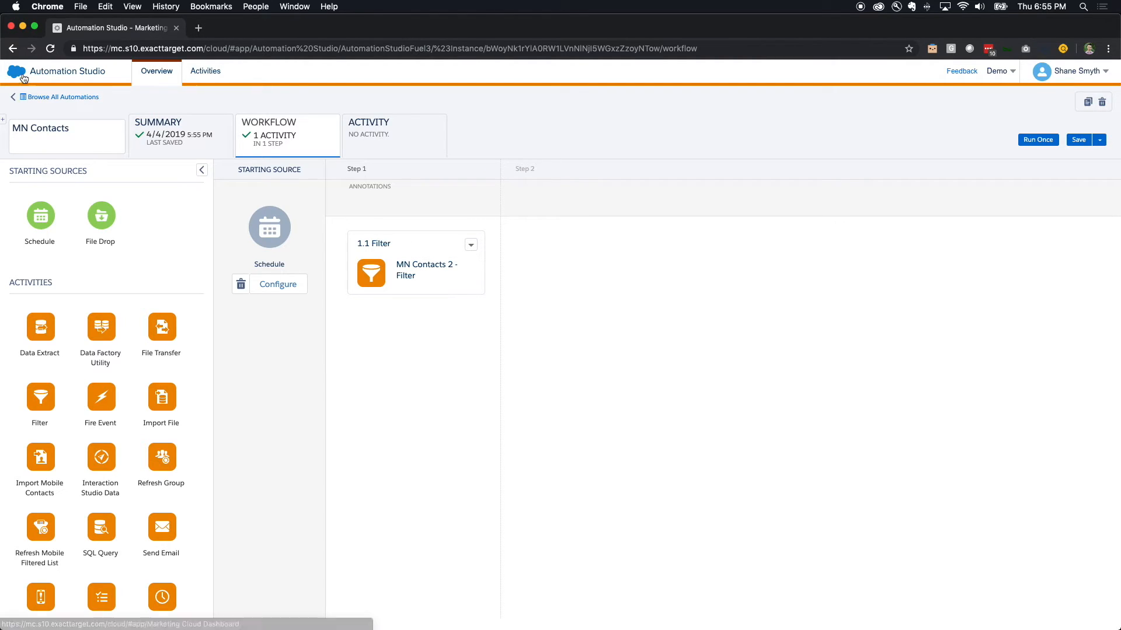
click(15, 71)
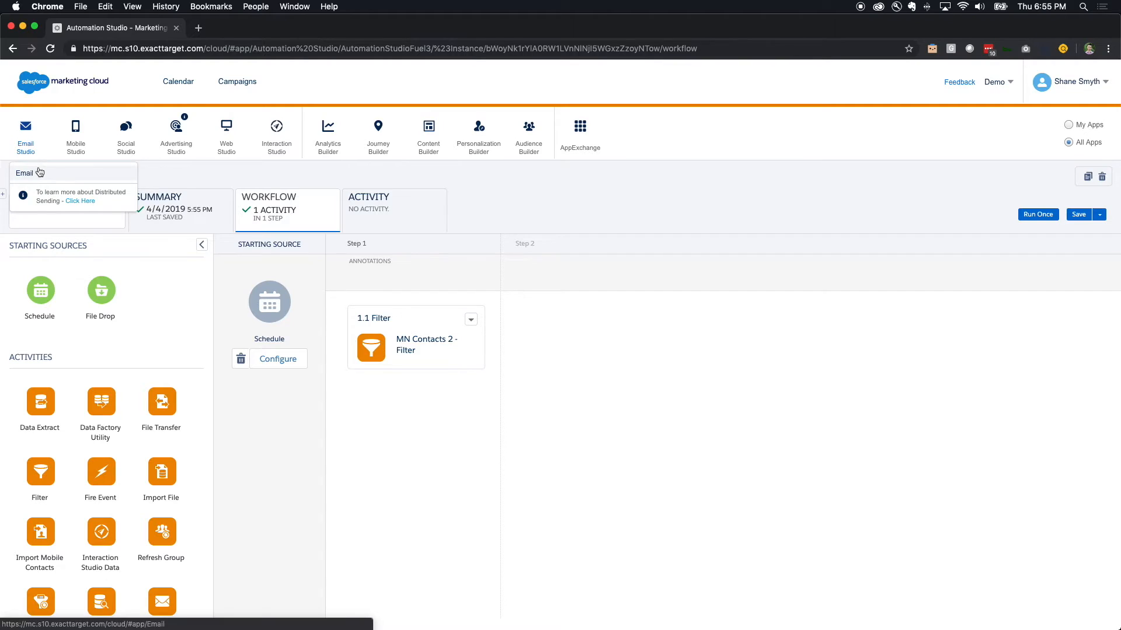
click(25, 134)
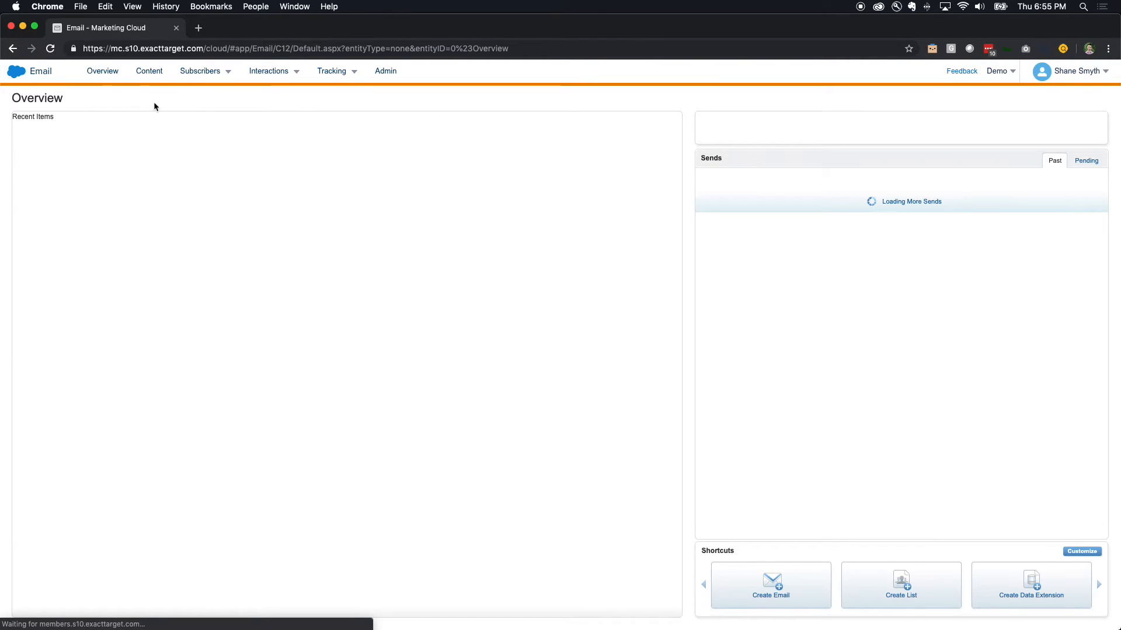
click(200, 71)
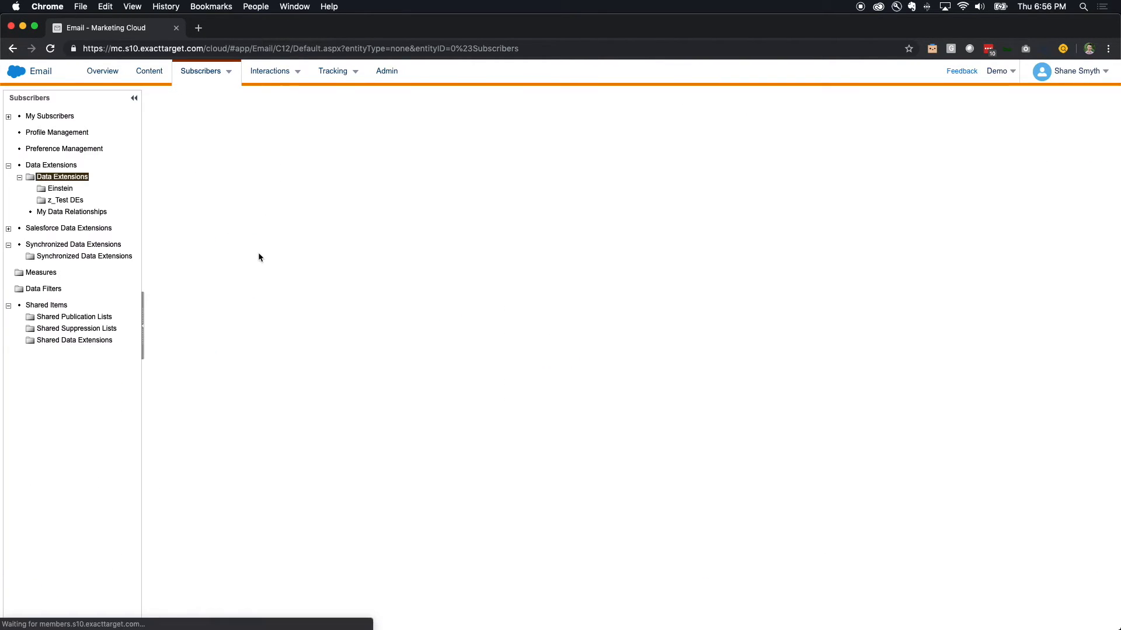
click(62, 176)
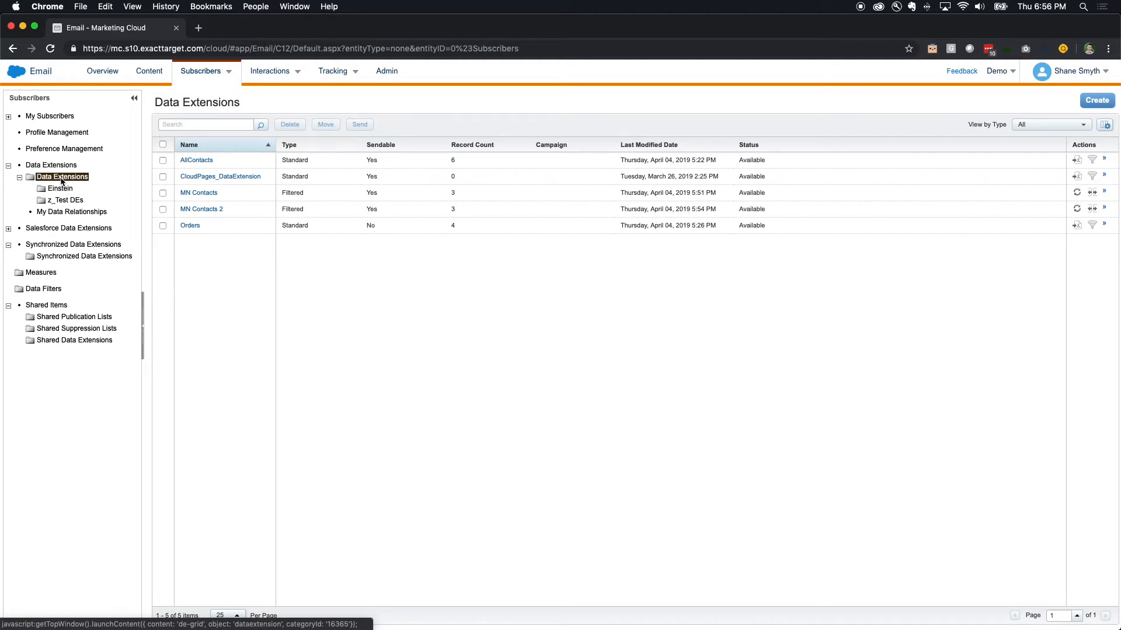
mouse_move(453, 209)
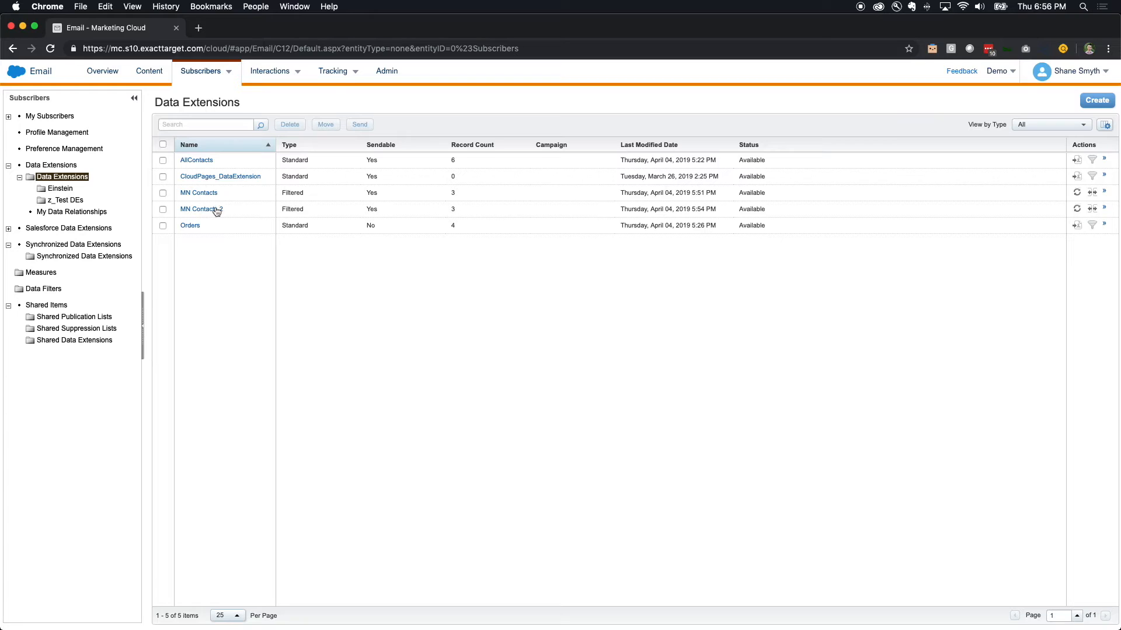
click(201, 209)
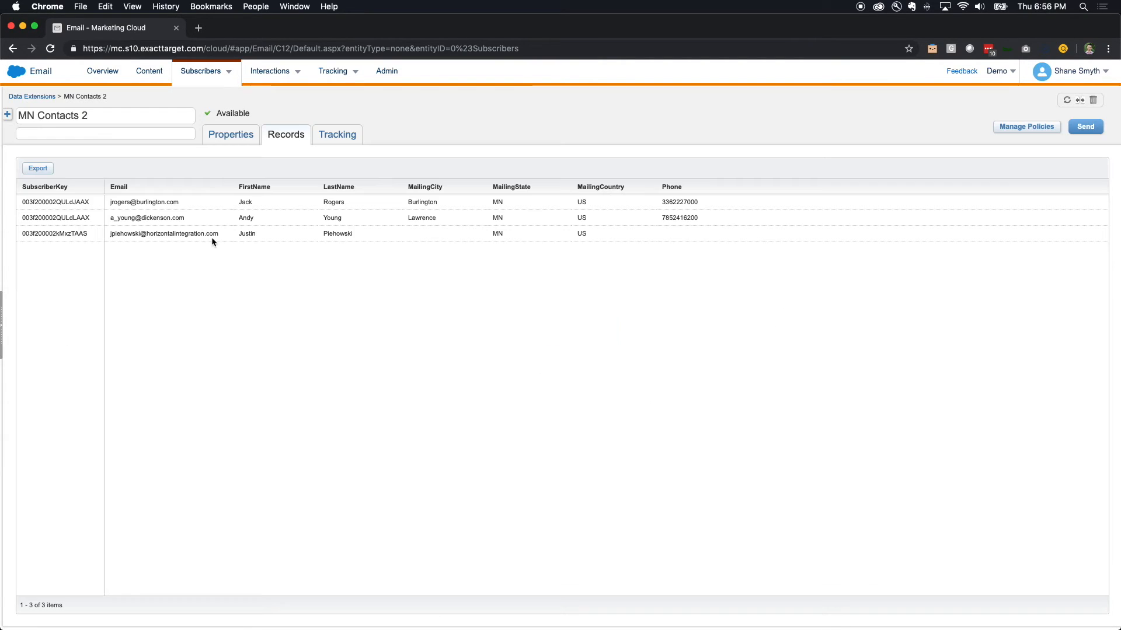
mouse_move(239, 233)
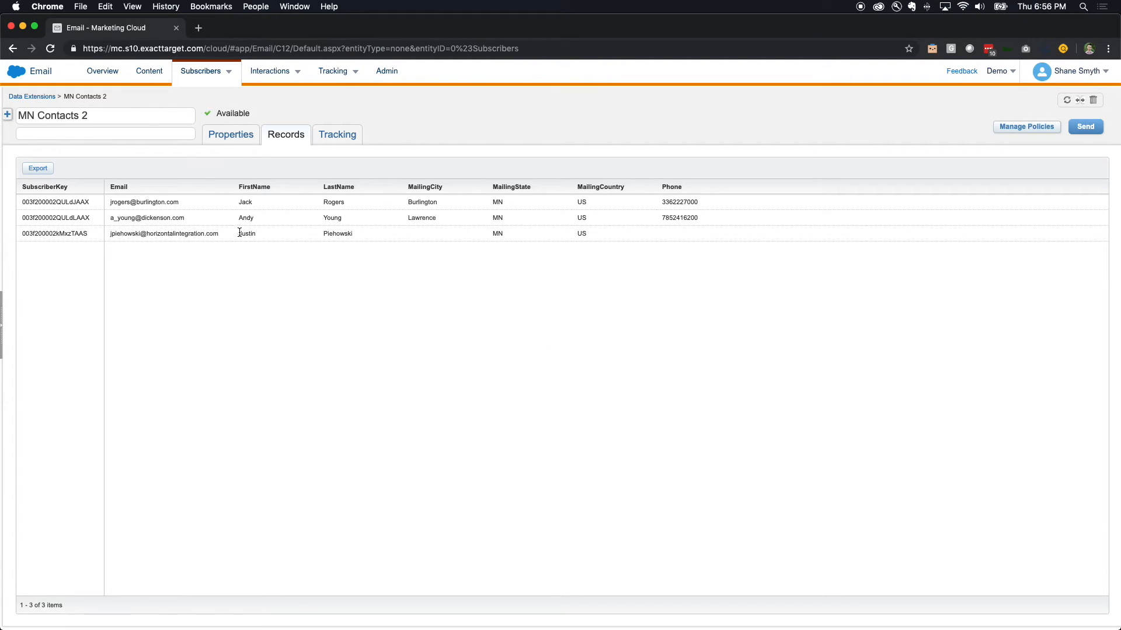
click(31, 96)
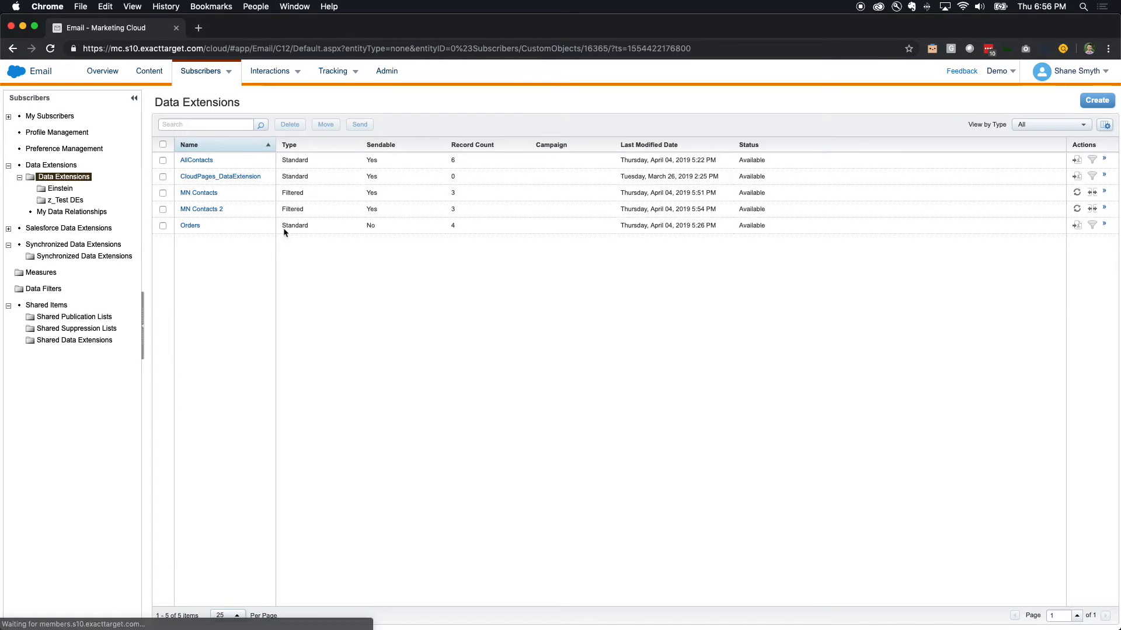
mouse_move(258, 251)
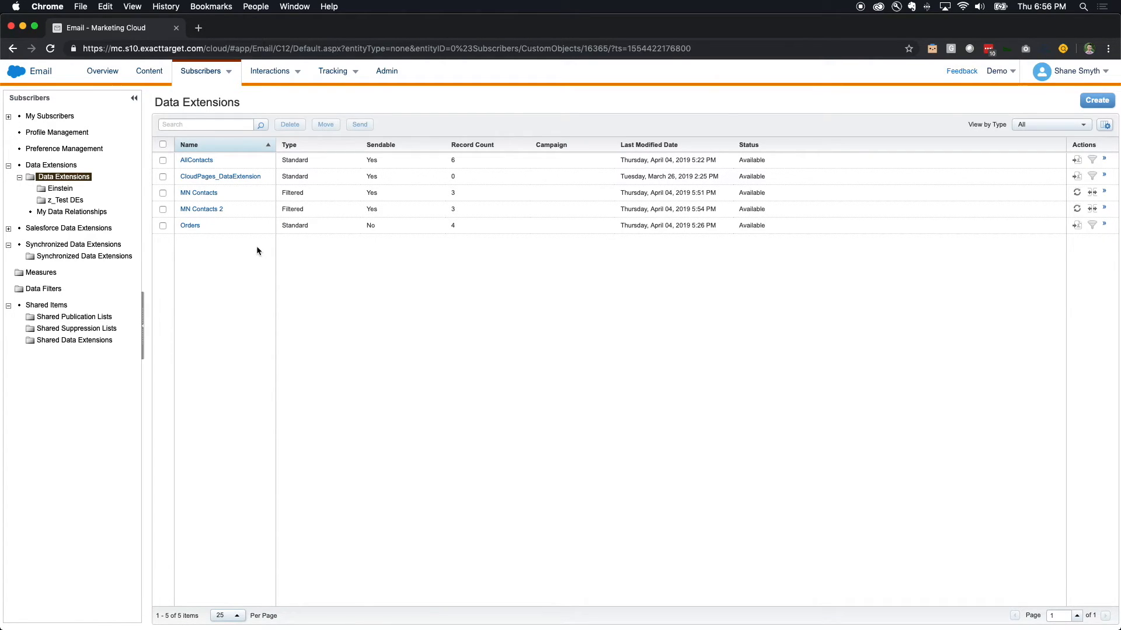
mouse_move(71, 211)
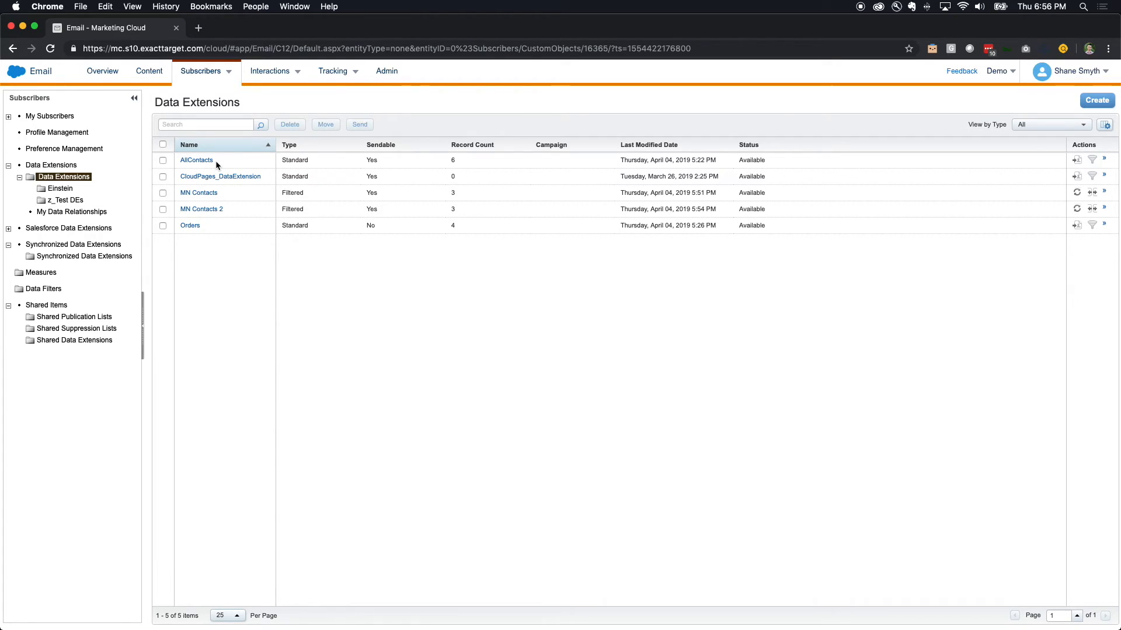
mouse_move(211, 240)
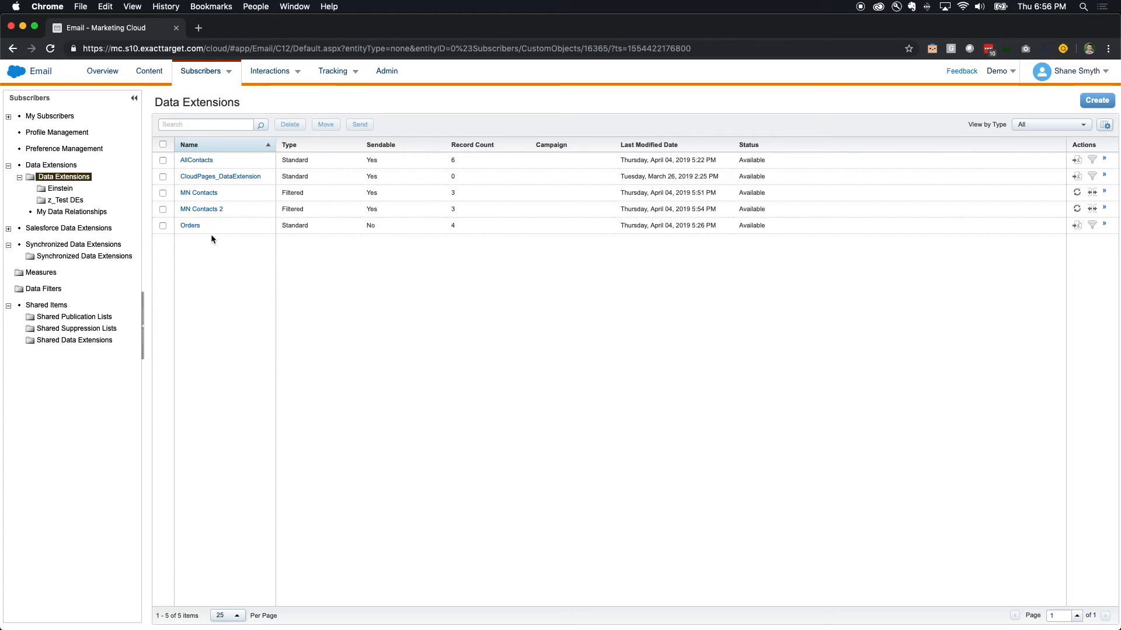
mouse_move(209, 233)
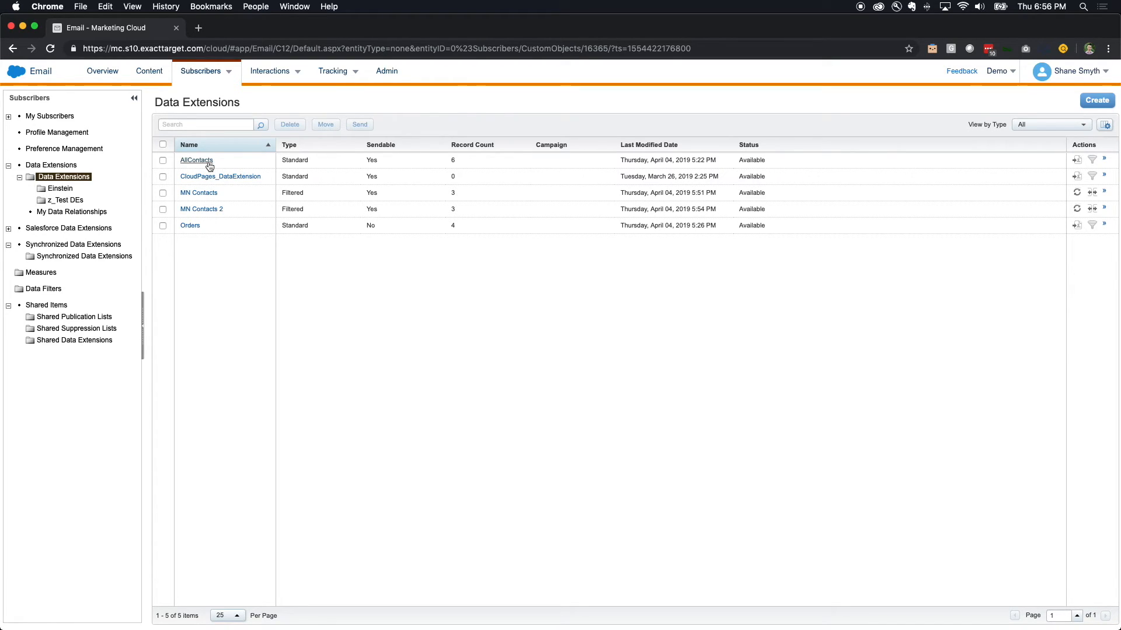
mouse_move(1091, 159)
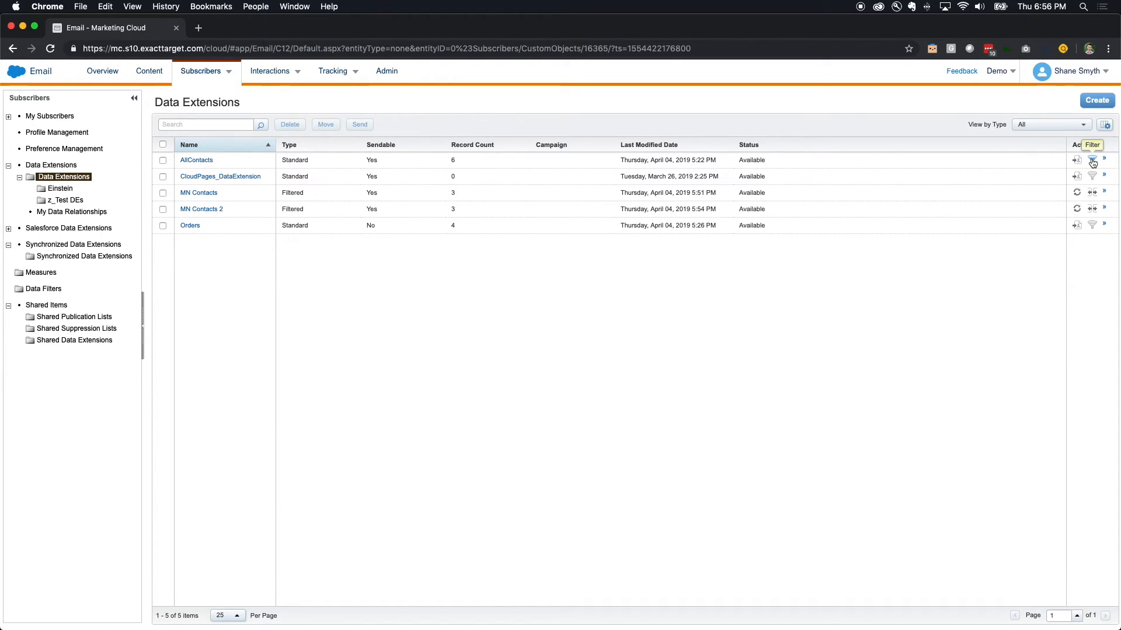
click(1091, 160)
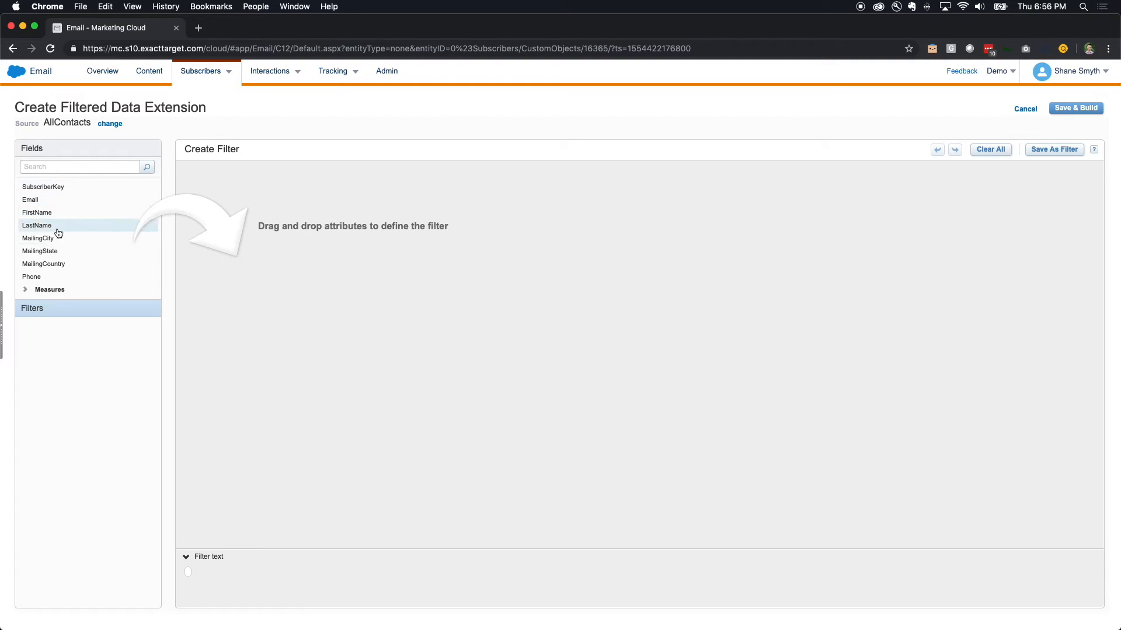
mouse_move(66, 269)
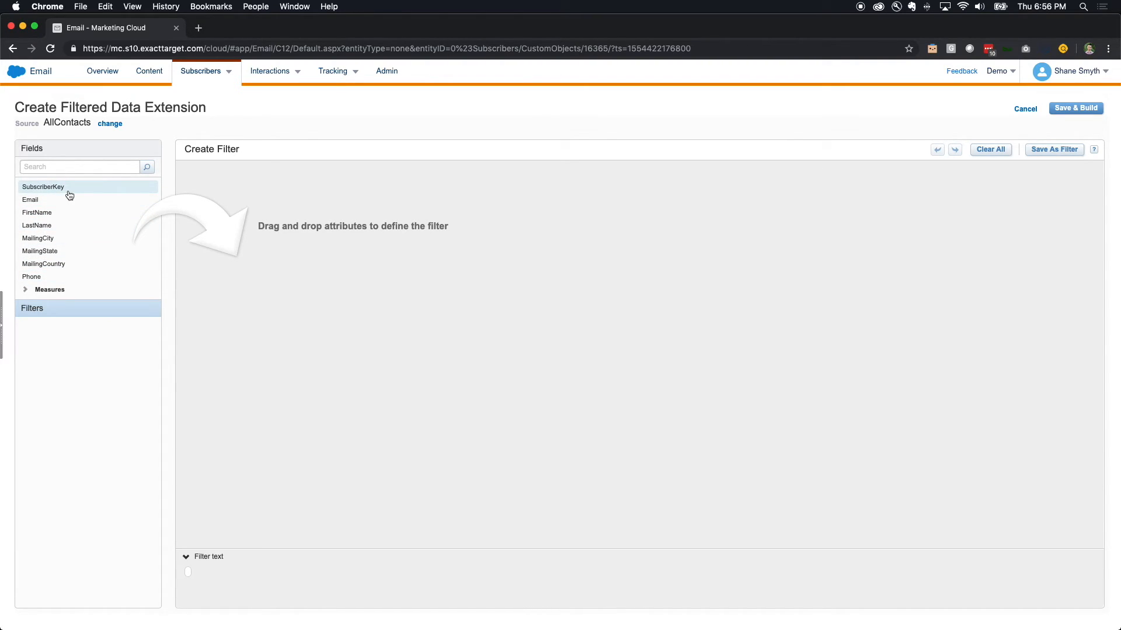
mouse_move(1008, 120)
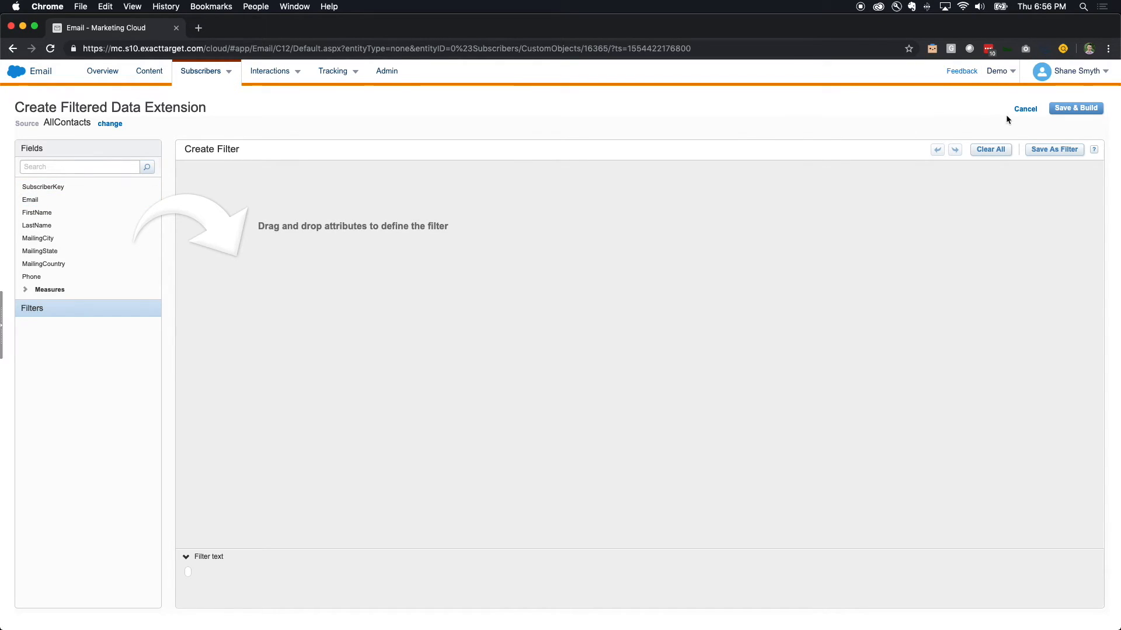
click(1025, 109)
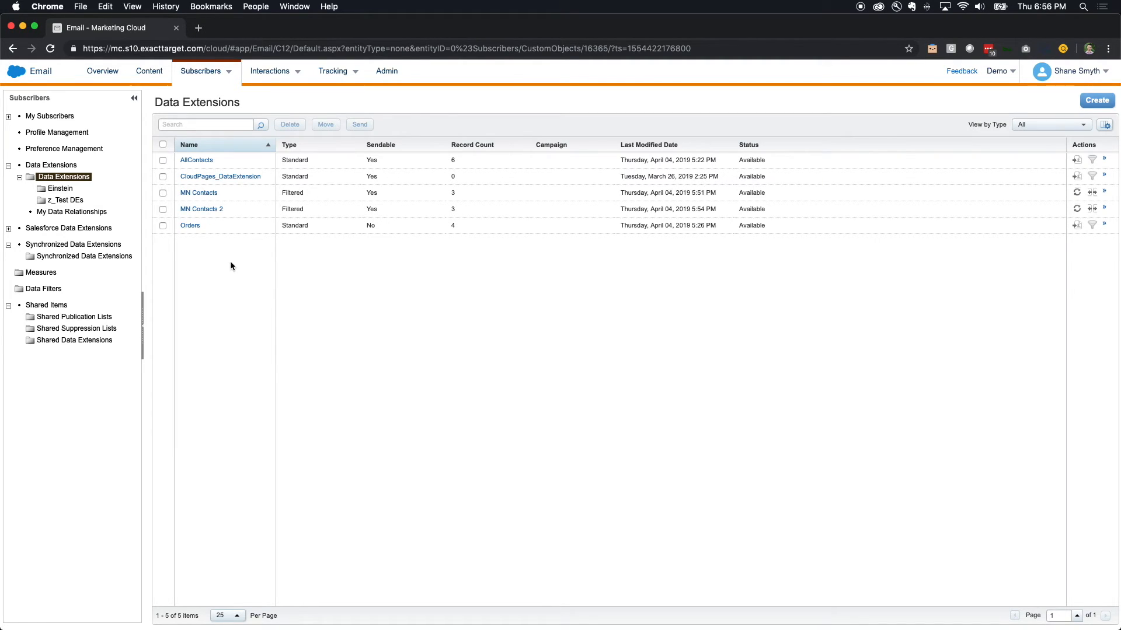
Step: Create a new data relationship and name it 'AllContacts - Orders'
click(71, 212)
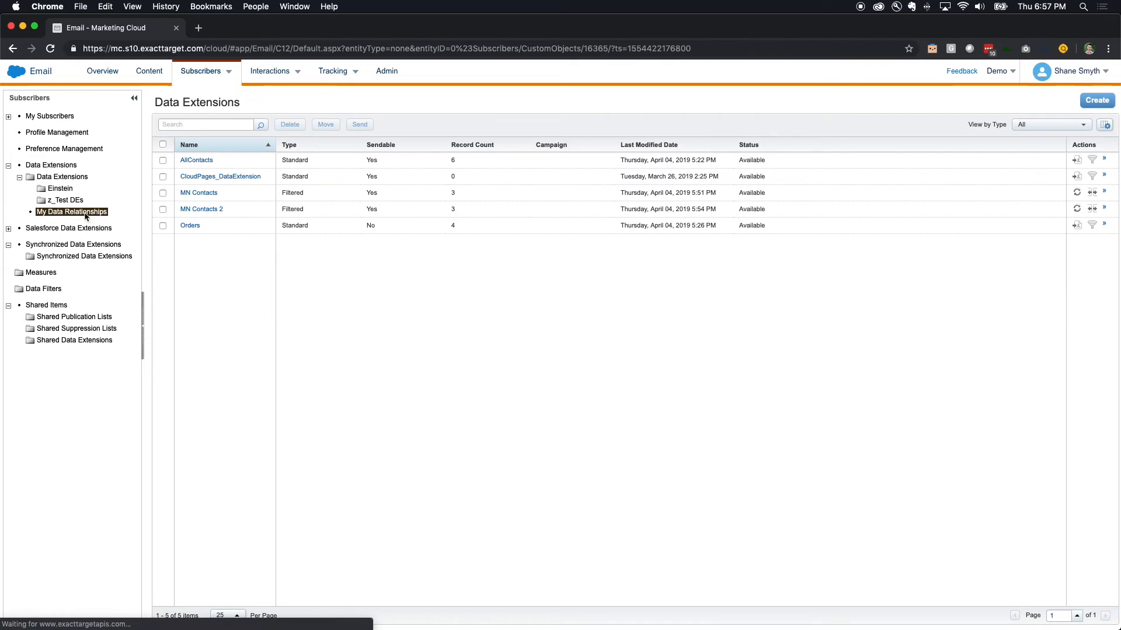
click(71, 211)
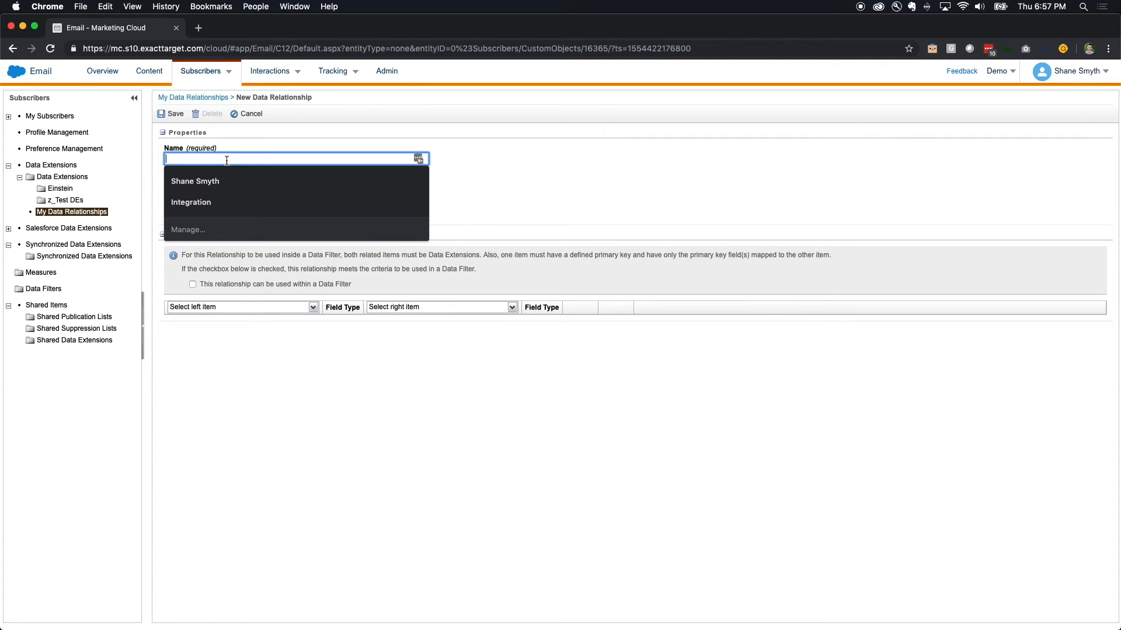
text(AllConta)
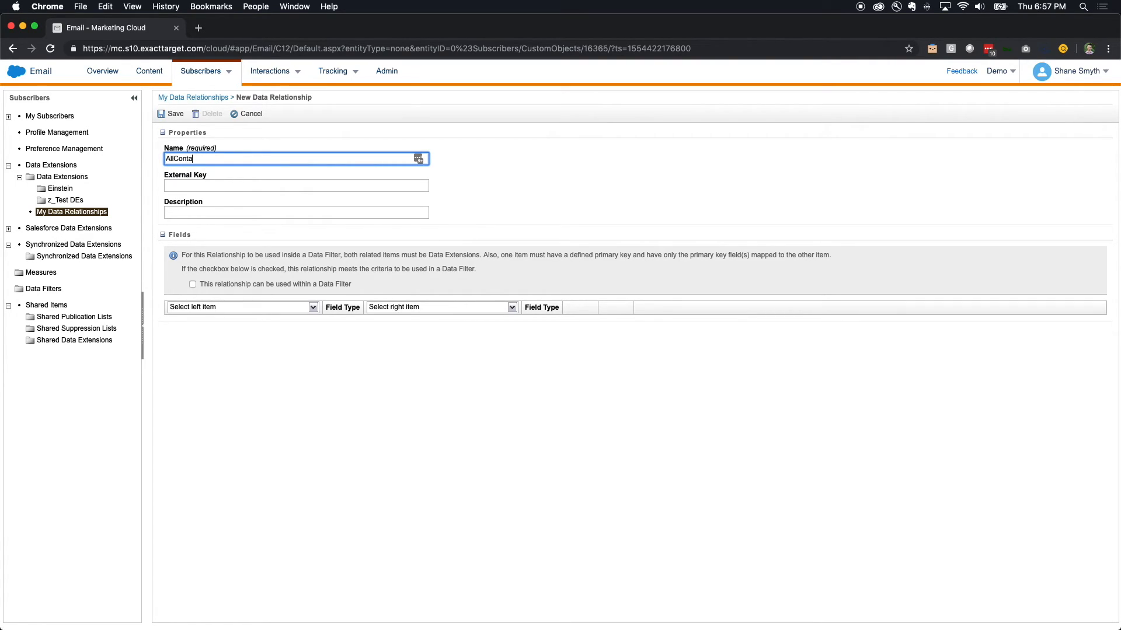
text(cts -)
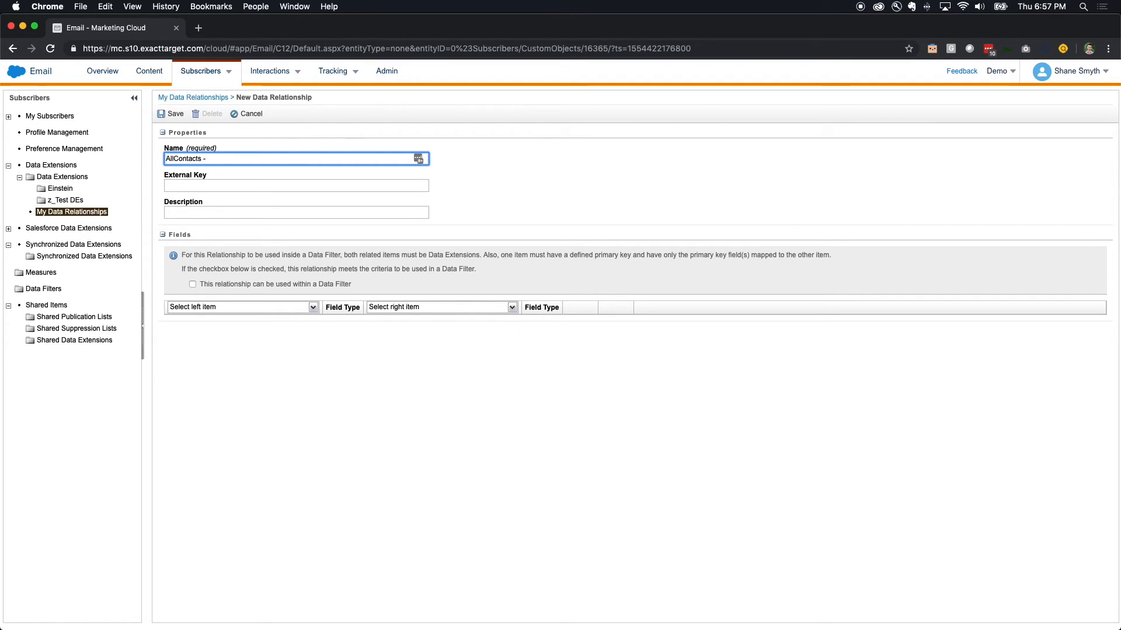
text(Ord)
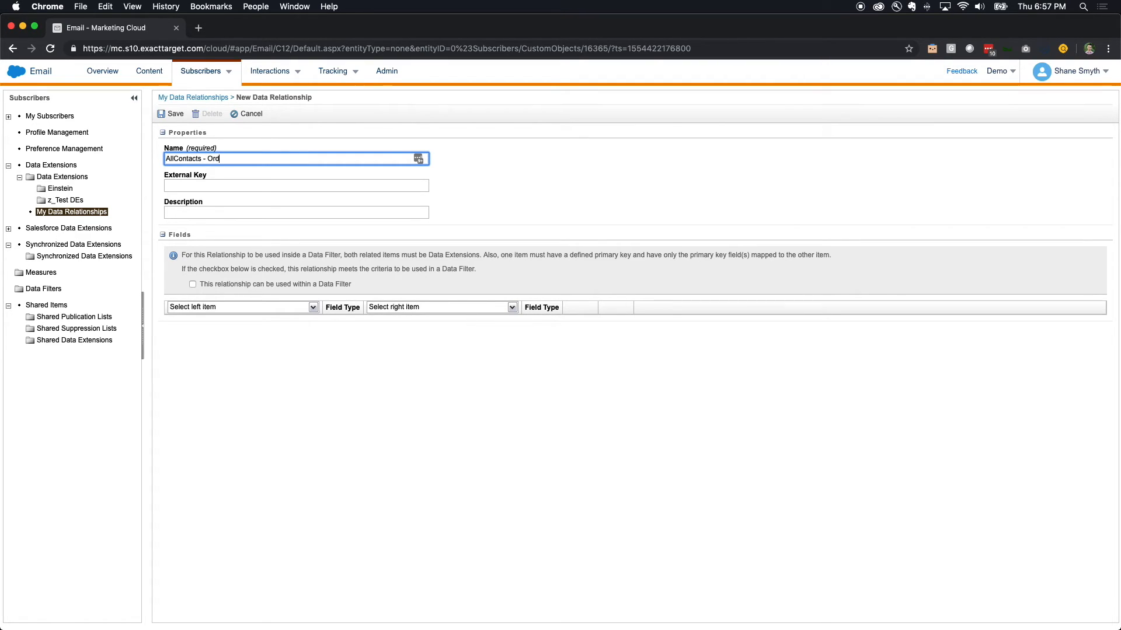
text(ers)
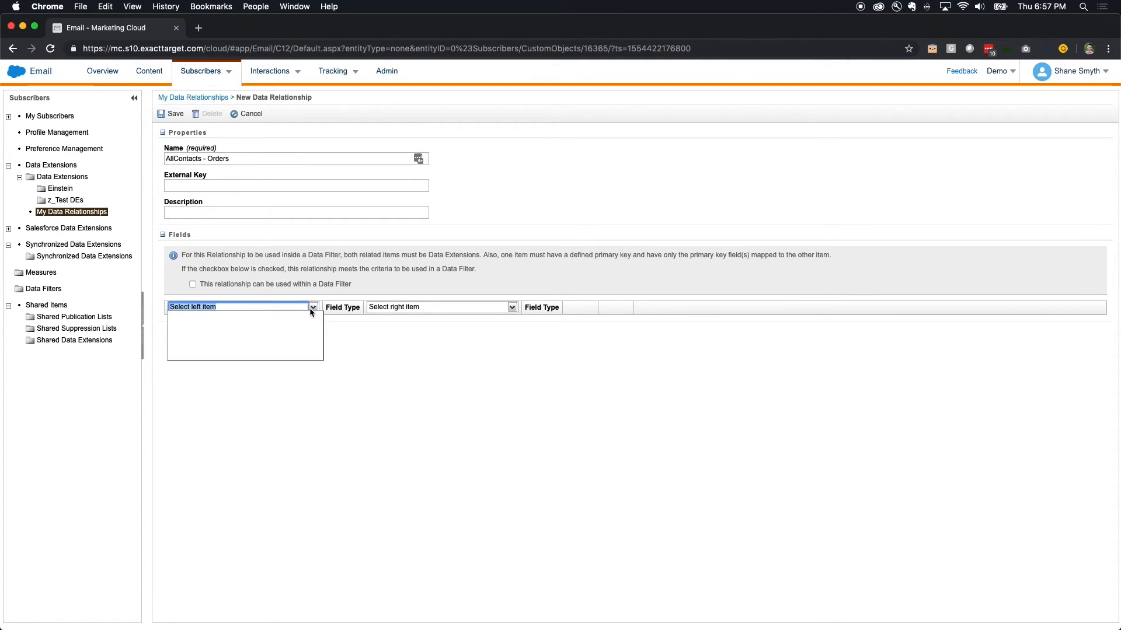
Step: Select AllContacts as the left item and Orders as the right item
click(313, 307)
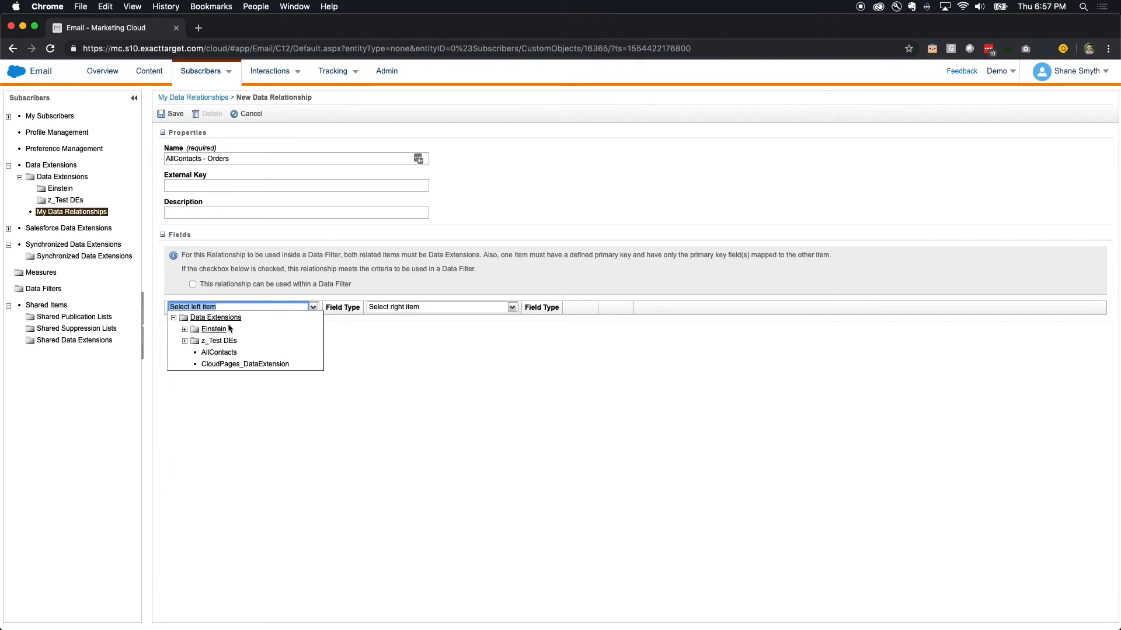
click(219, 353)
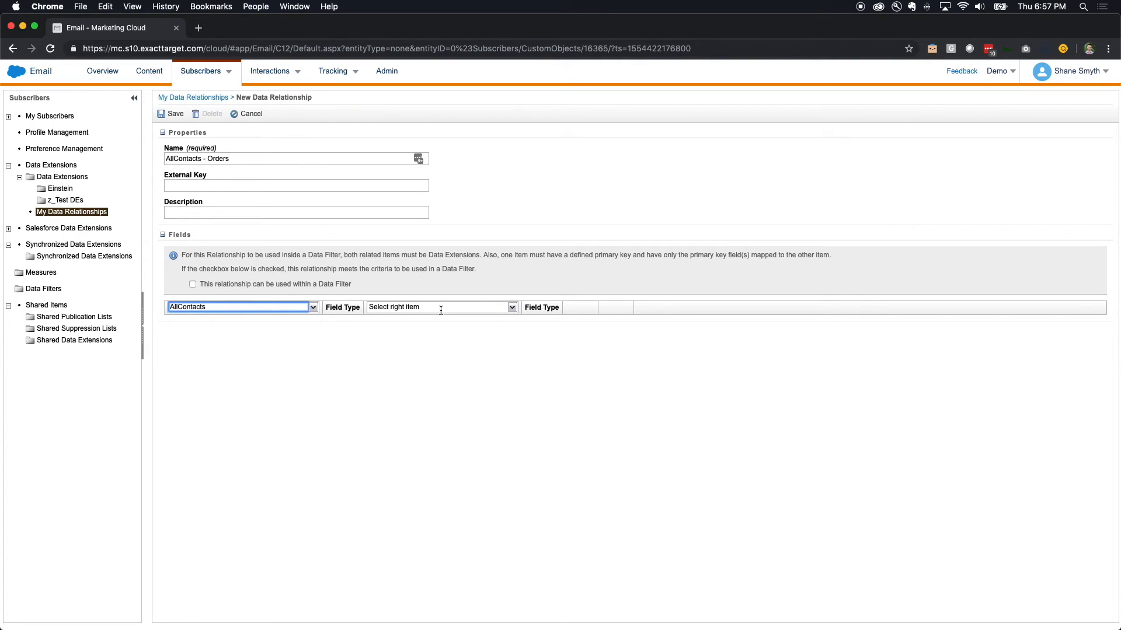
click(510, 307)
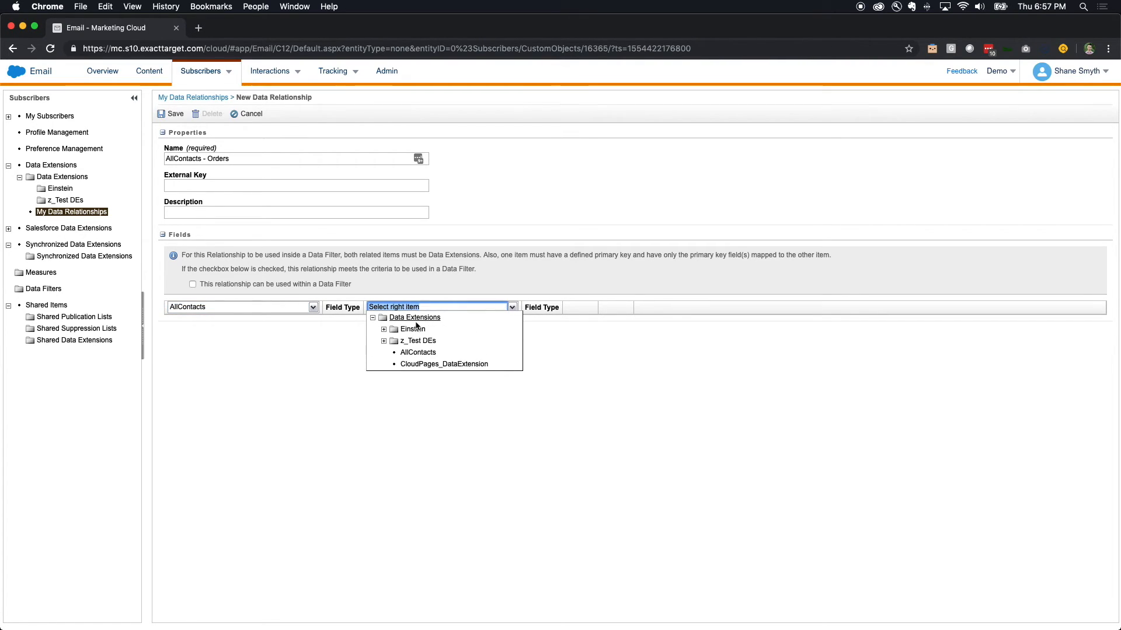
text(Orders)
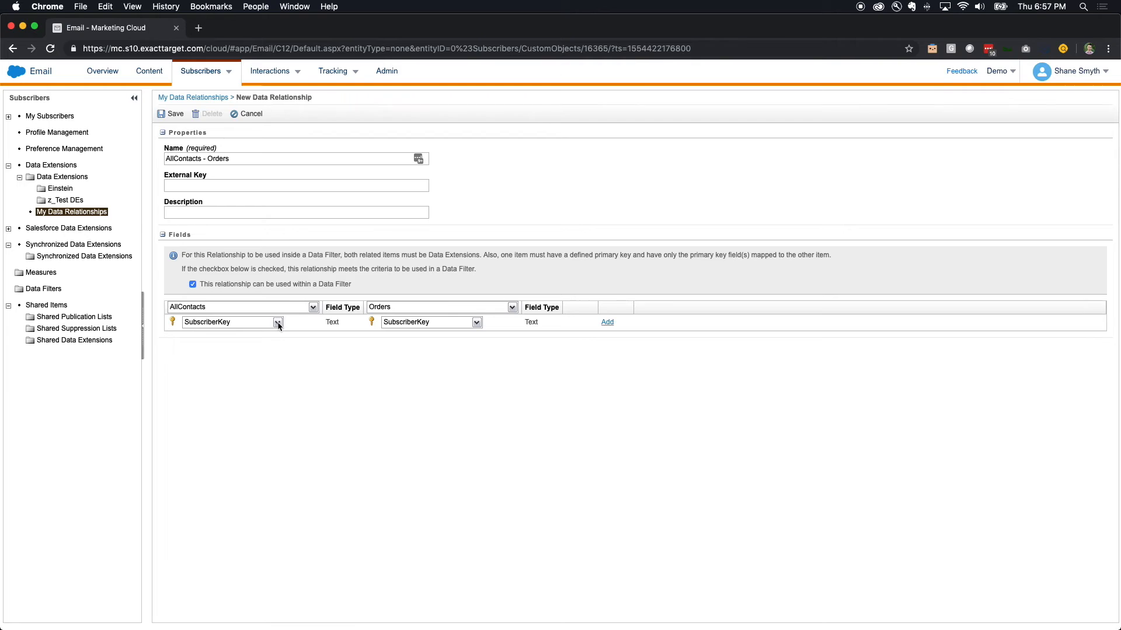
click(221, 322)
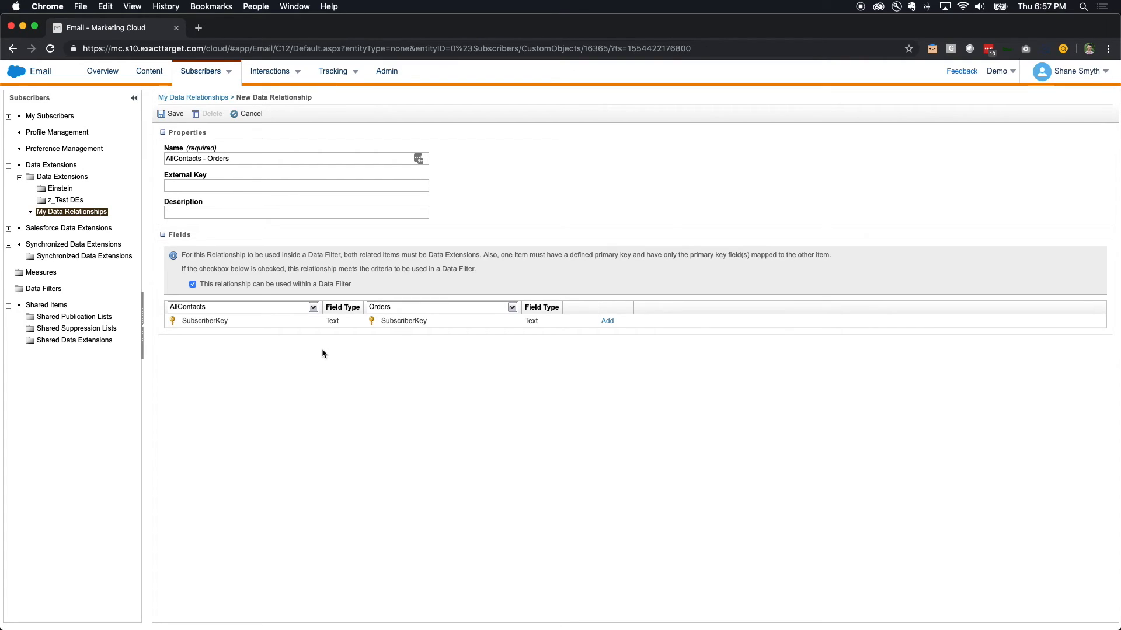
mouse_move(431, 327)
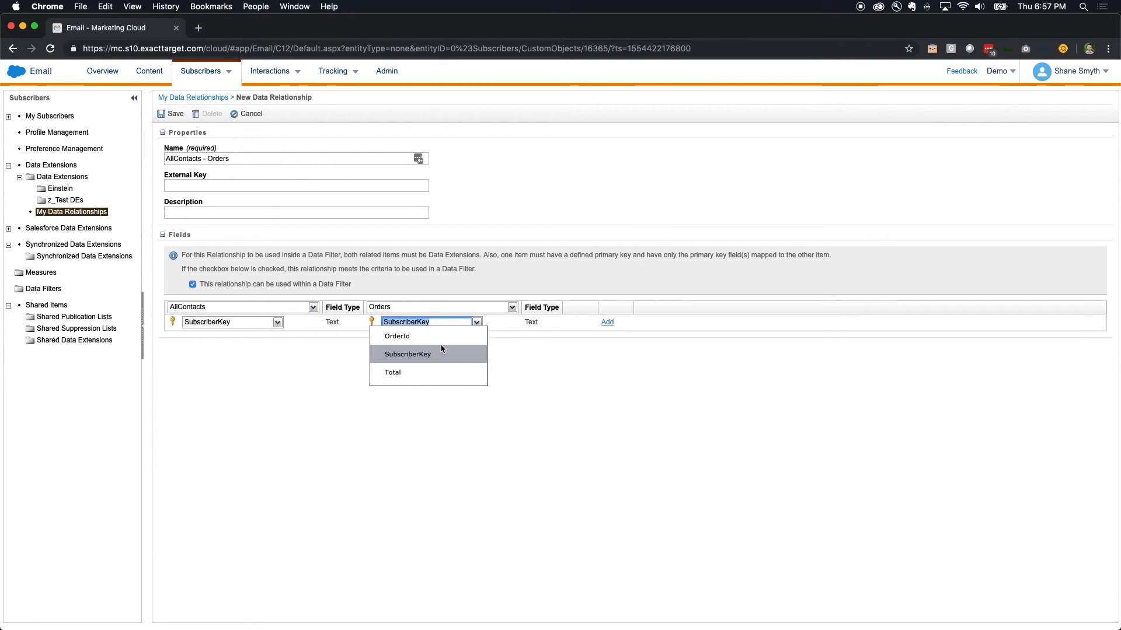
mouse_move(434, 353)
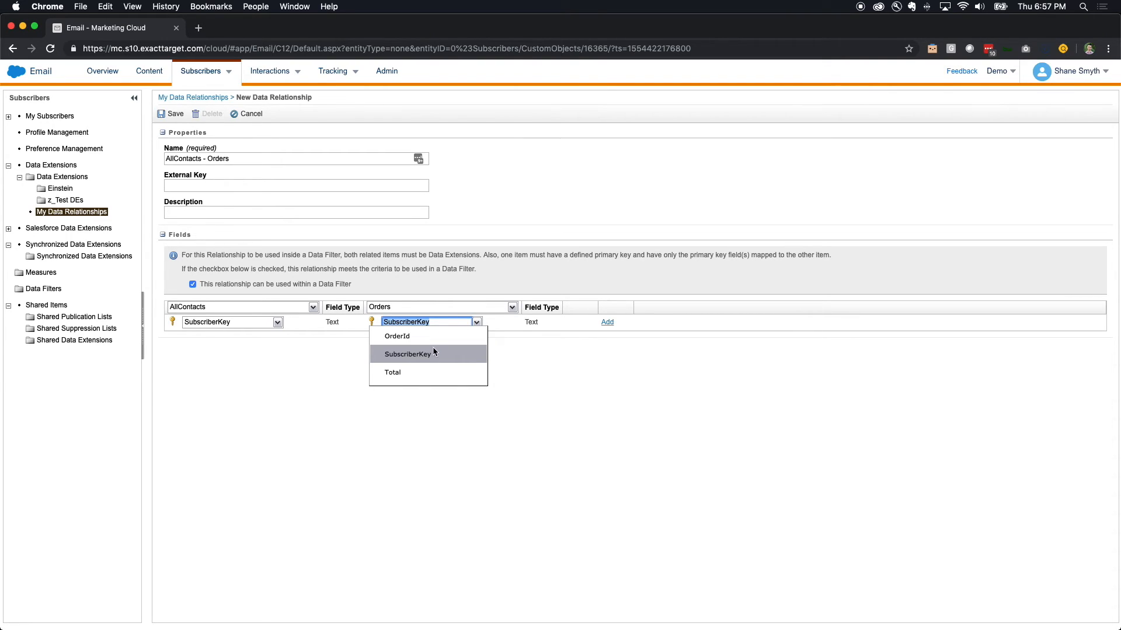
Step: Map SubscriberKey to Orders' SubscriberKey and save the relationship
scroll(down, 3)
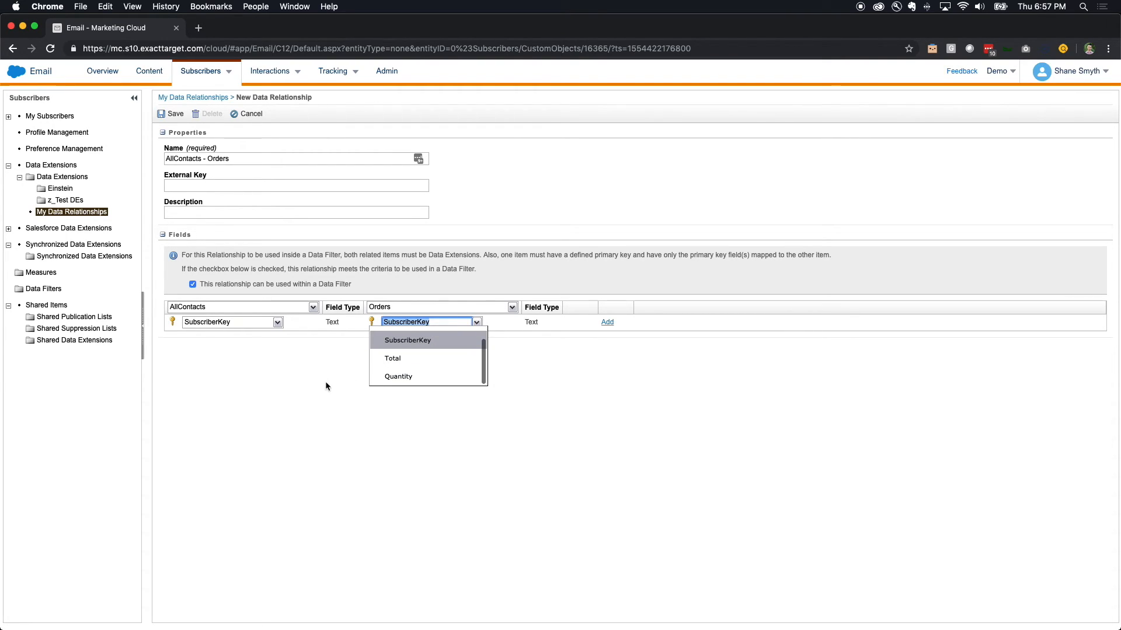
click(408, 339)
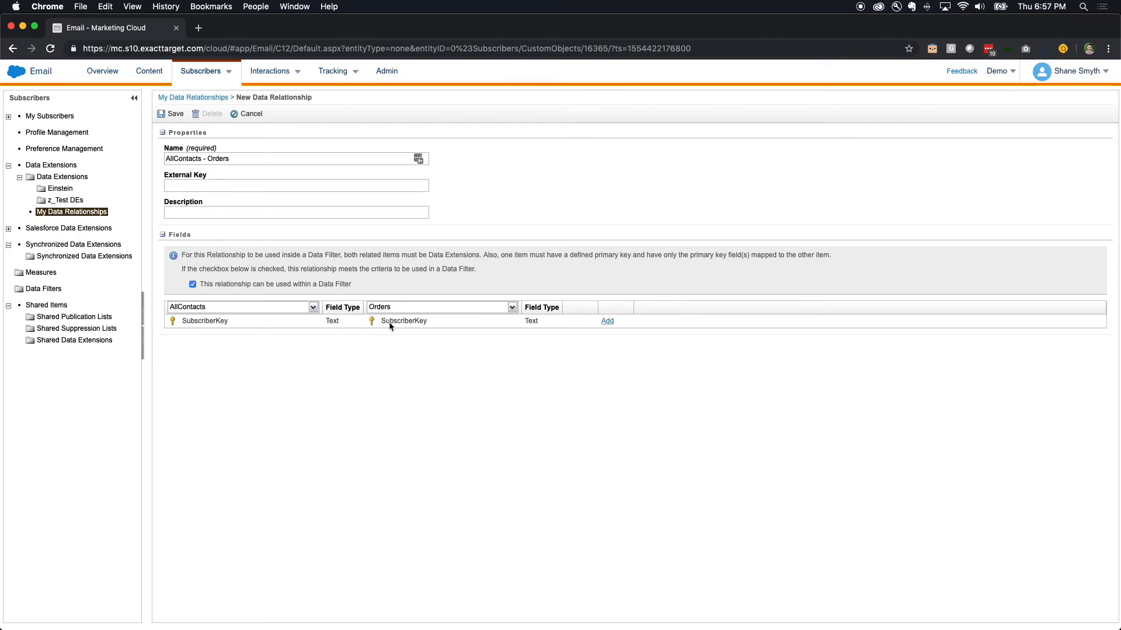
mouse_move(383, 323)
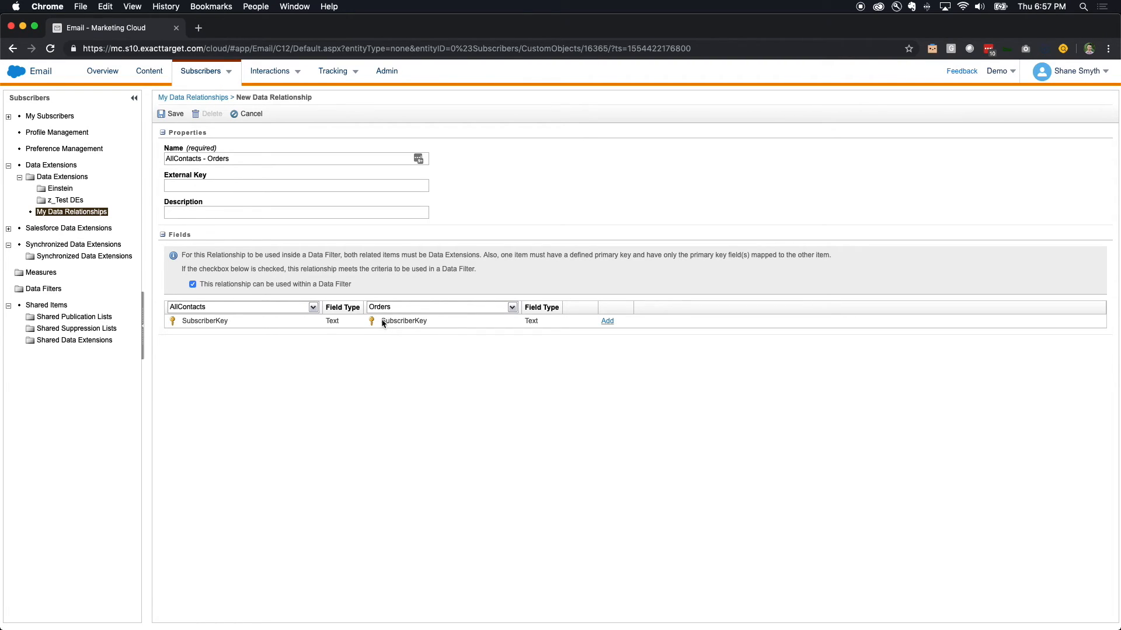
mouse_move(219, 285)
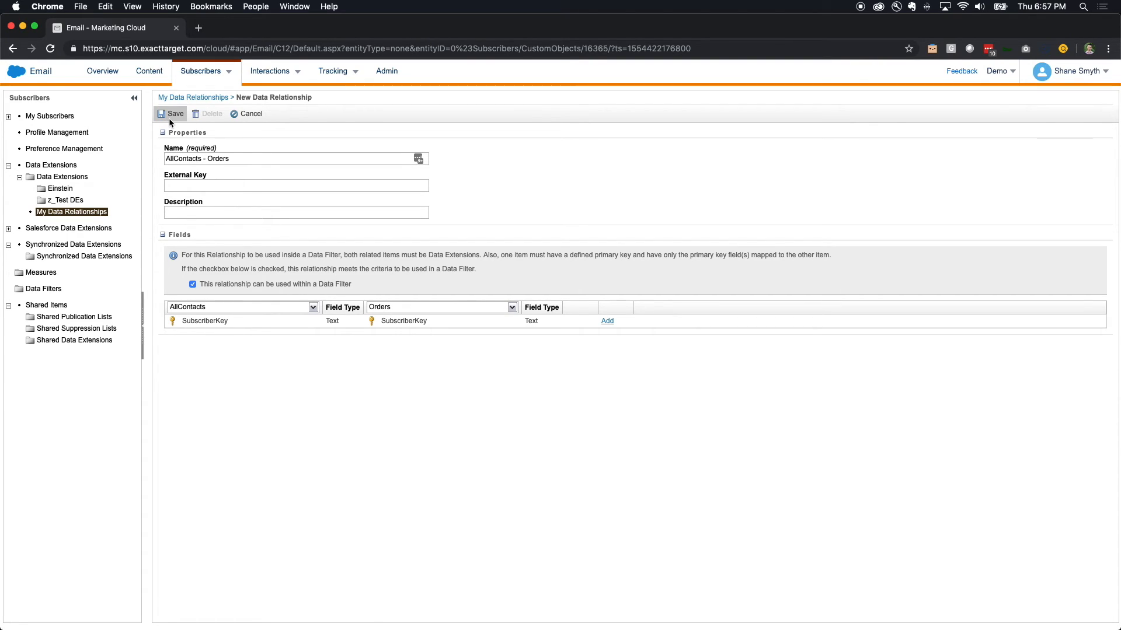
click(174, 113)
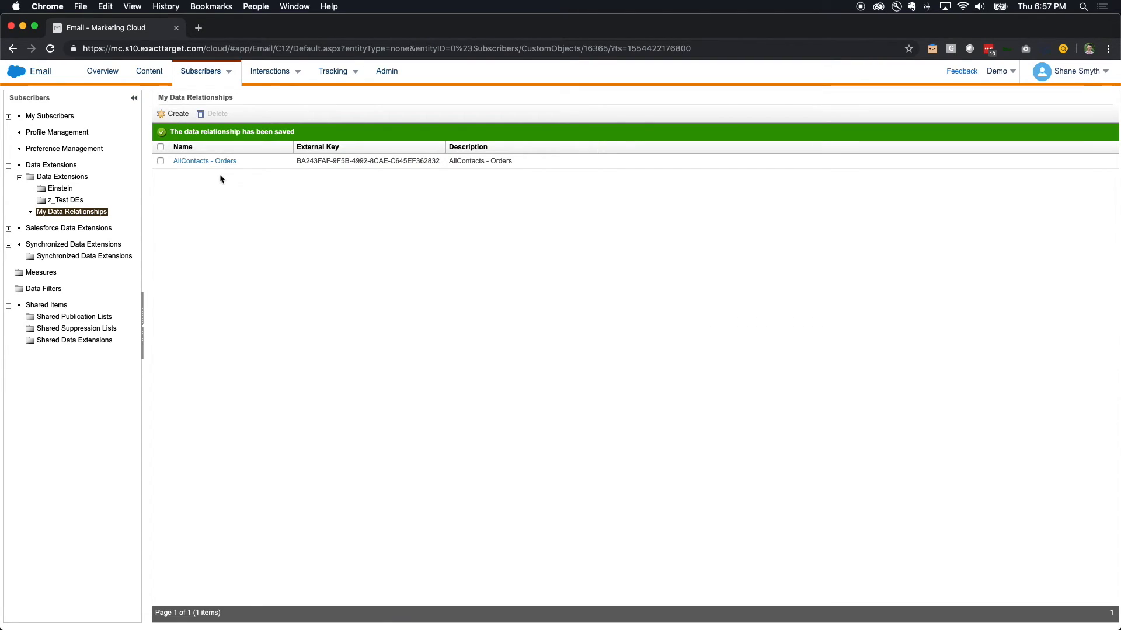
mouse_move(62, 177)
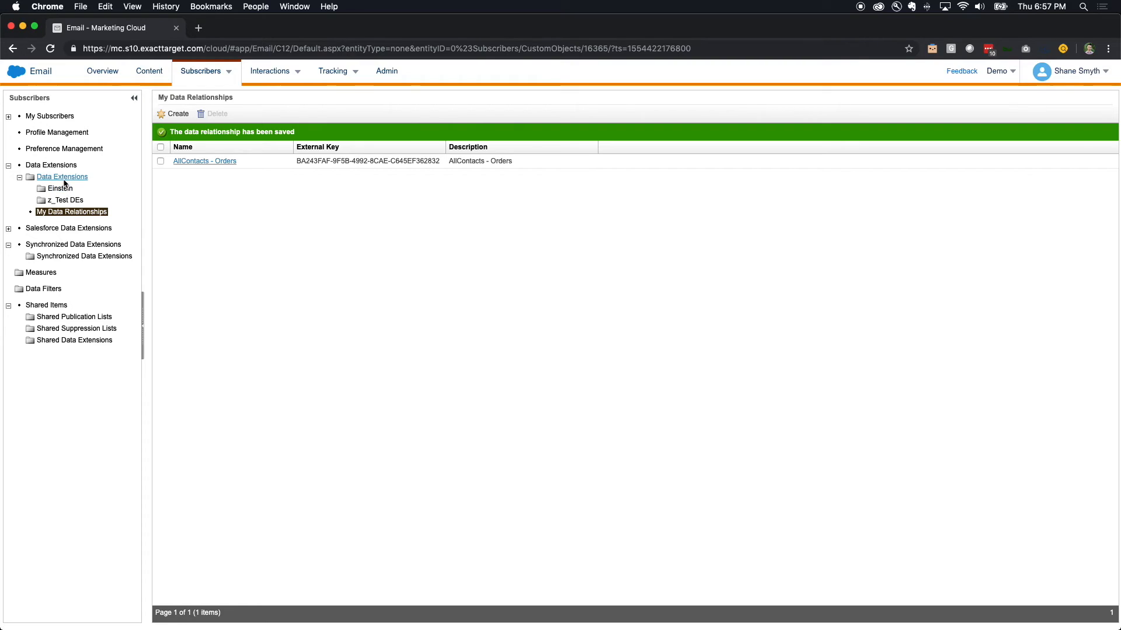
Step: Begin a filter on AllContacts and expose the AllContacts - Orders relationship fields for the OrderDate condition
click(62, 176)
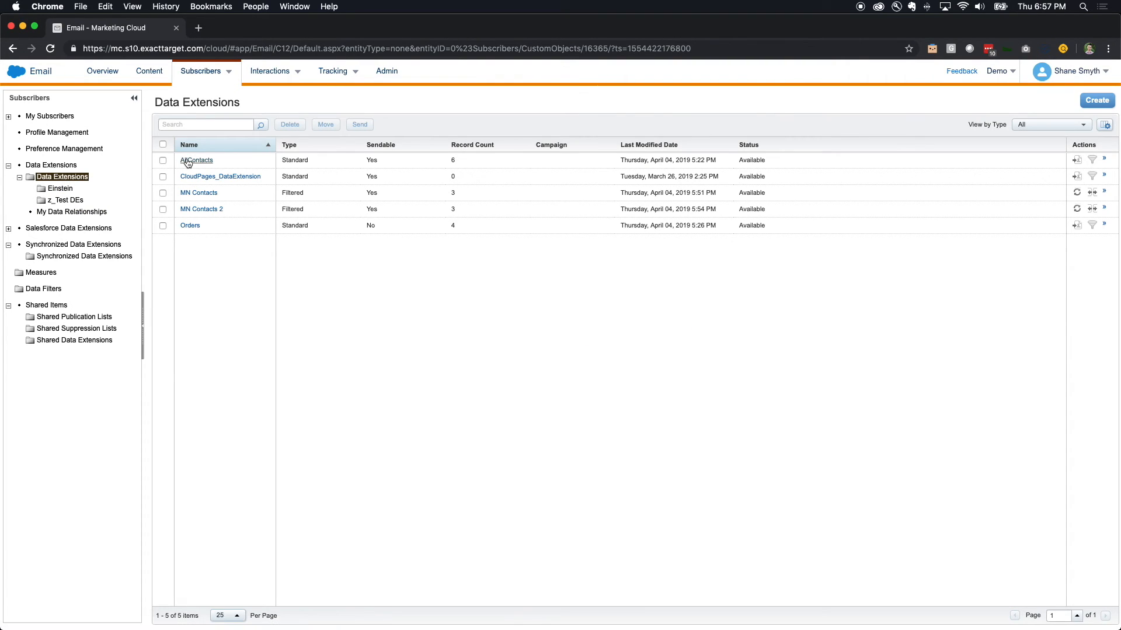
click(196, 160)
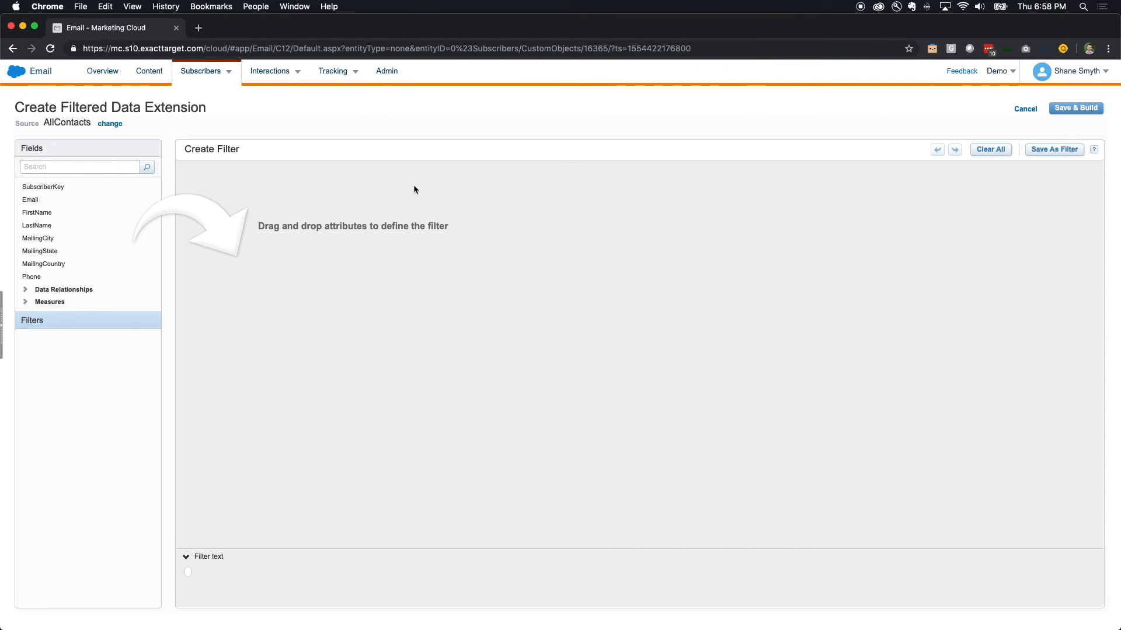
mouse_move(340, 199)
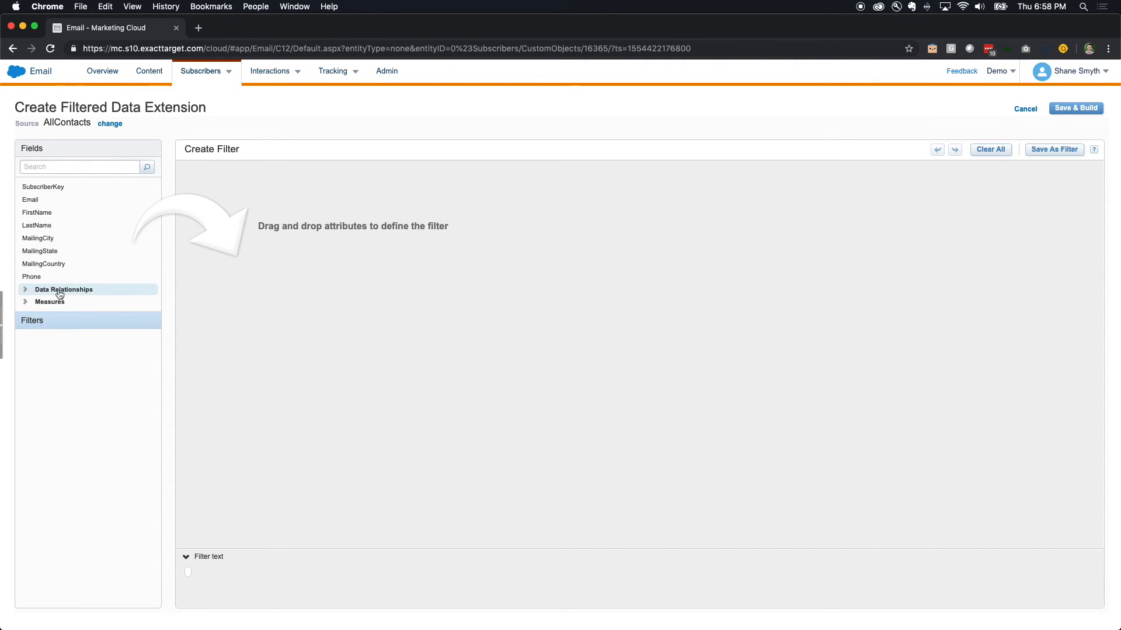
mouse_move(27, 293)
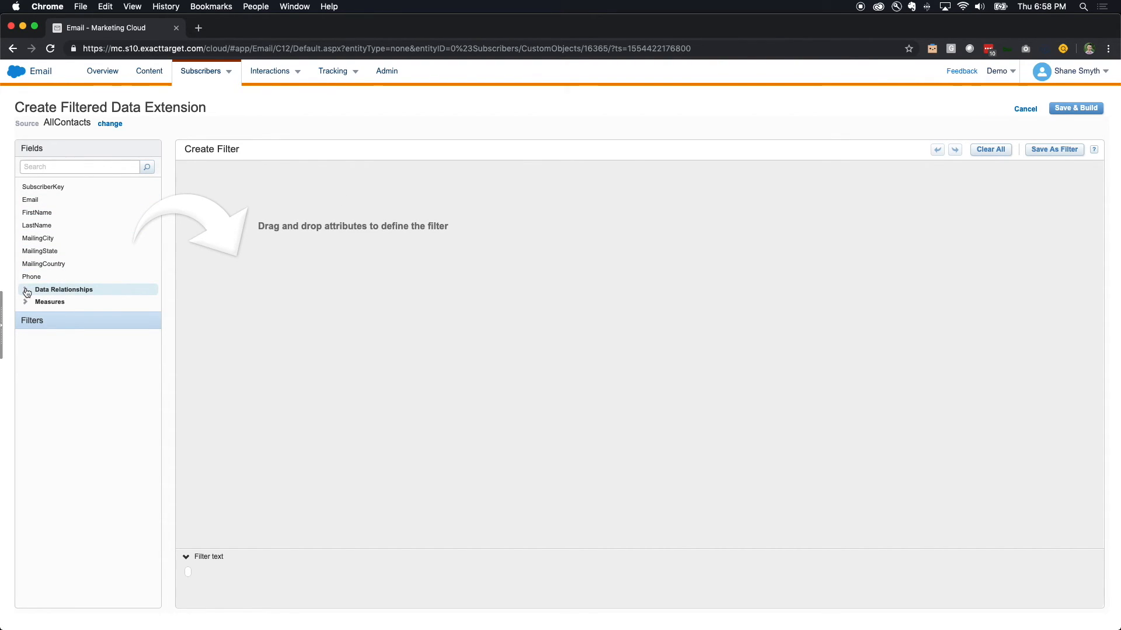
click(25, 290)
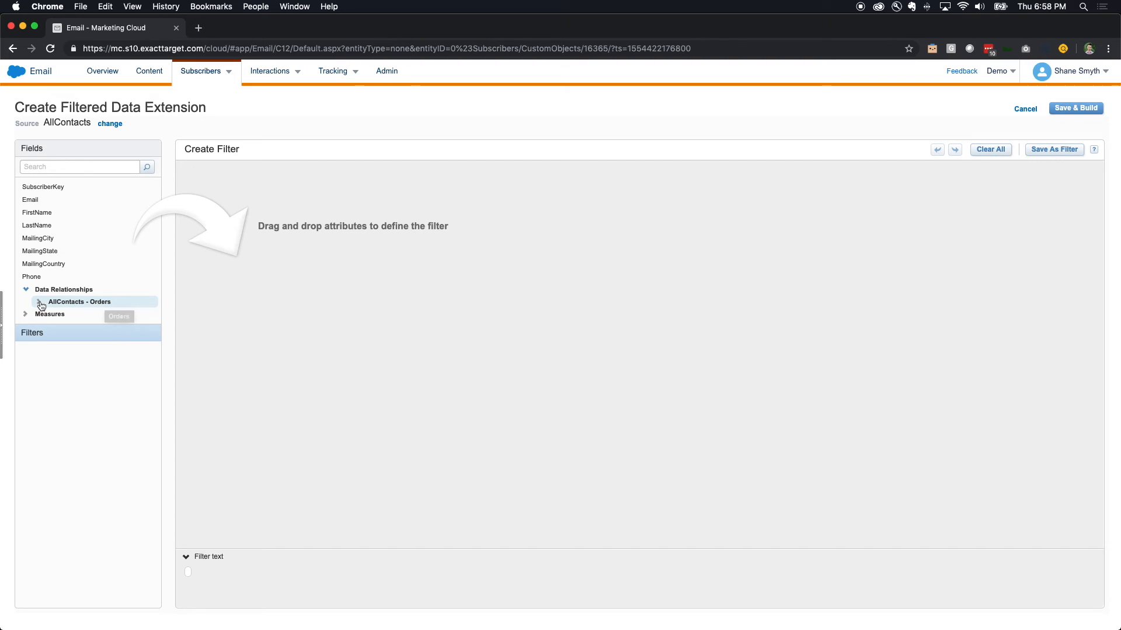
click(40, 301)
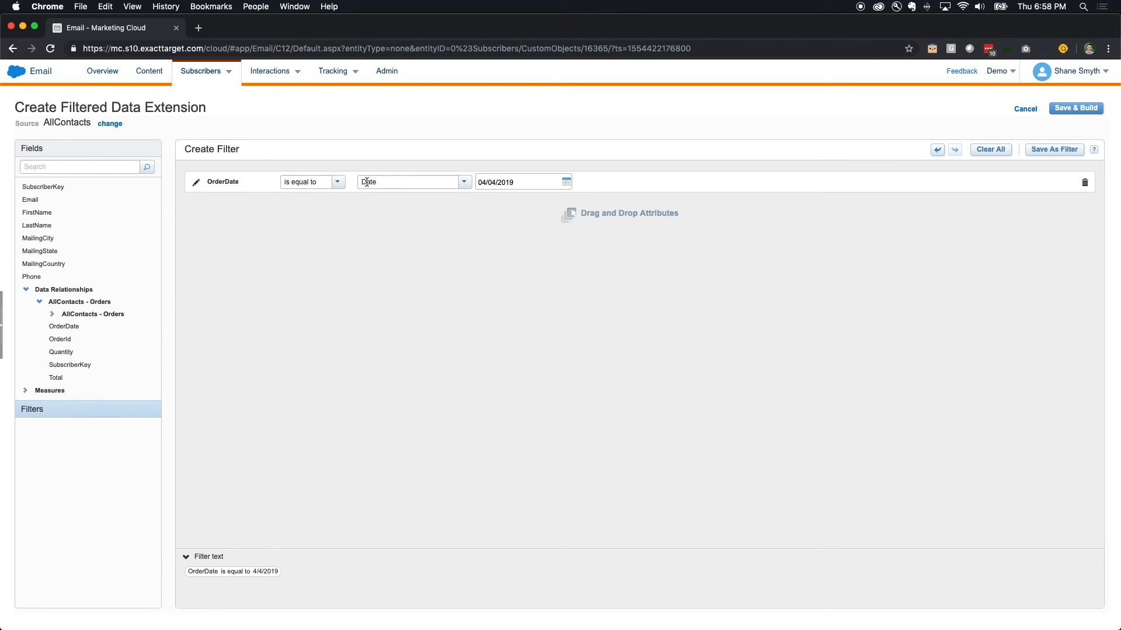
Step: Set the OrderDate condition value to February 1, 2019 via the calendar
click(313, 182)
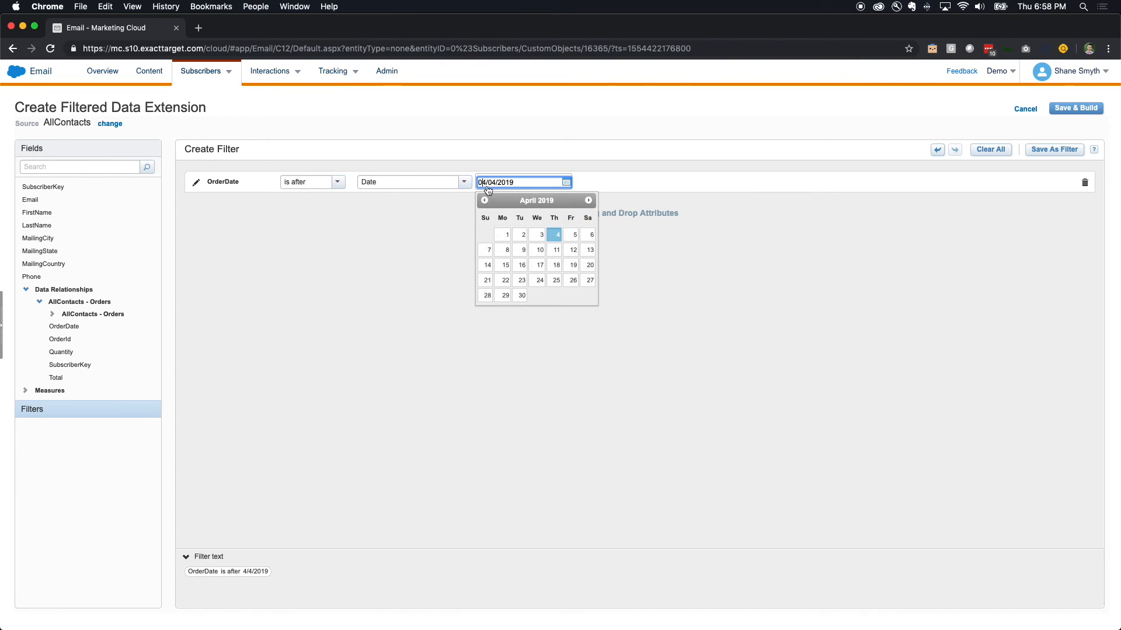
click(484, 199)
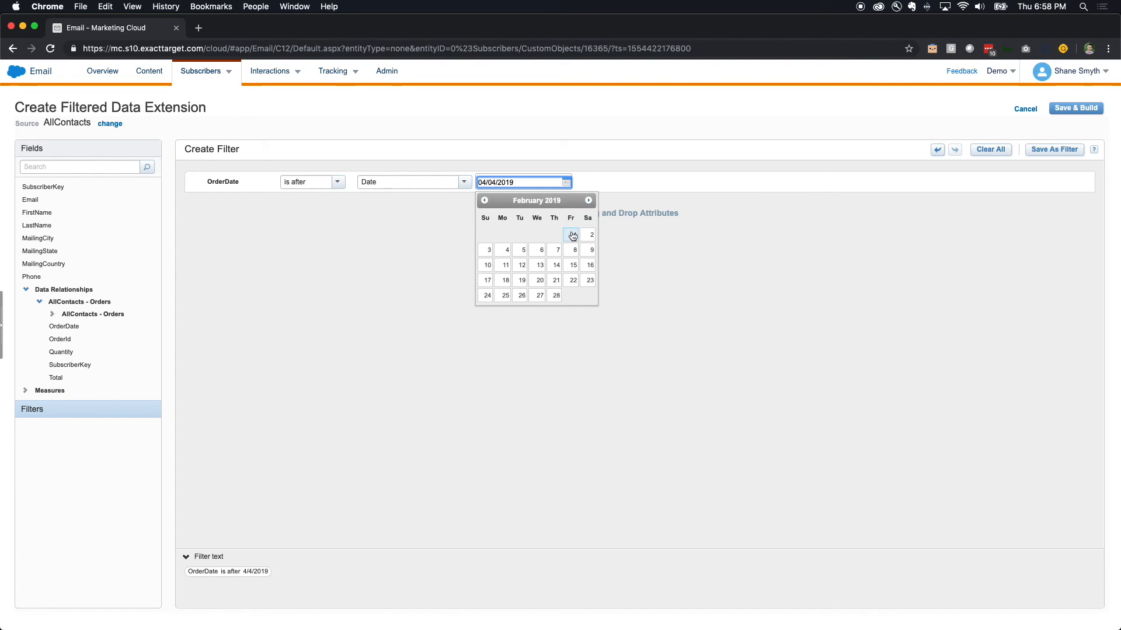
click(572, 234)
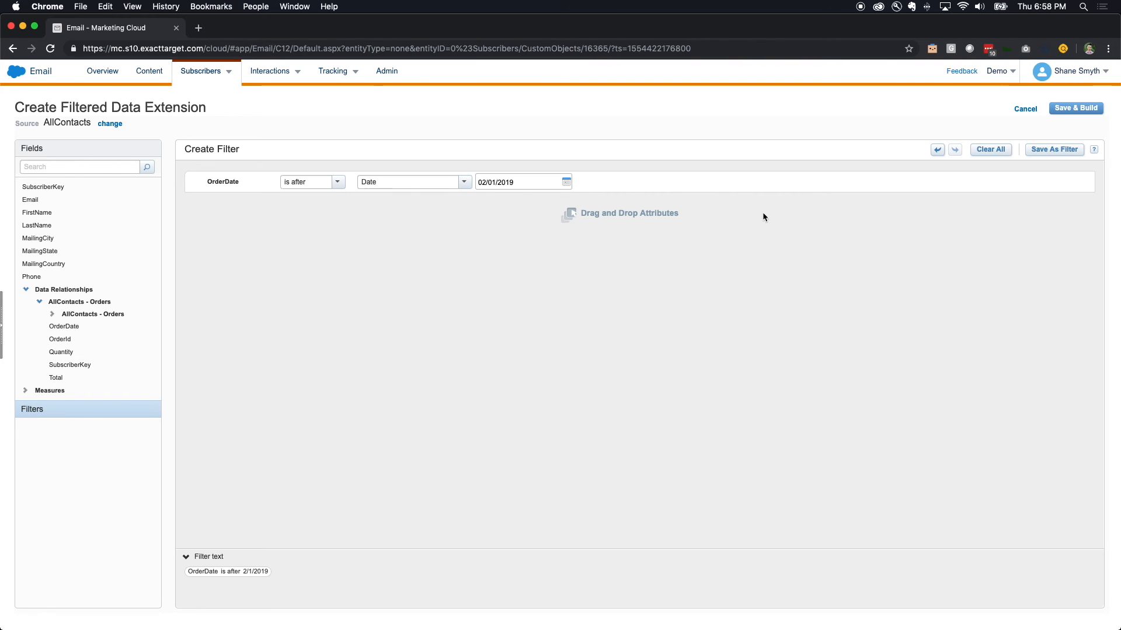
mouse_move(1070, 116)
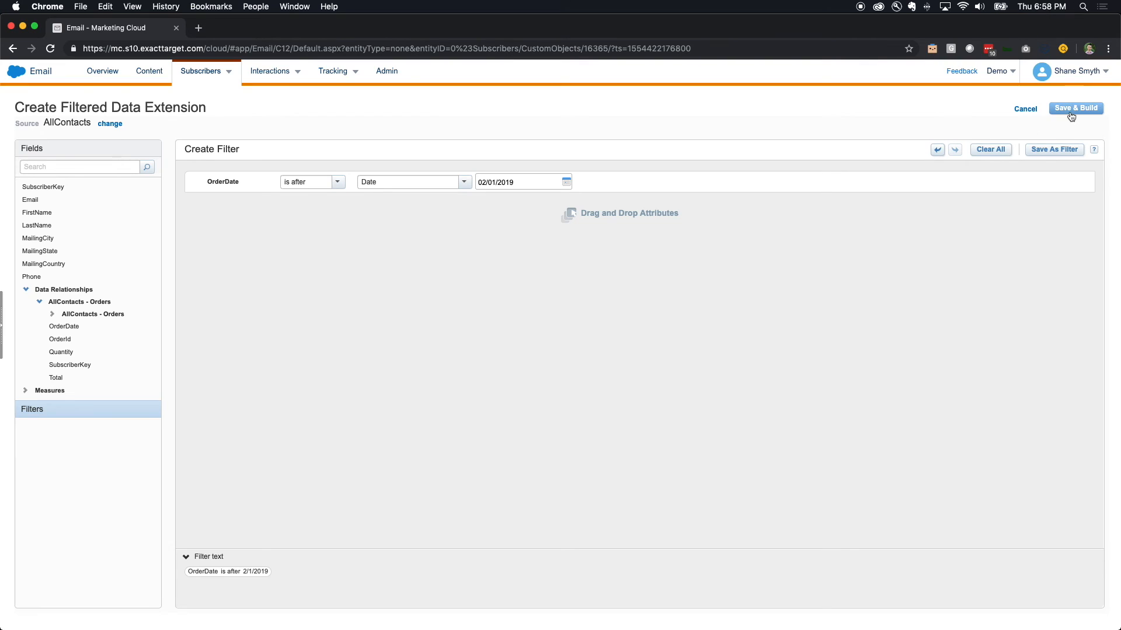
Step: Save and build the filtered extension as 'AllContacts - After 02-01' in Data Extensions
click(1074, 107)
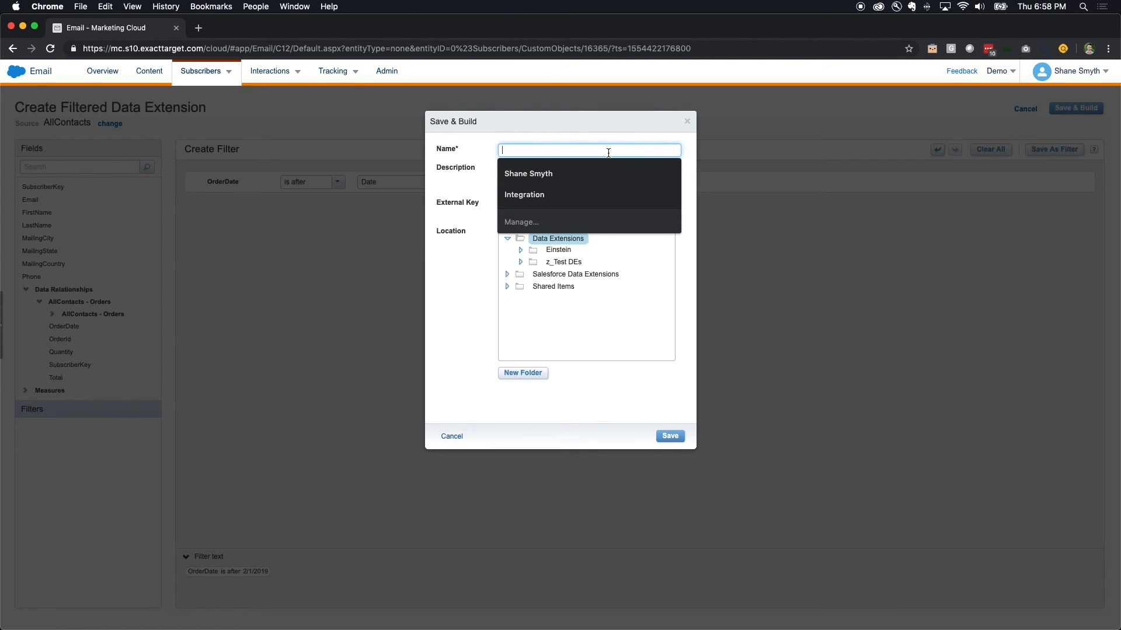
text(AllContacts)
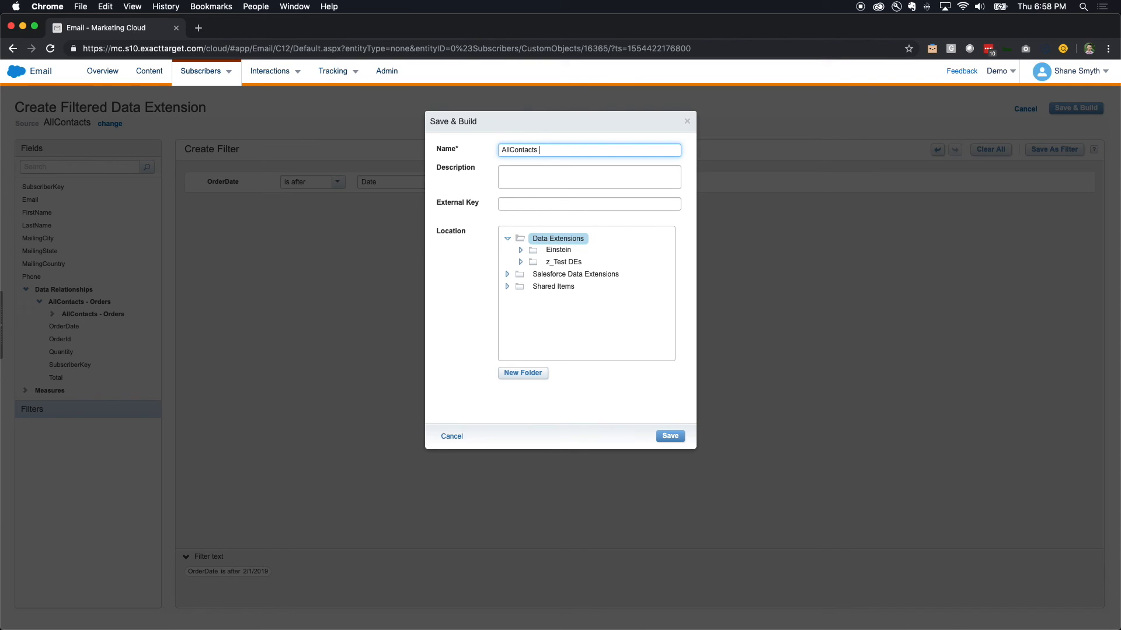
text(- After)
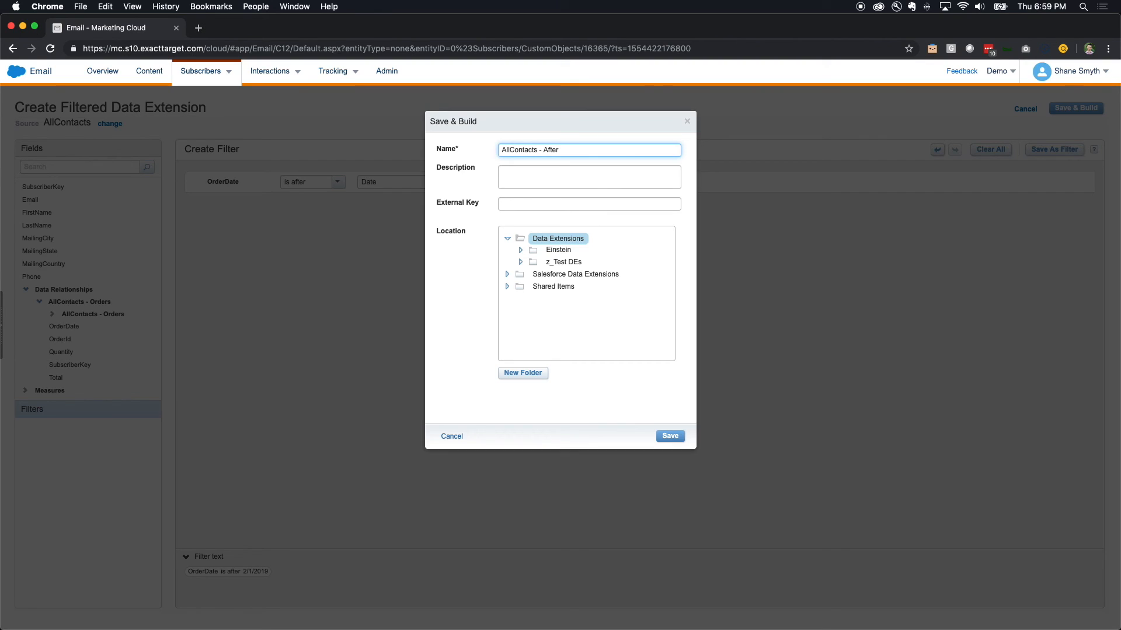
text(4)
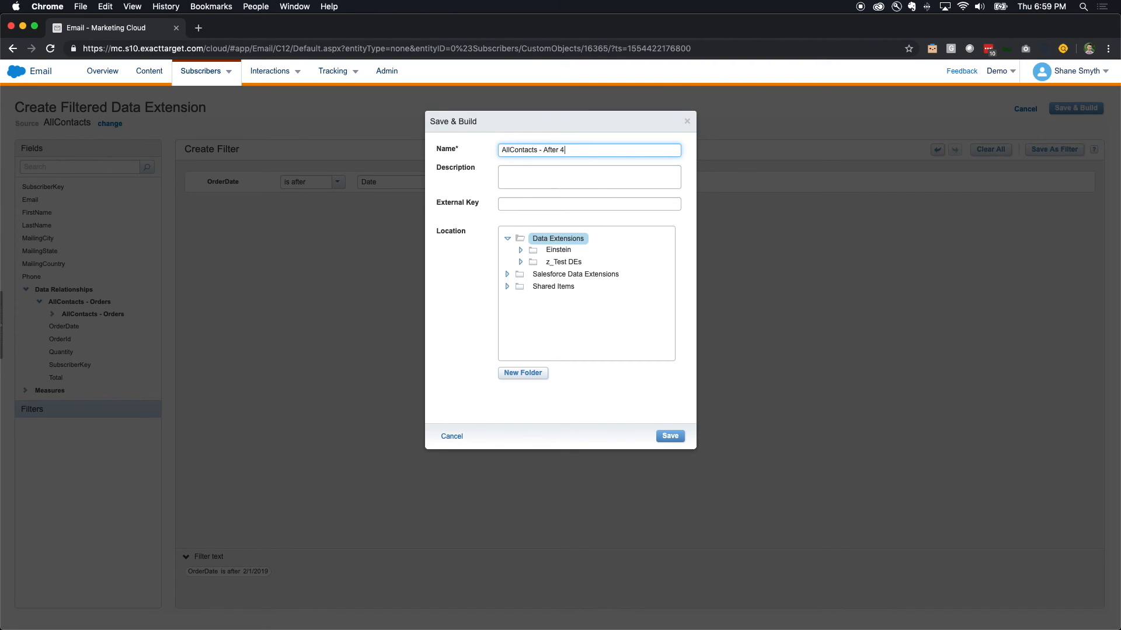
text(1)
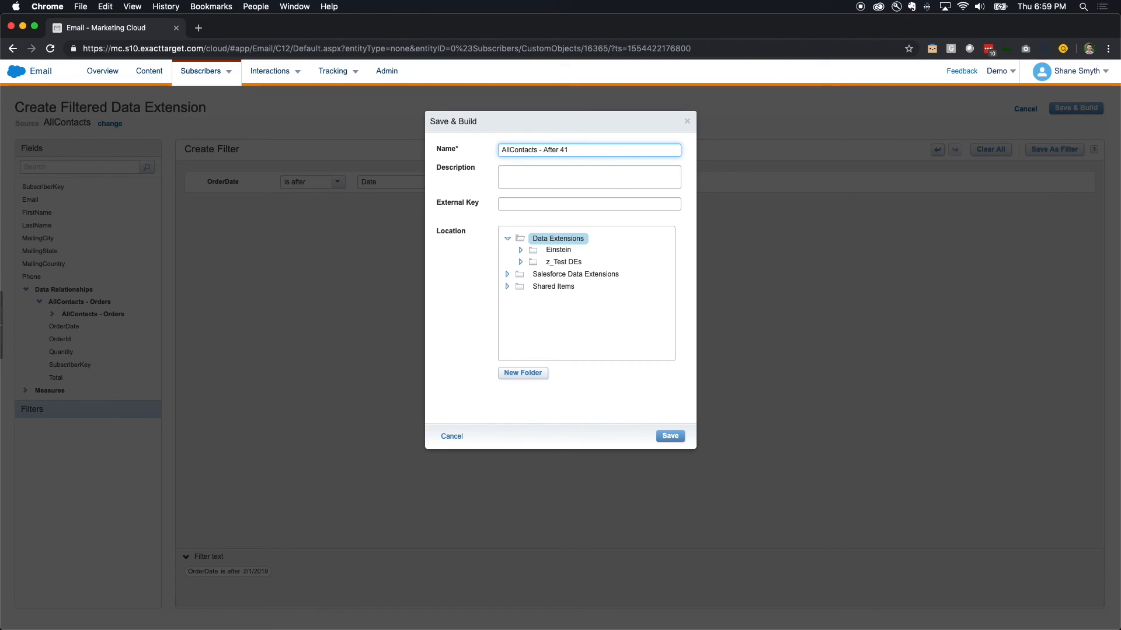
key(Backspace)
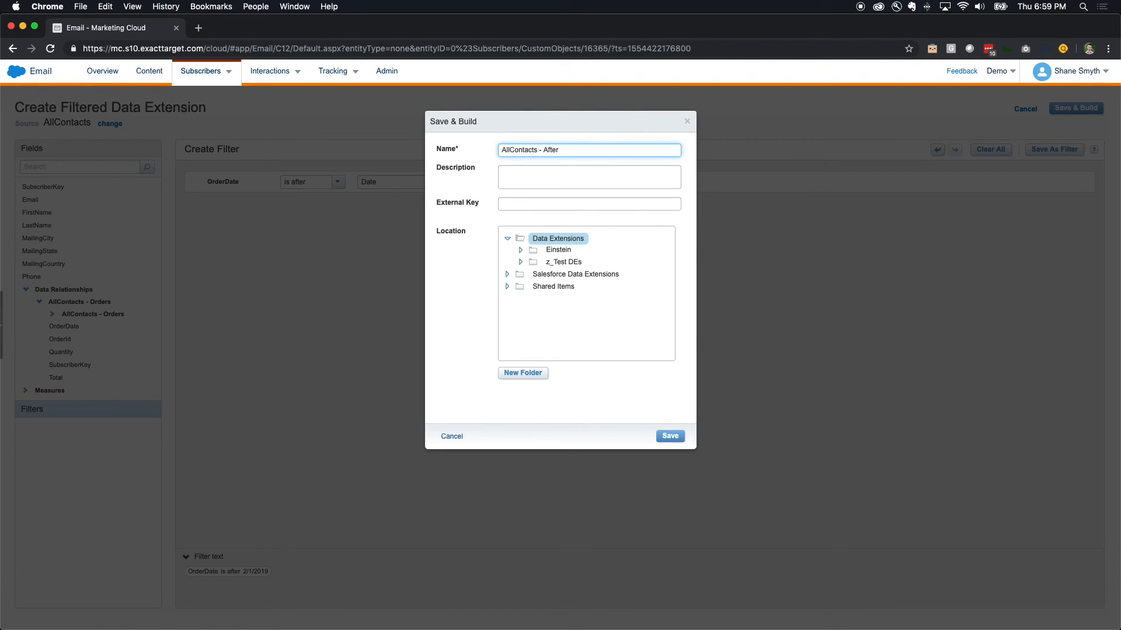
text(02)
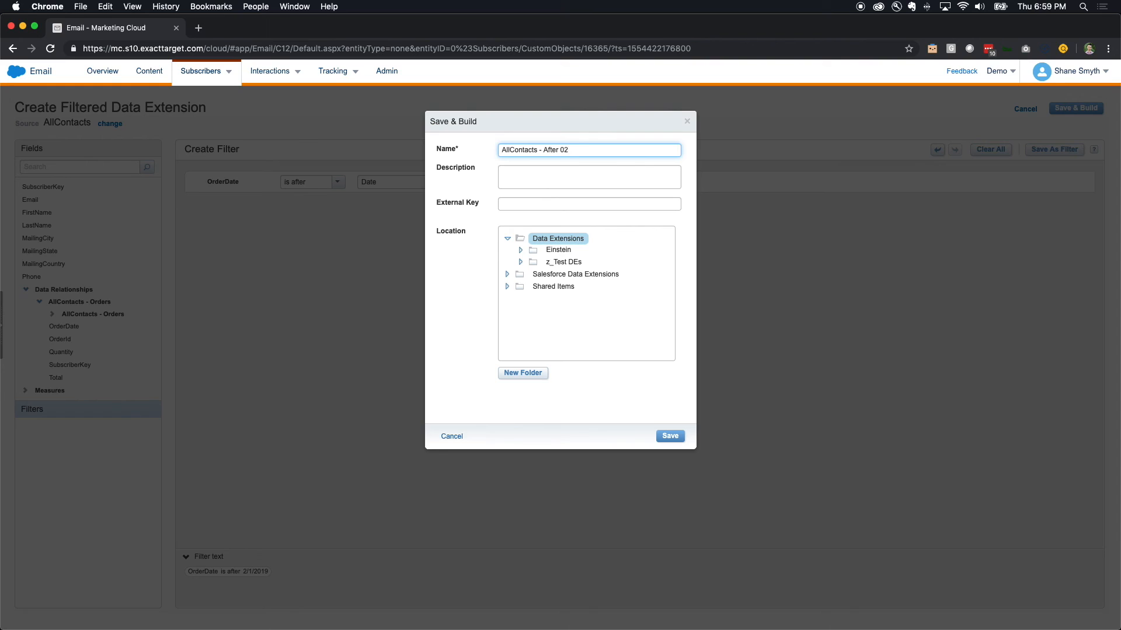
text(-01)
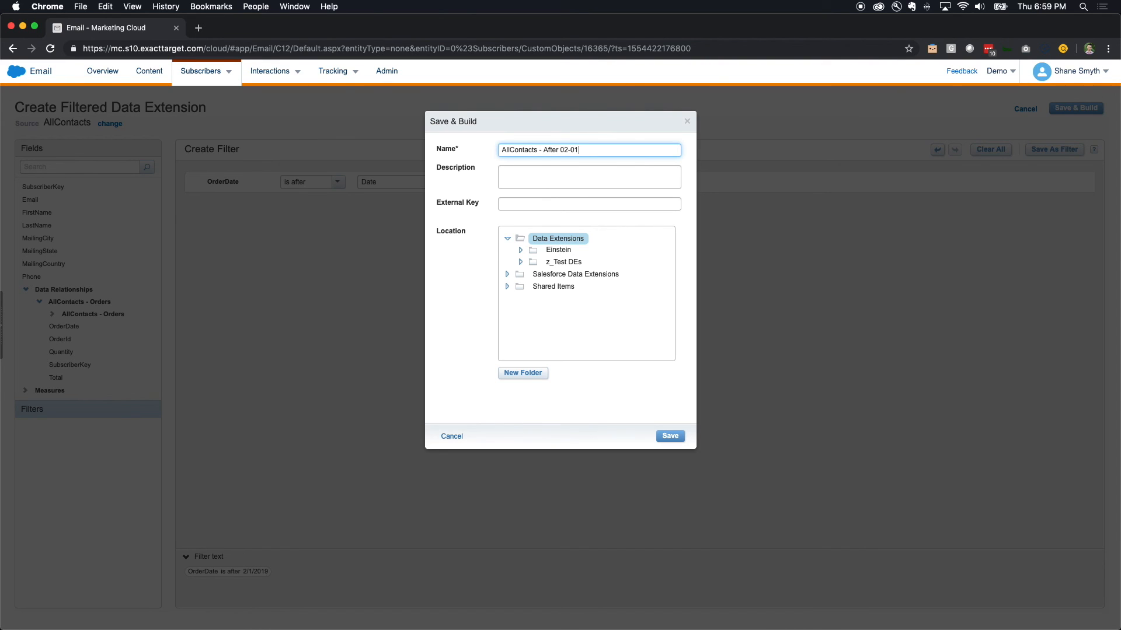
click(669, 435)
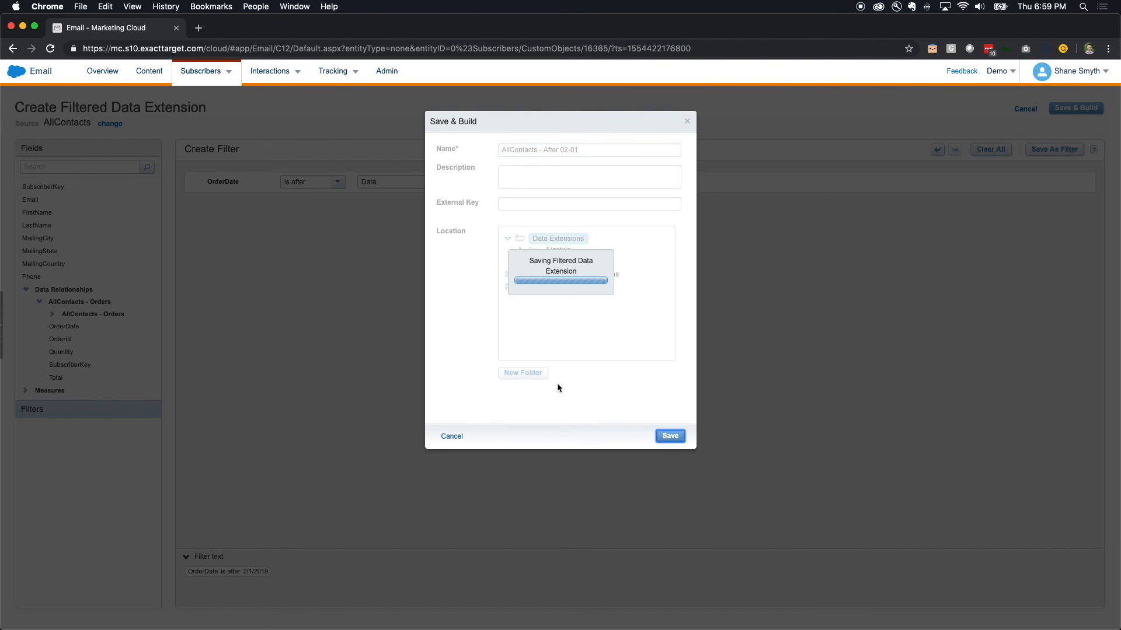
click(669, 435)
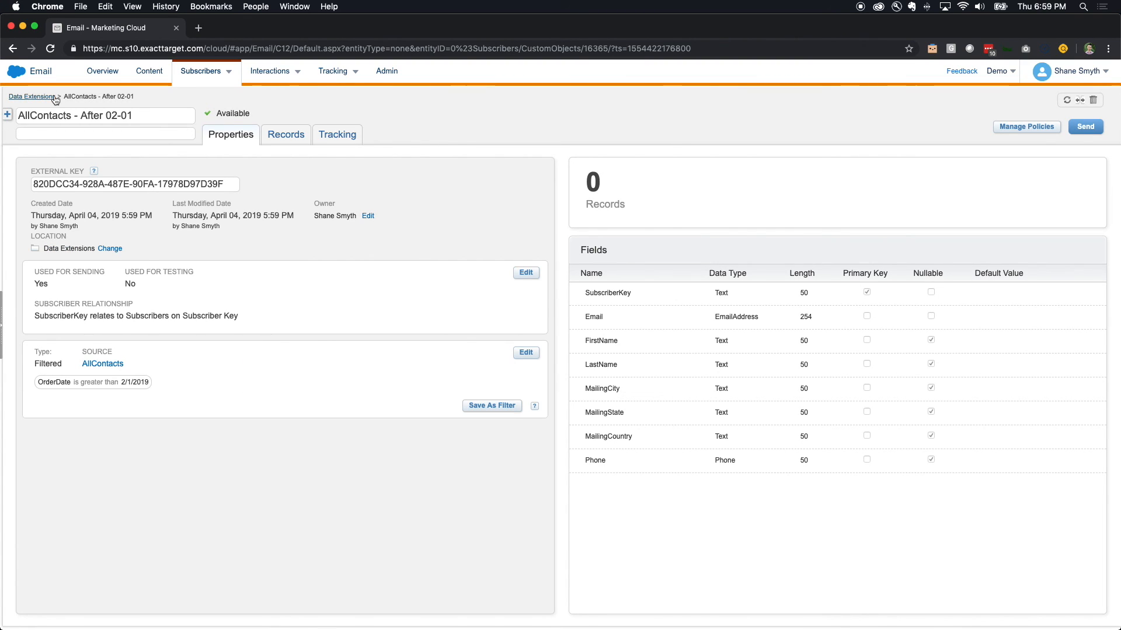
Step: View the records of AllContacts - After 02-01 to confirm its 3 contacts
click(31, 97)
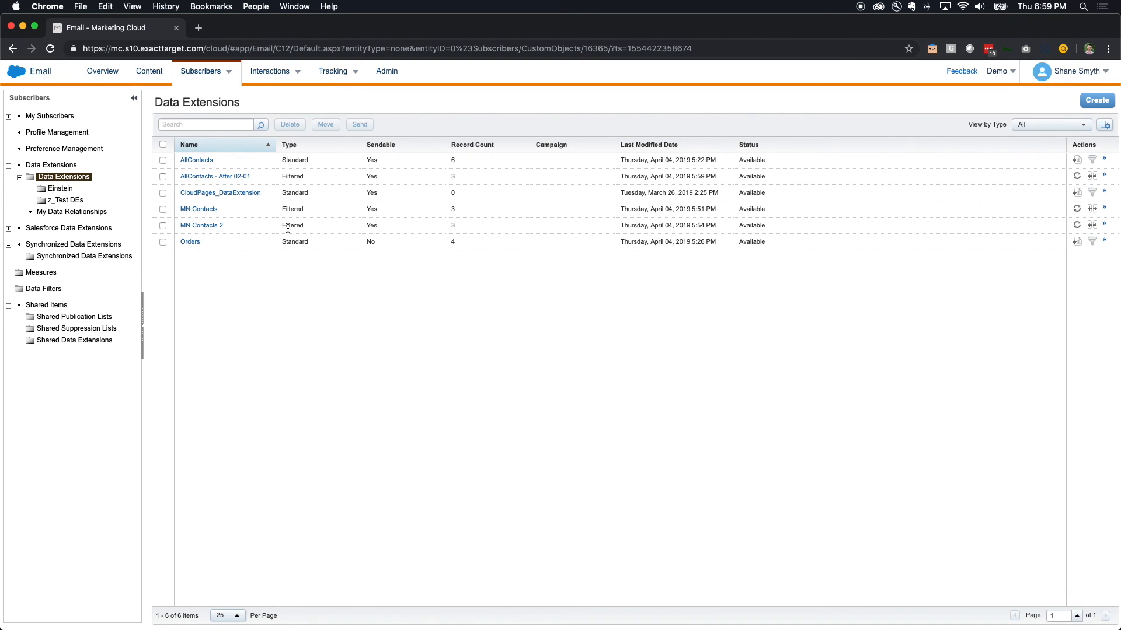
click(215, 177)
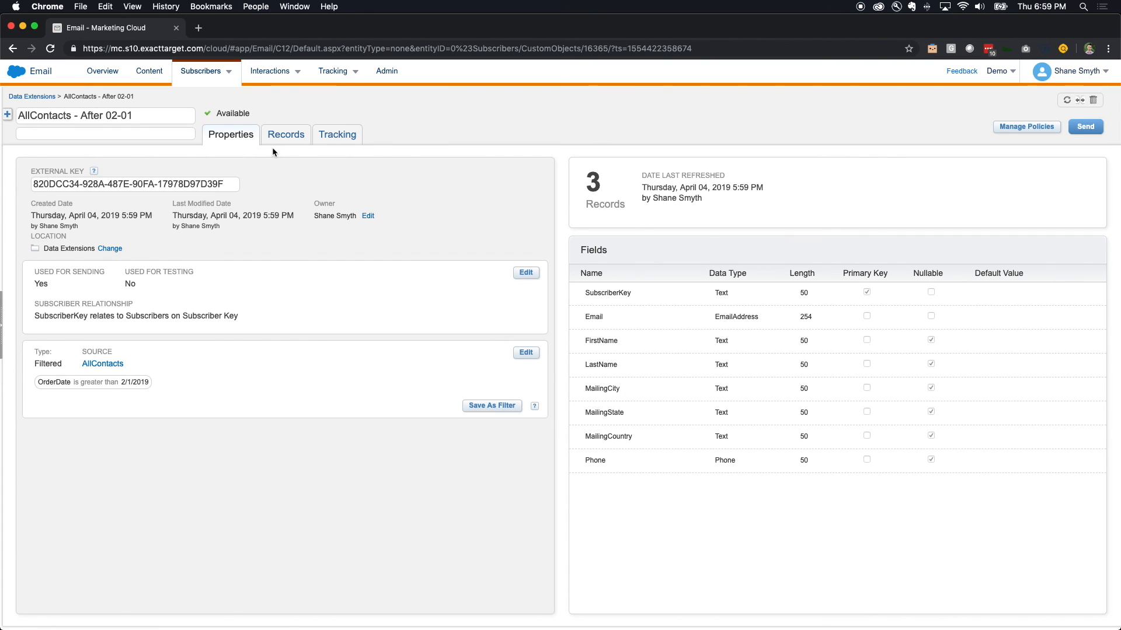
click(285, 134)
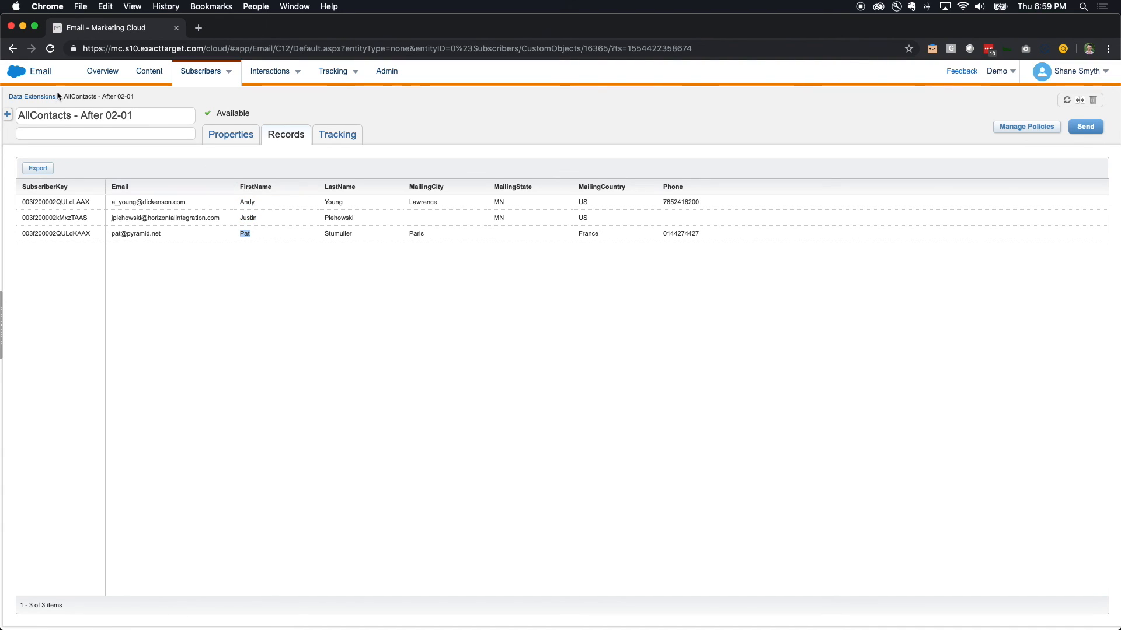
Step: View the Orders extension's records to compare the order dates
click(31, 96)
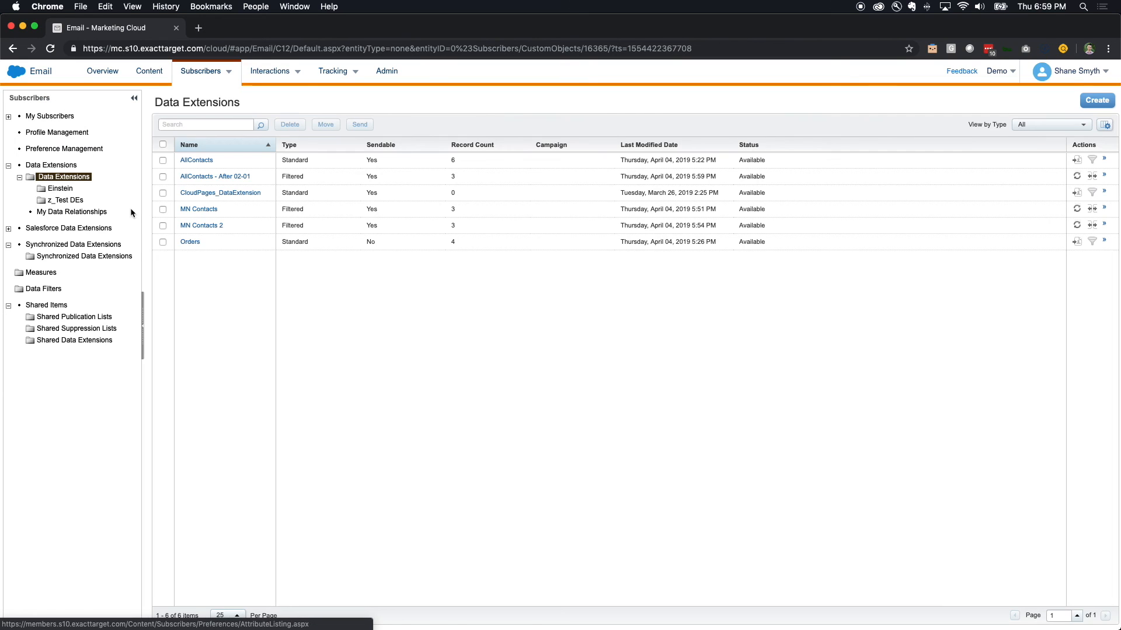
click(190, 241)
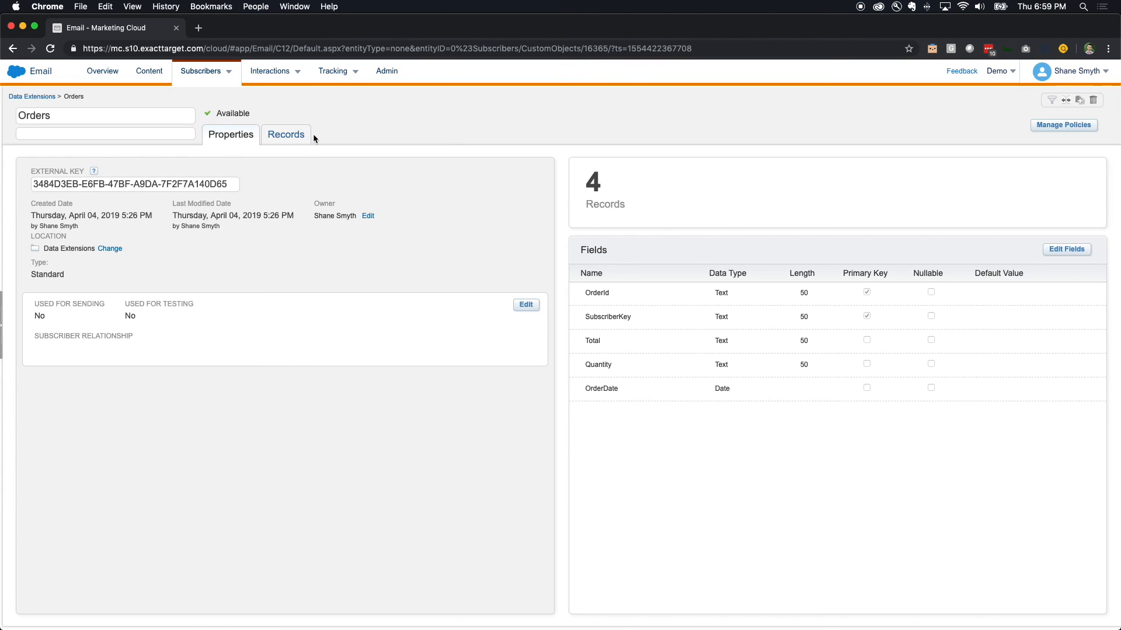
click(285, 134)
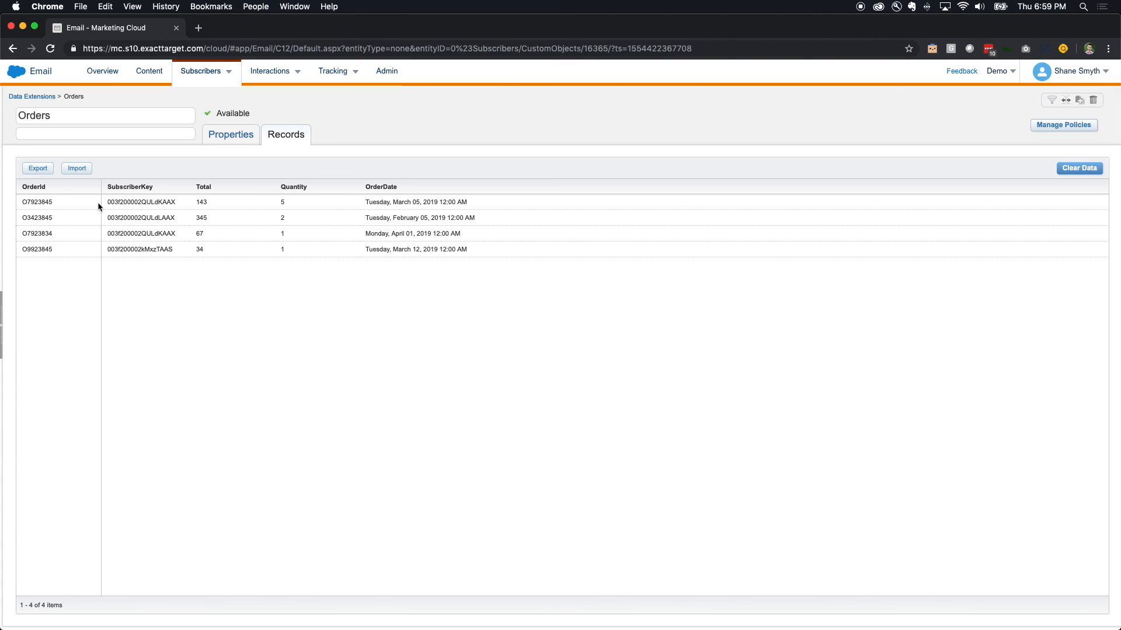
mouse_move(400, 221)
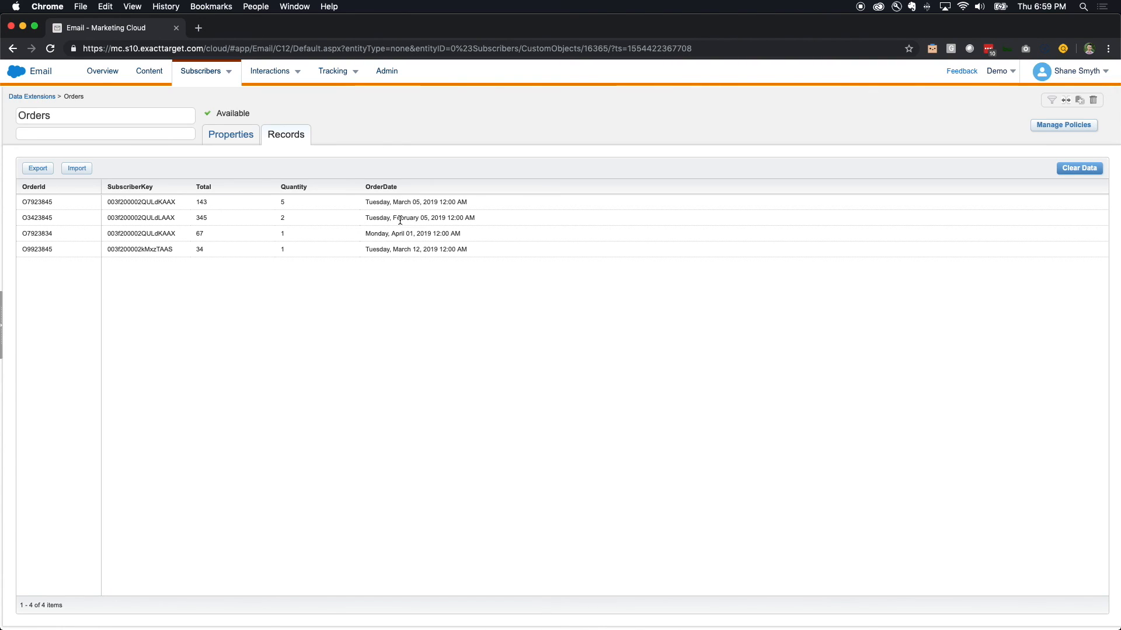